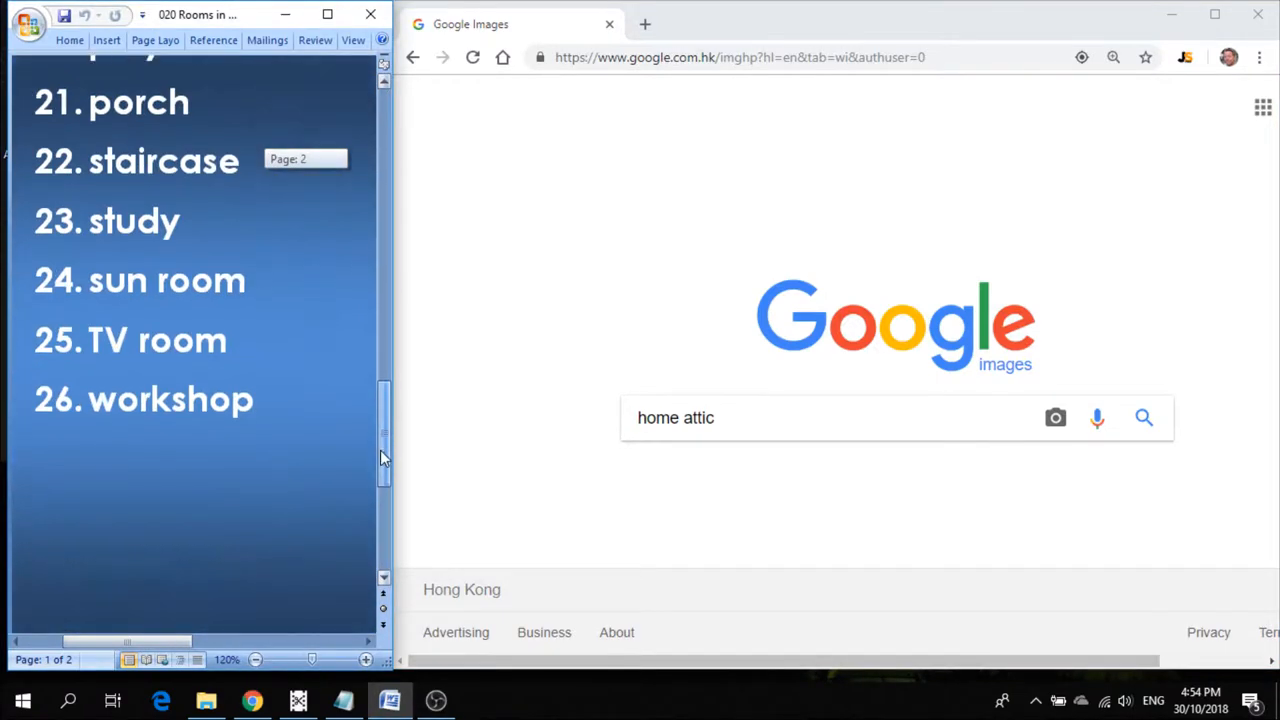
Scroll the Word vocabulary list back to the top so attic shows as item 1.
scroll(up, 3)
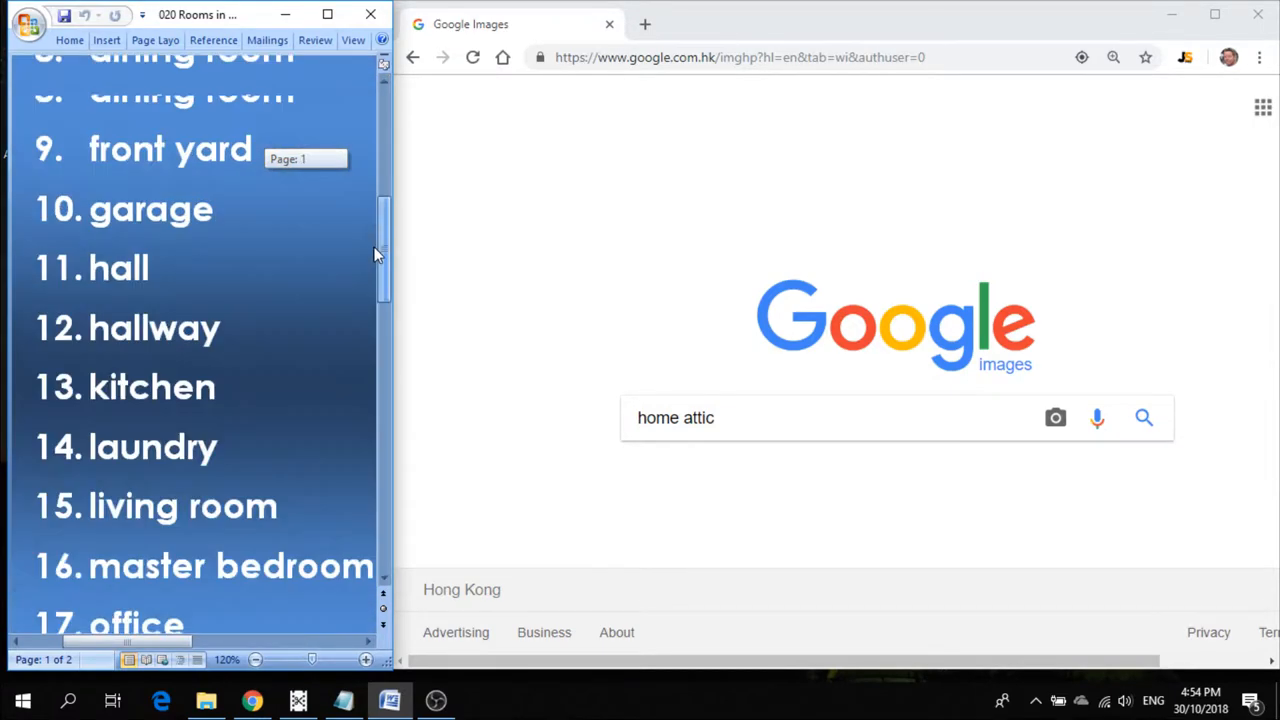
scroll(up, 3)
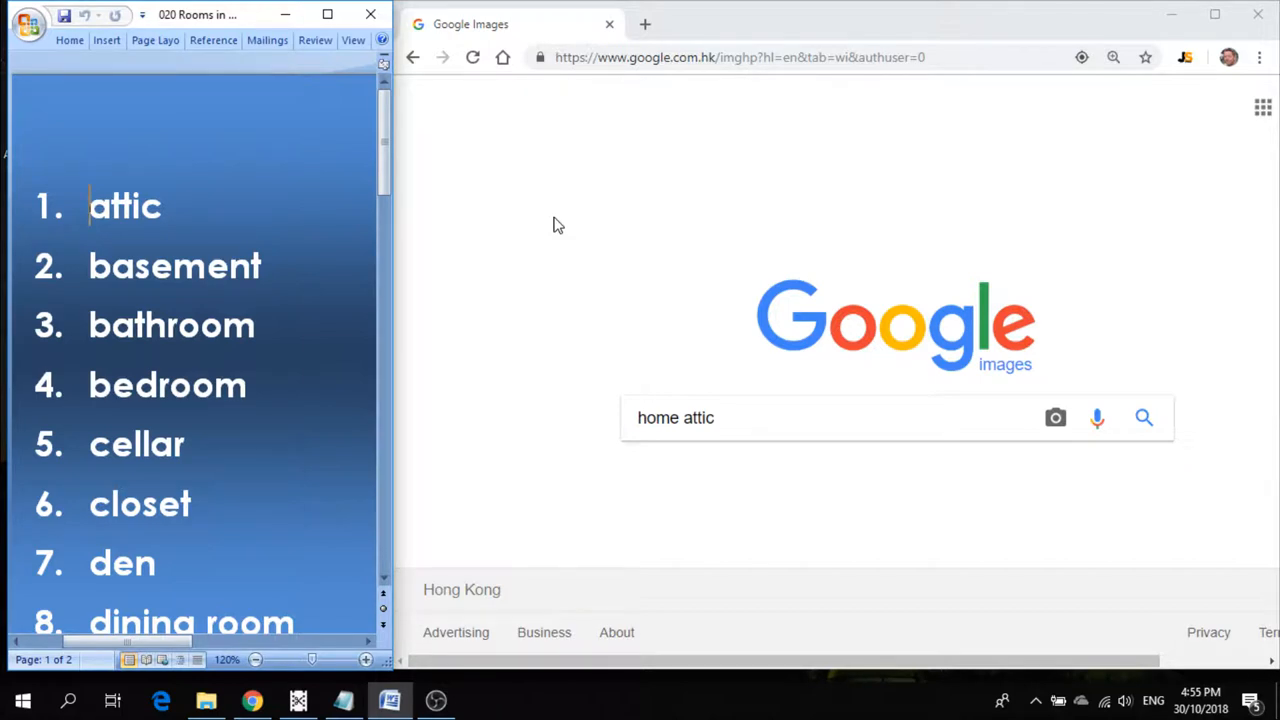
Run the 'home attic' image search and preview an attic photo.
click(1144, 418)
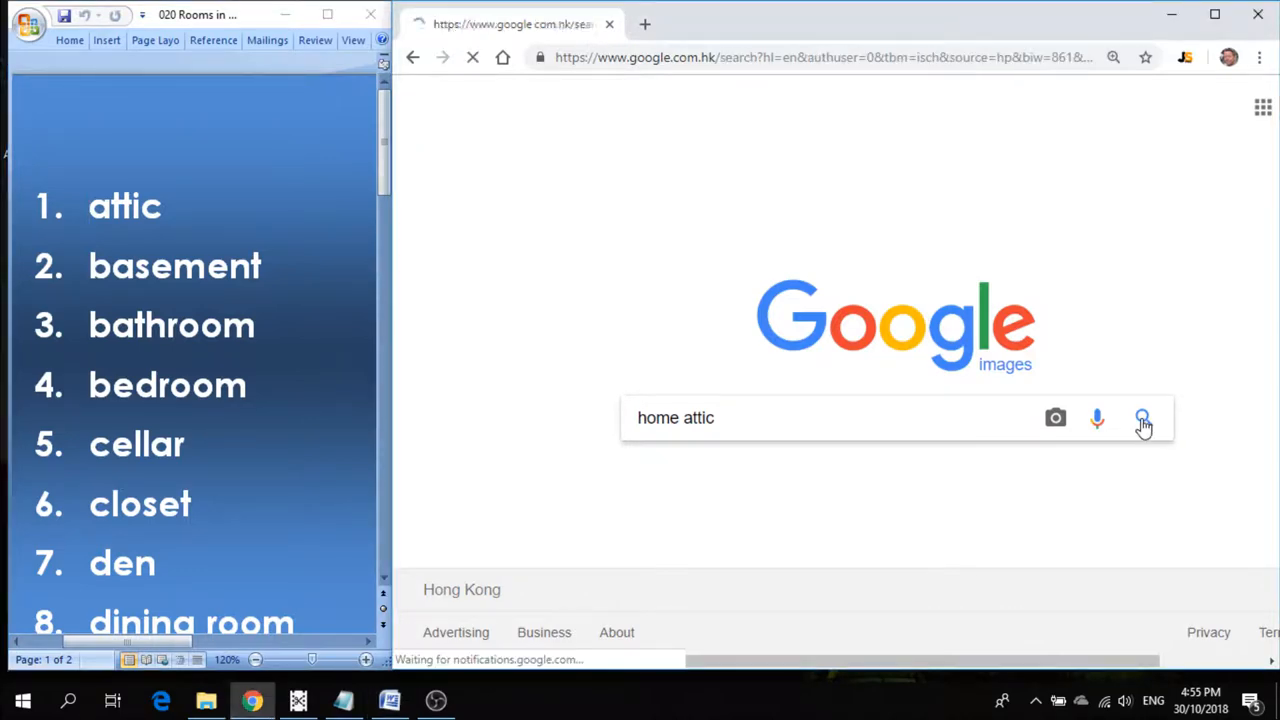
click(1142, 418)
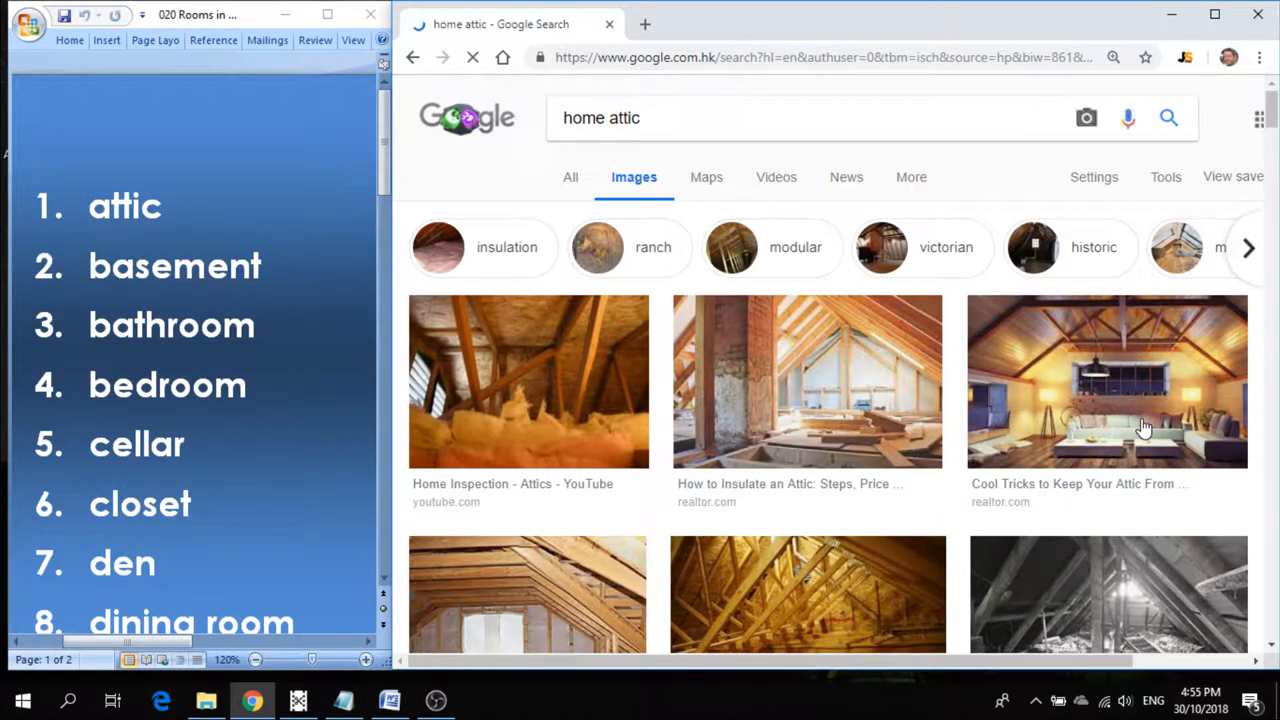
click(808, 380)
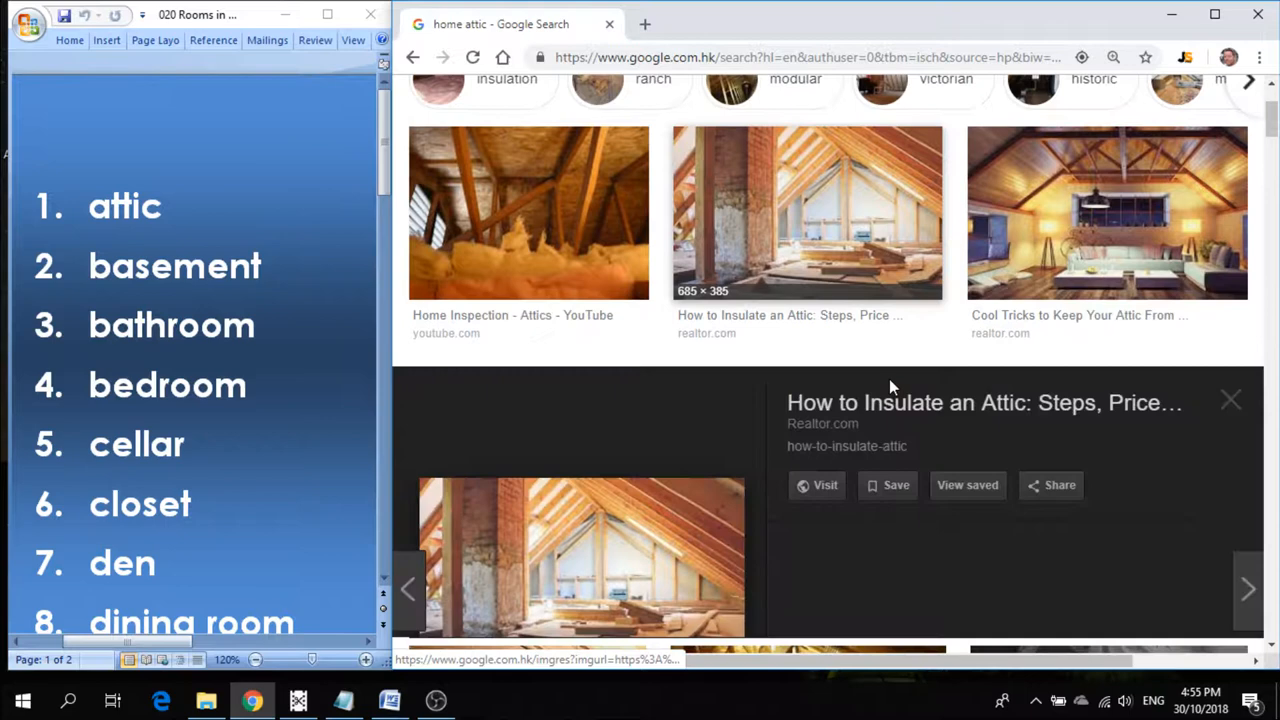
scroll(down, 3)
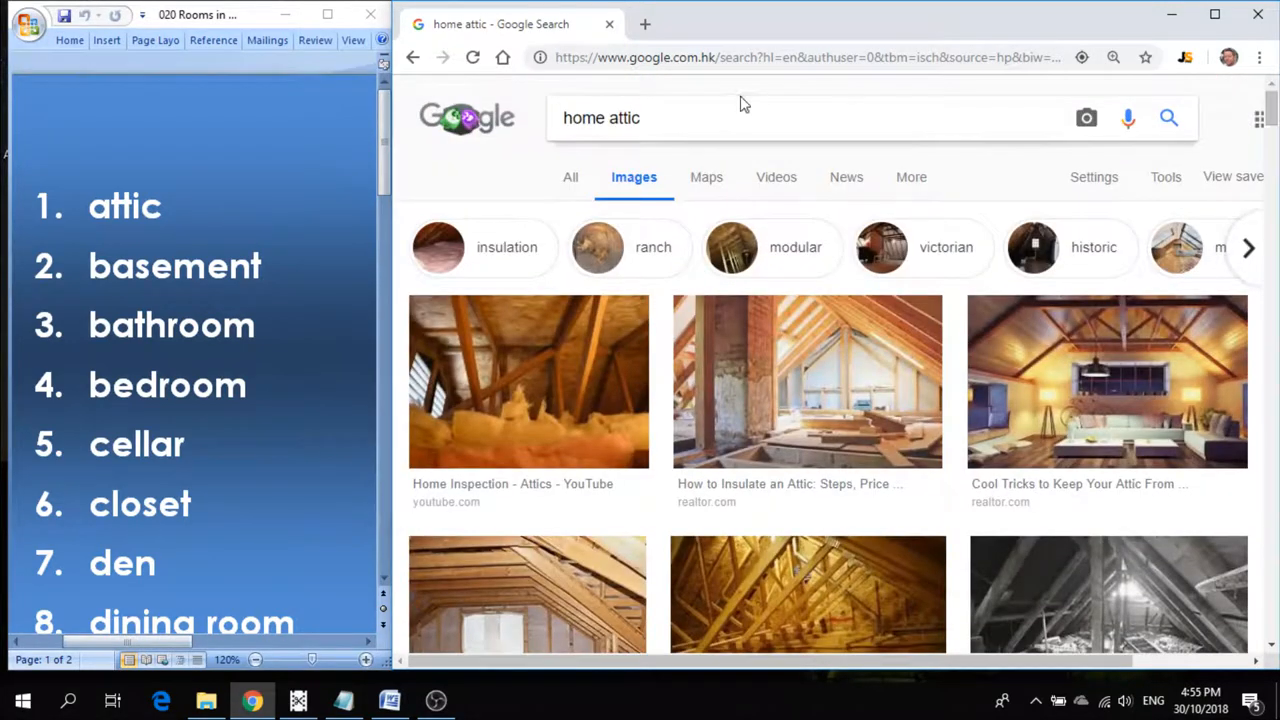
Search 'home basement' images and browse down through the results.
double_click(622, 118)
text(baseme)
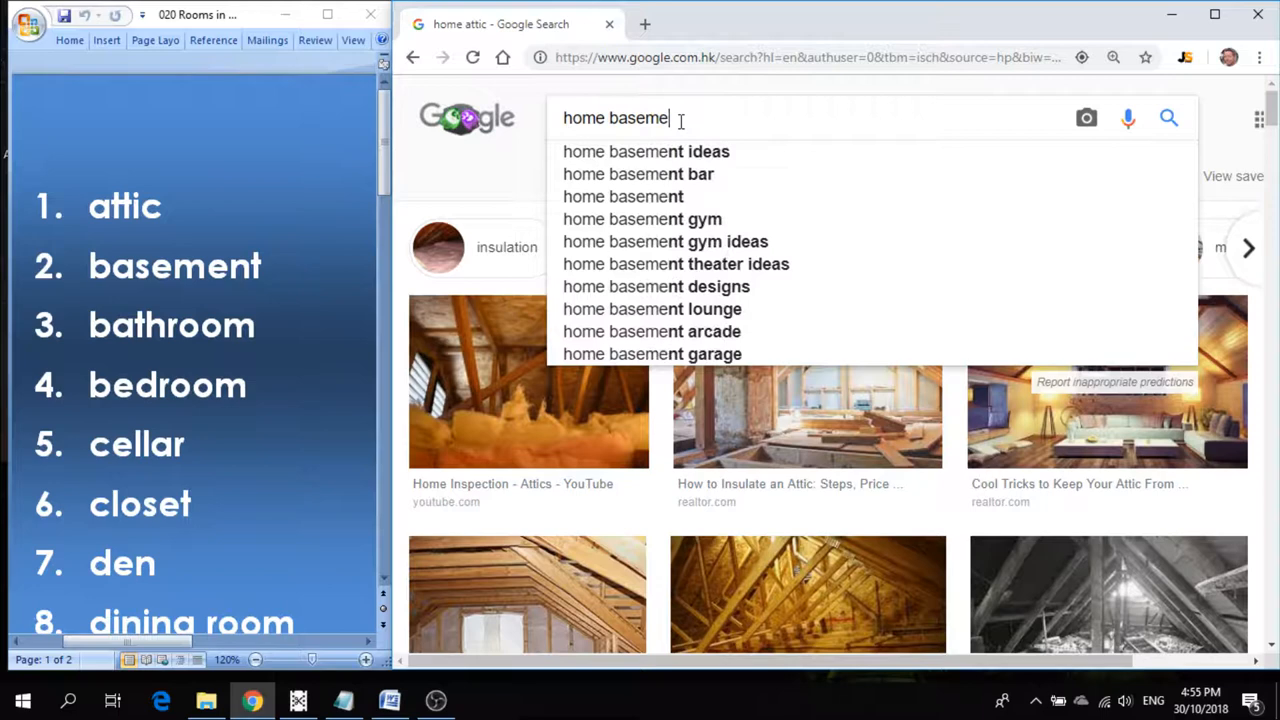
key(Return)
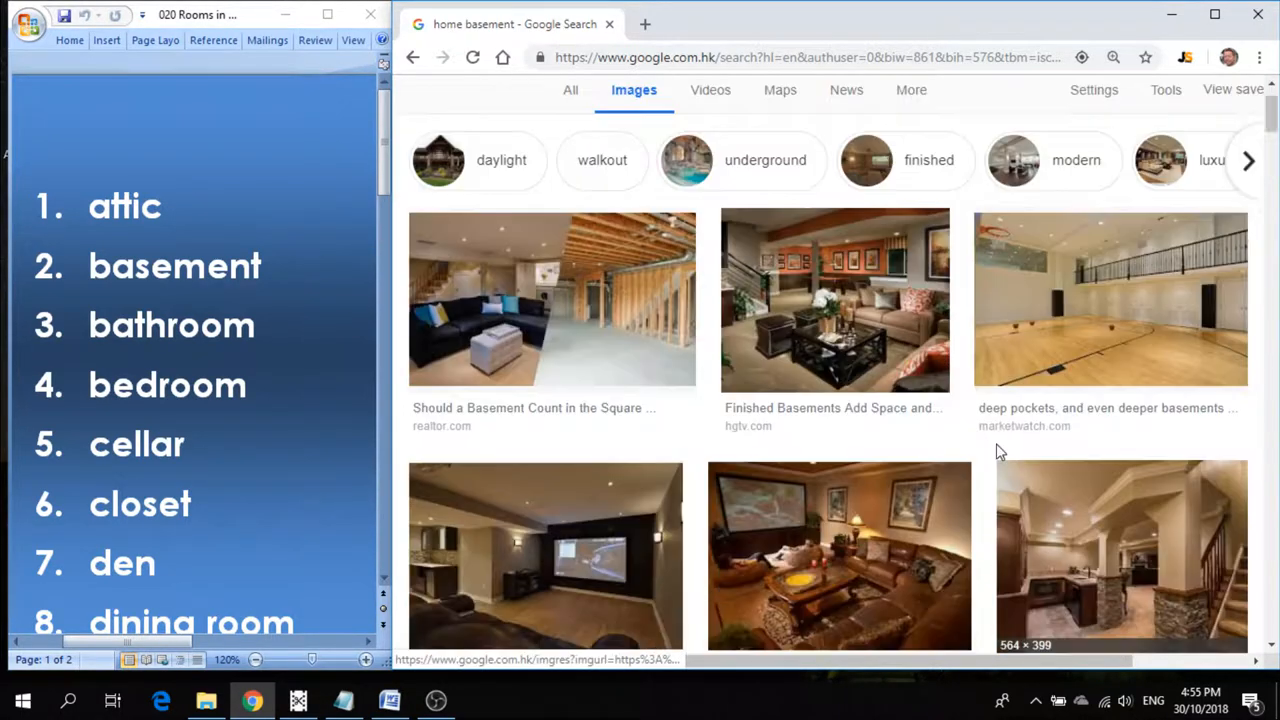
scroll(down, 3)
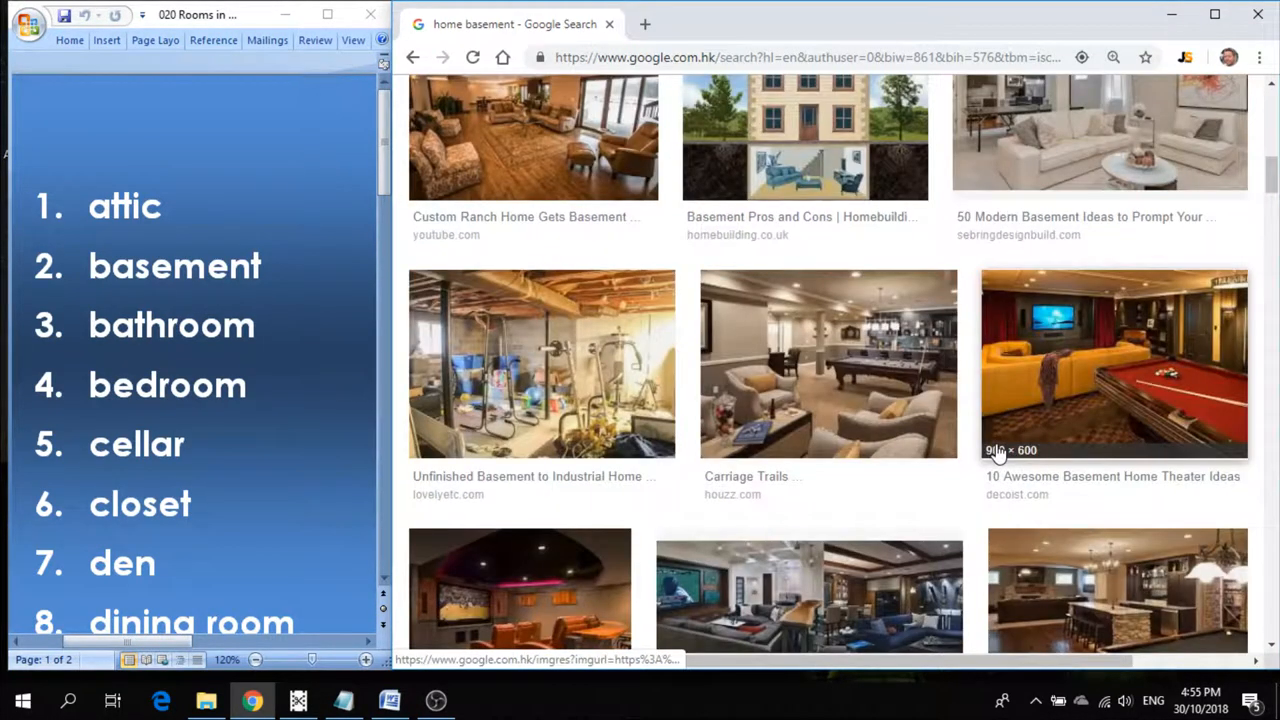
scroll(down, 3)
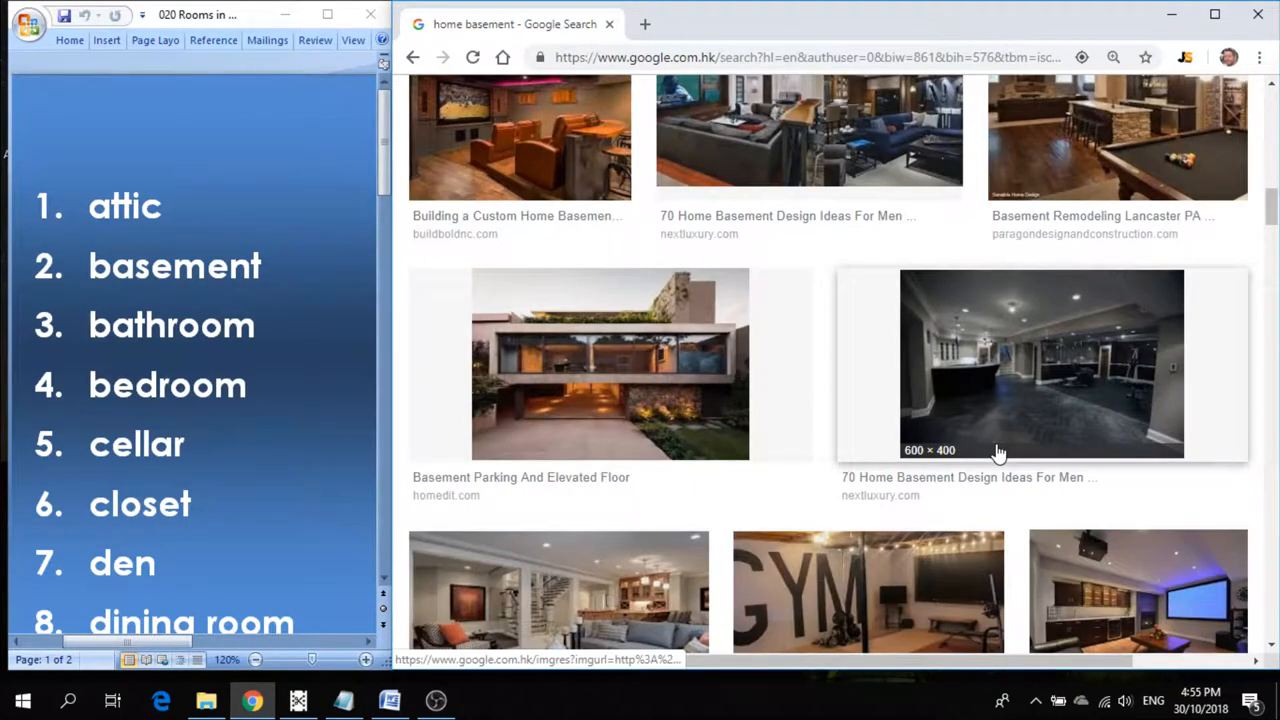
scroll(down, 3)
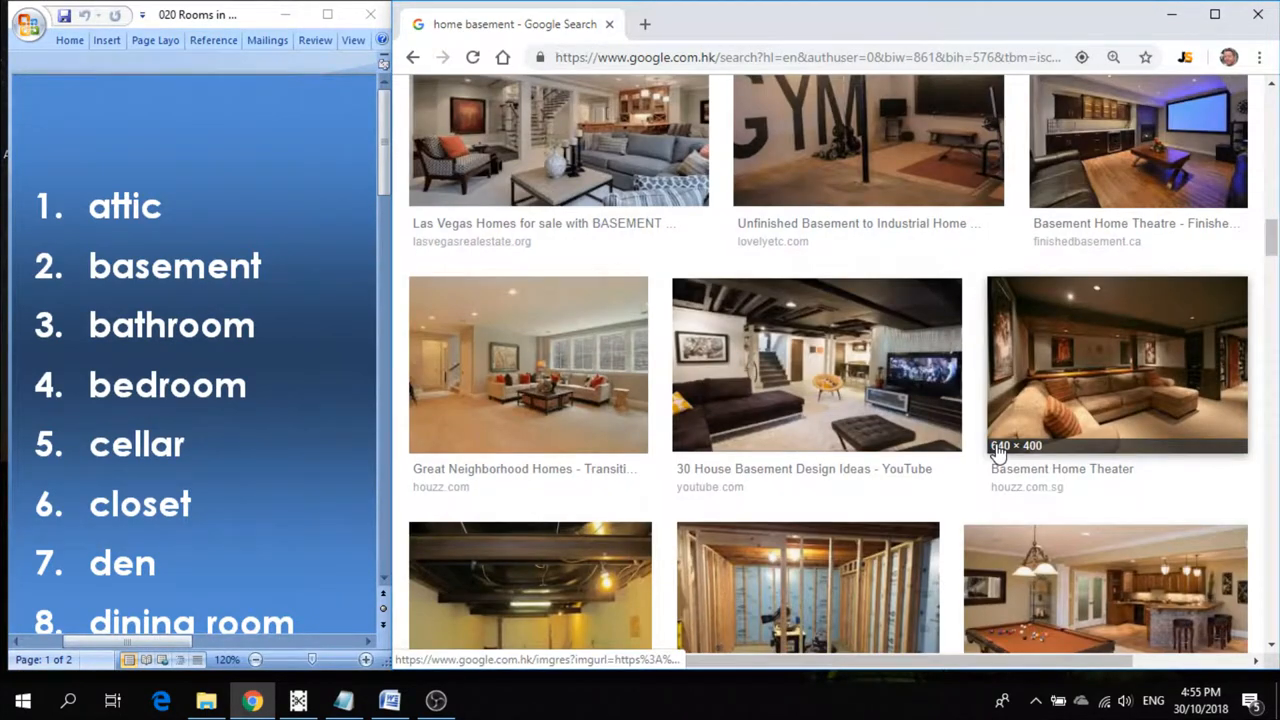
scroll(down, 3)
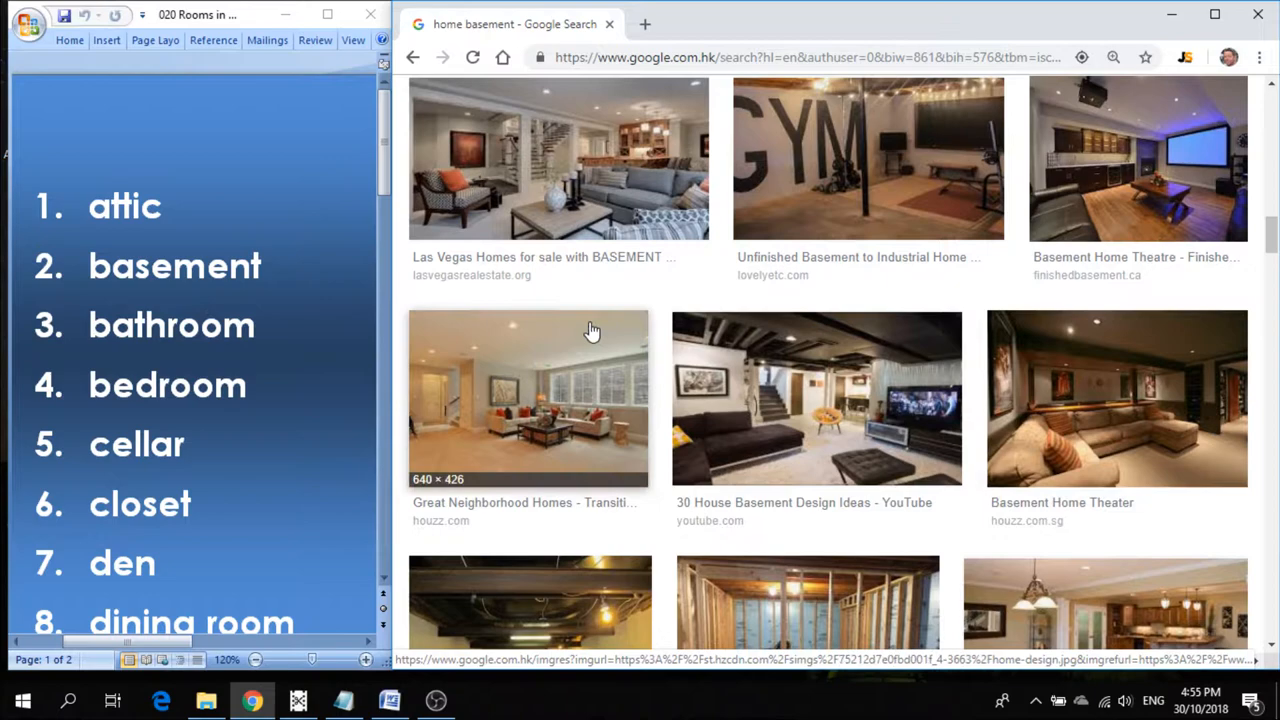
click(528, 398)
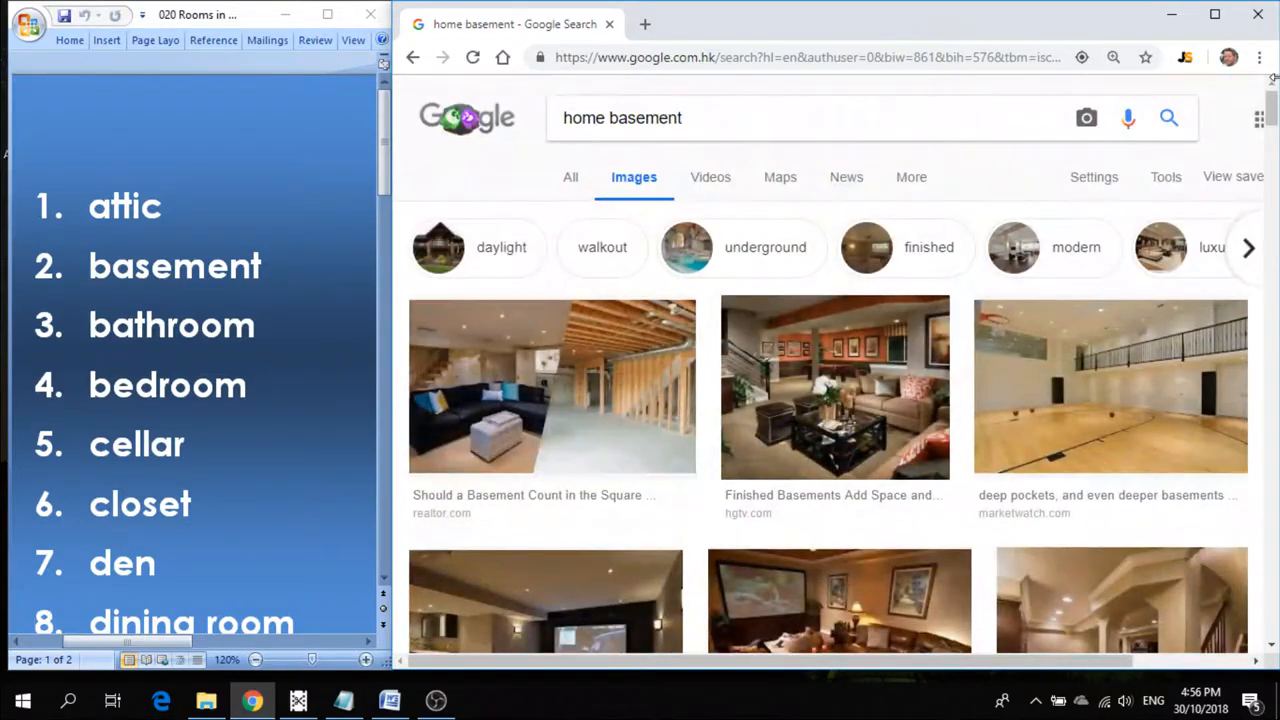
Search 'home bathroom' images and scroll through the results.
triple_click(622, 116)
text(home b)
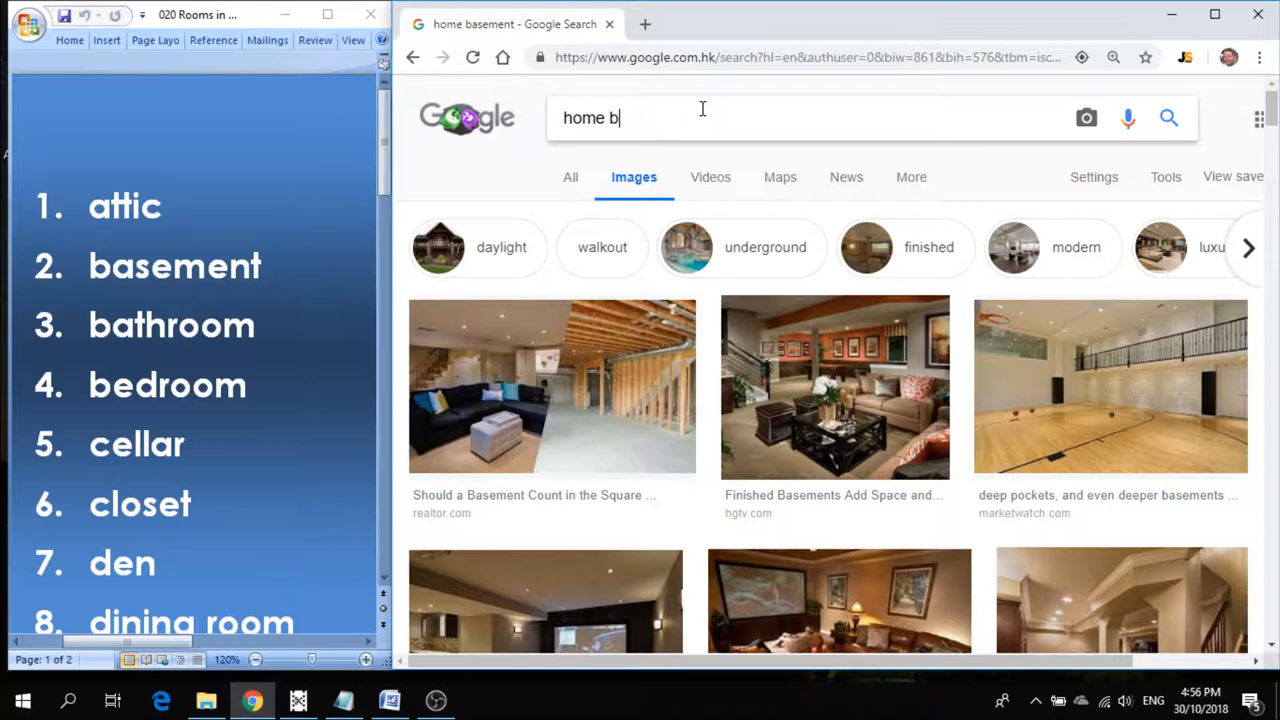
text(athroom)
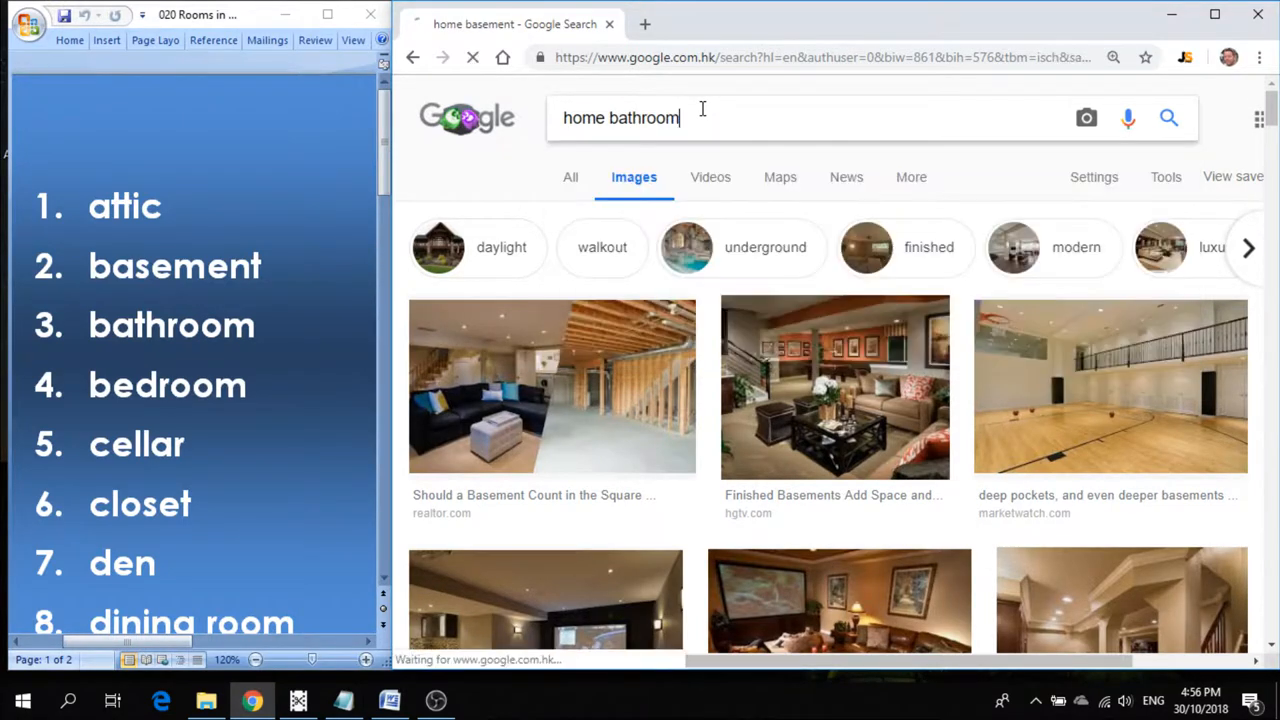
key(Return)
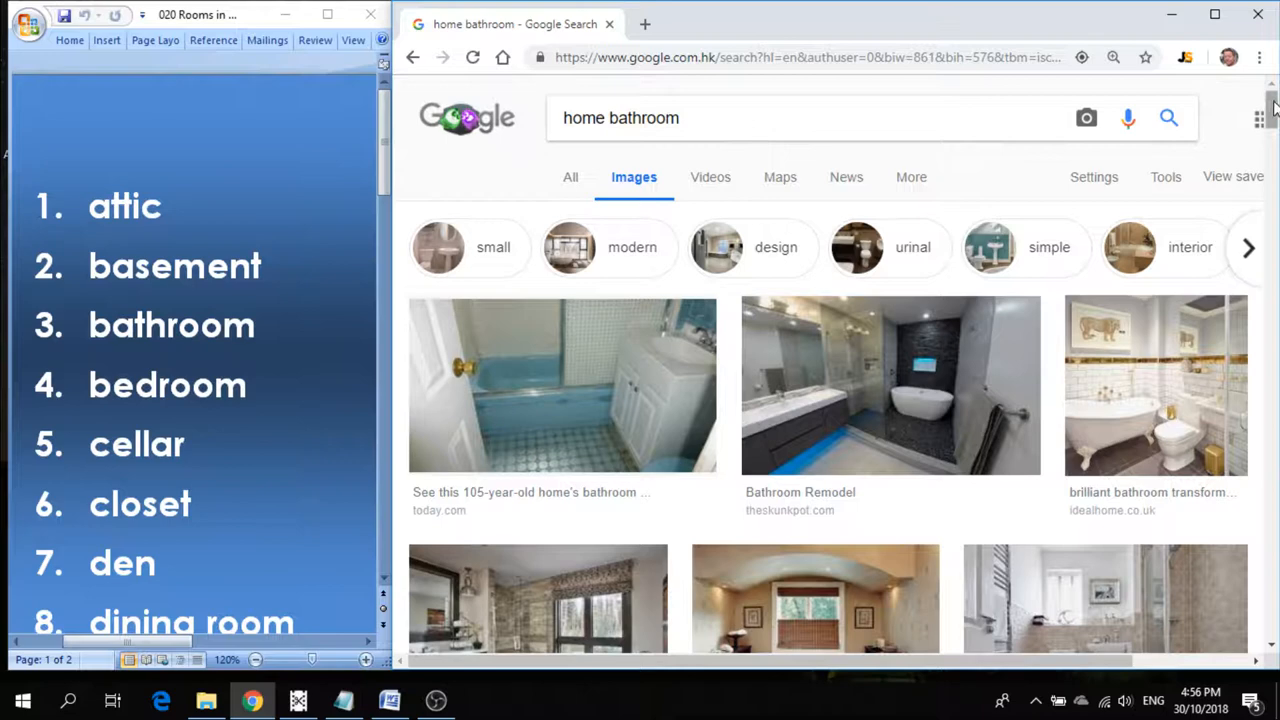
scroll(down, 3)
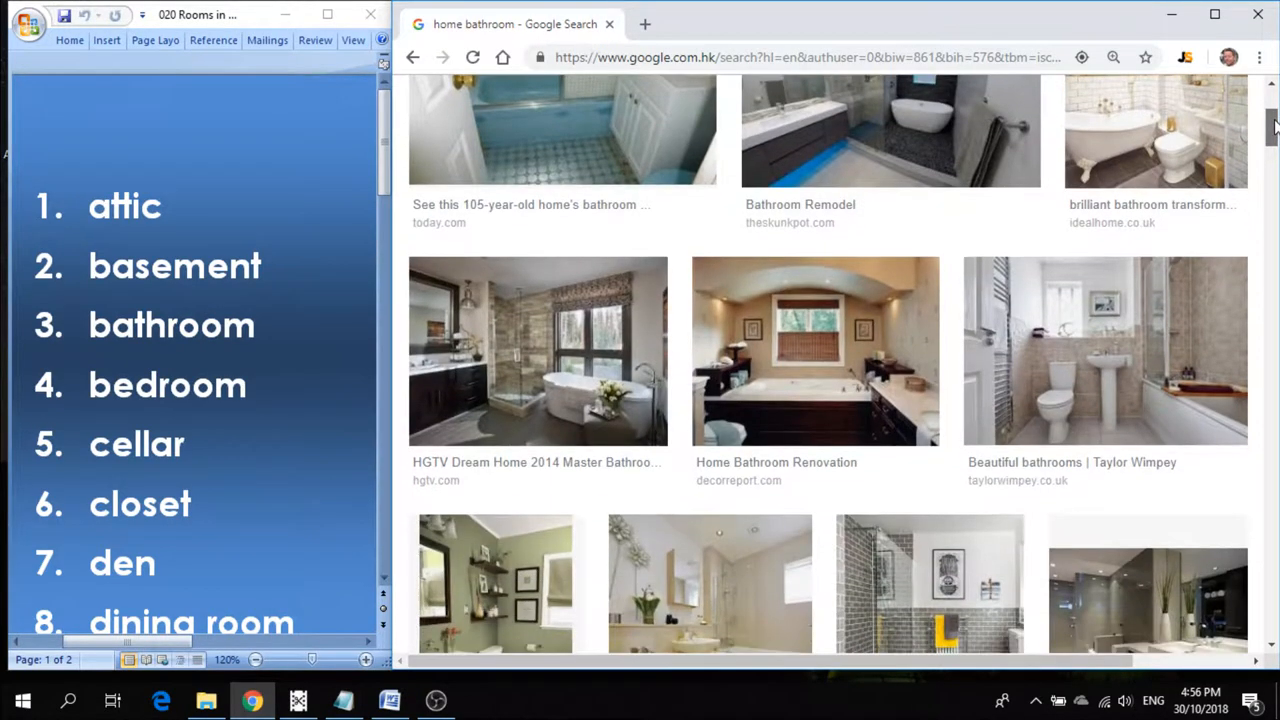
scroll(down, 3)
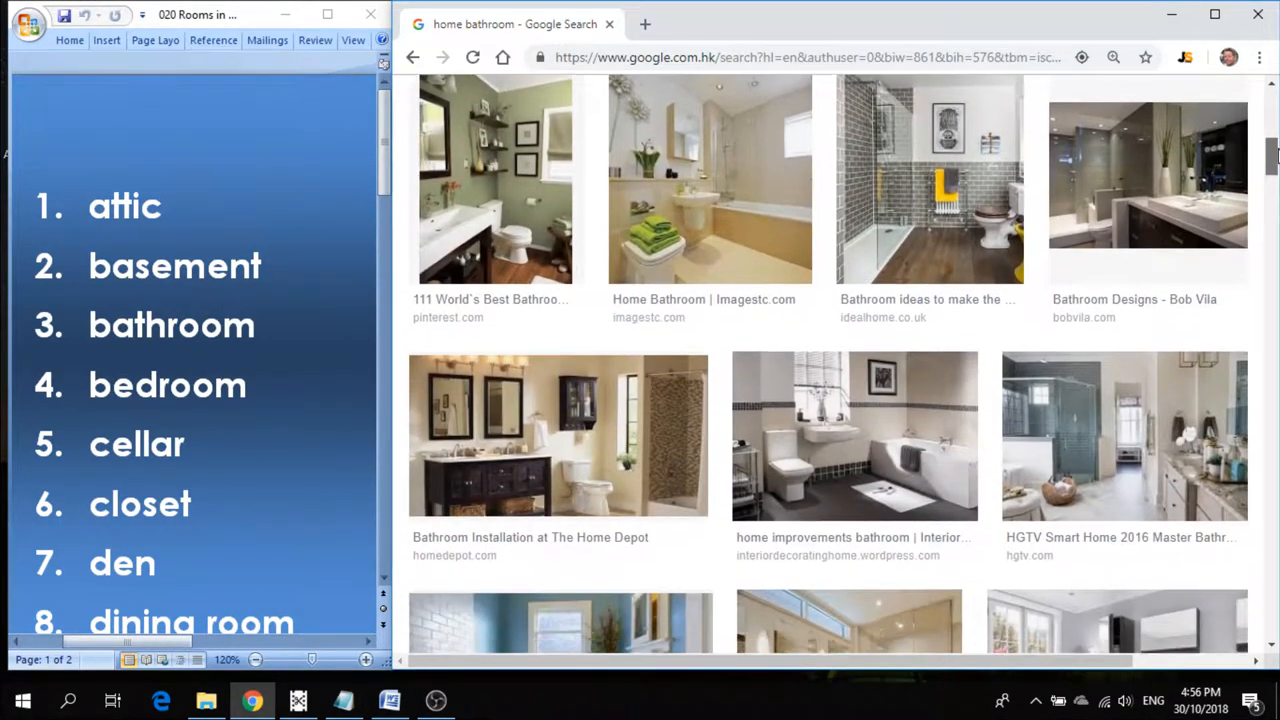
scroll(down, 3)
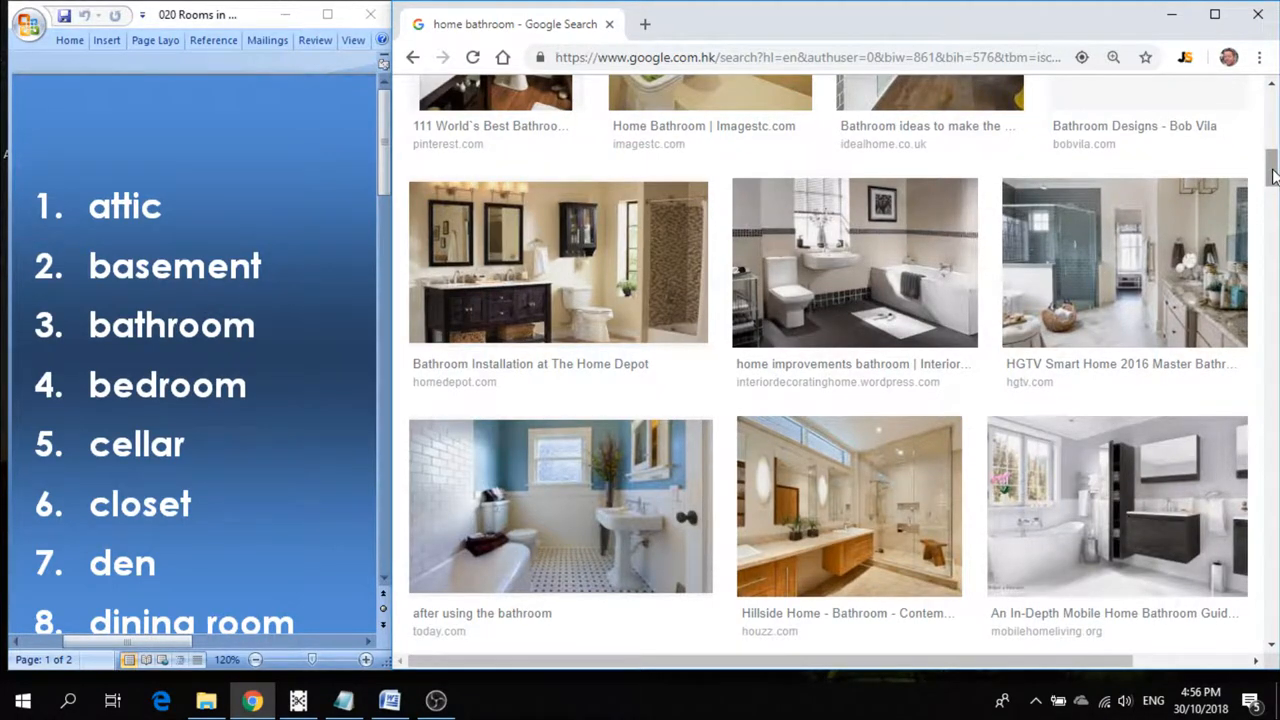
mouse_move(890, 220)
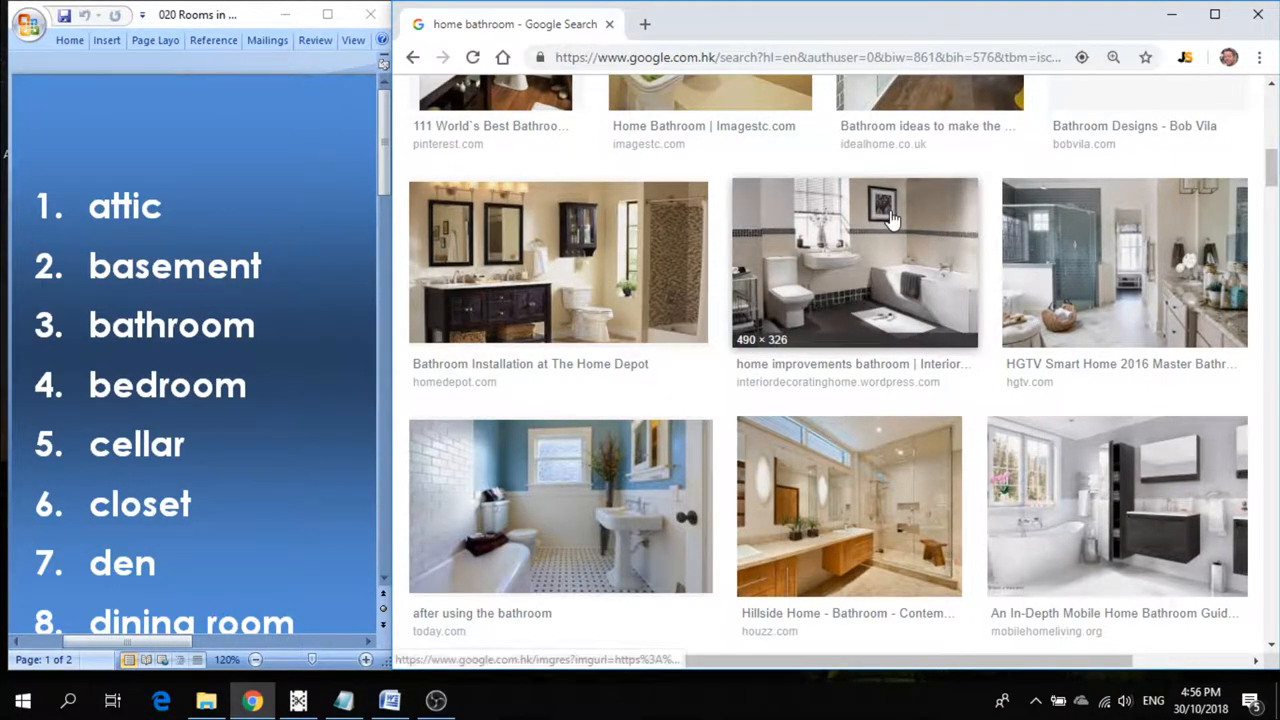
Preview a bathroom photo, then return to the search box for the next room.
click(854, 262)
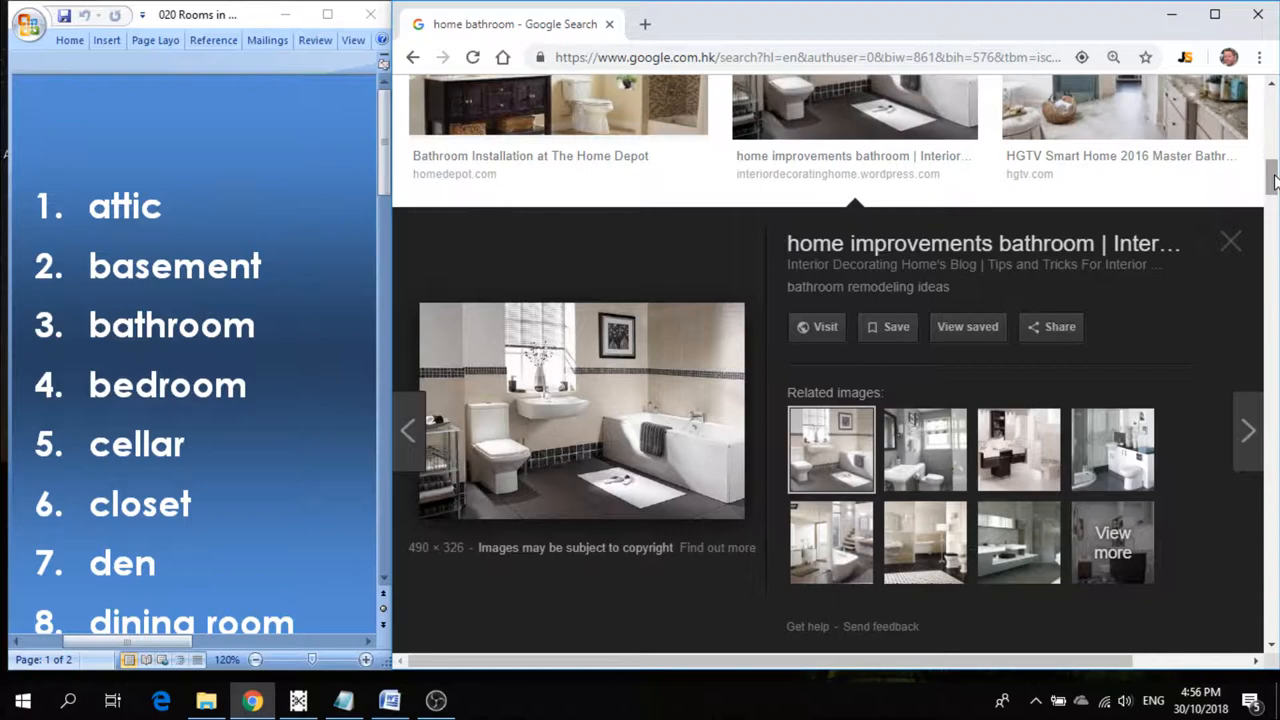
click(1232, 240)
text(home bedro)
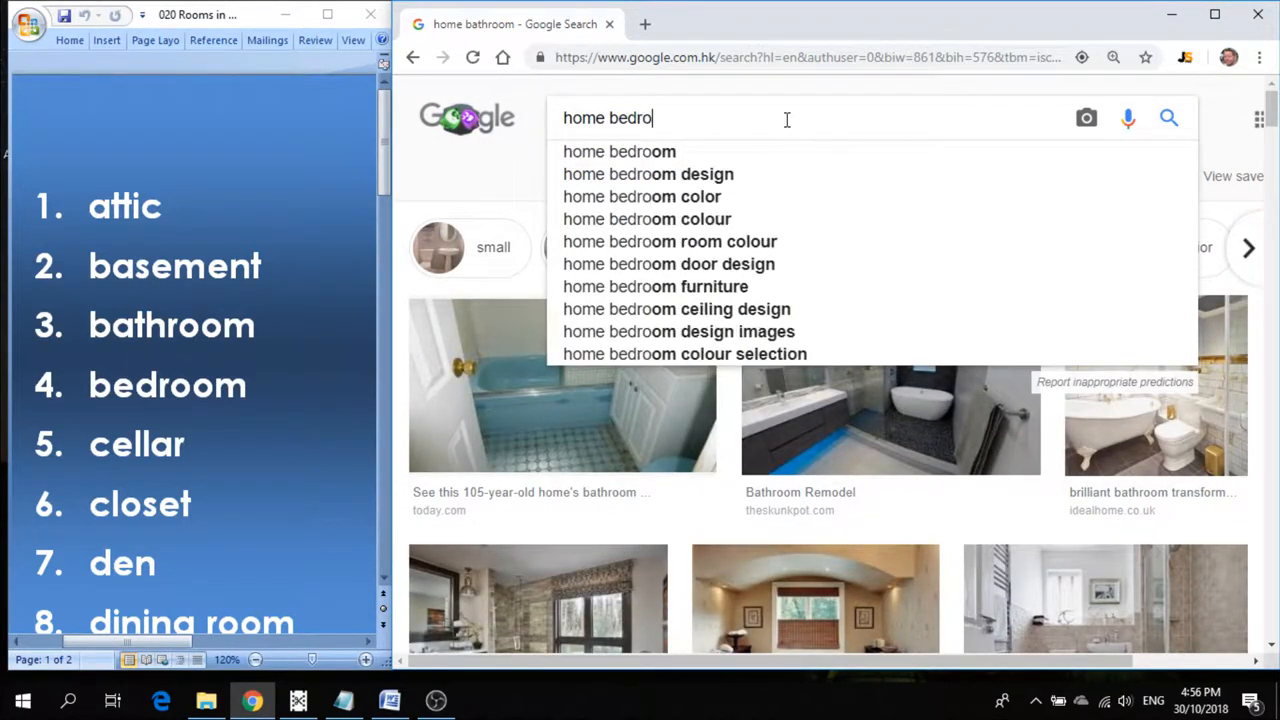
Search 'home bedroom' images, preview two bedroom photos and return to the top.
click(620, 152)
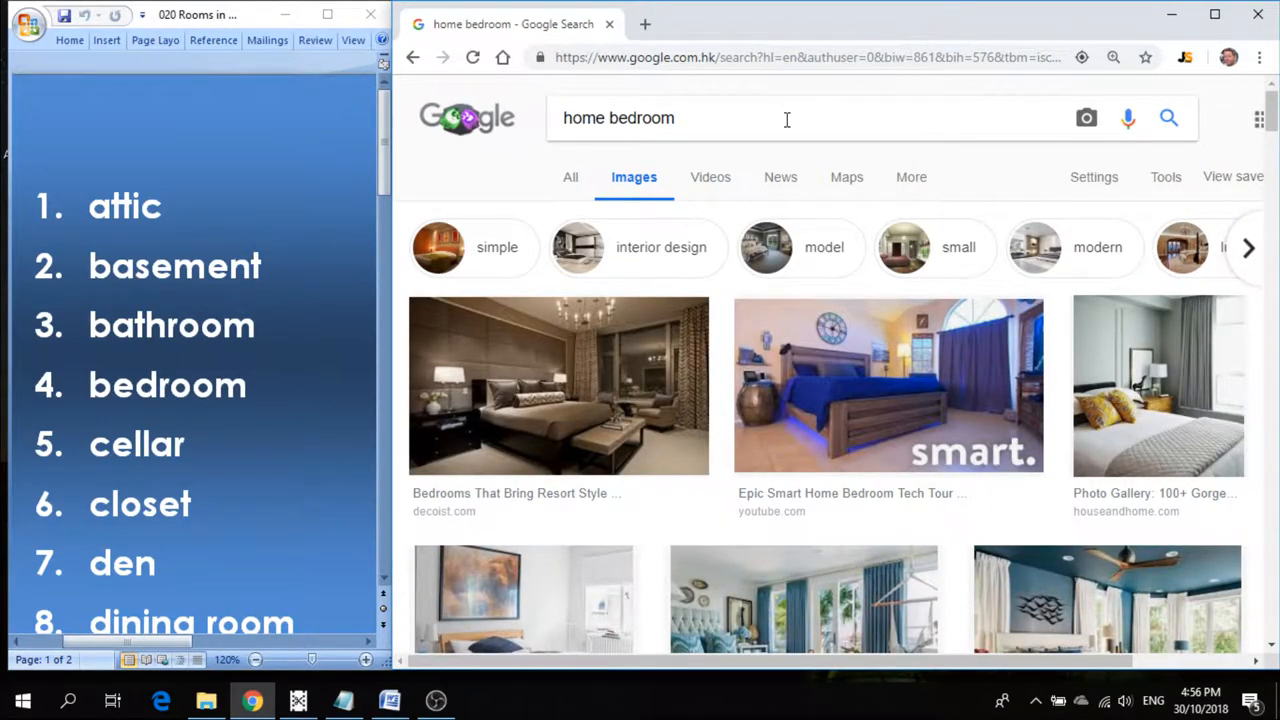
mouse_move(856, 148)
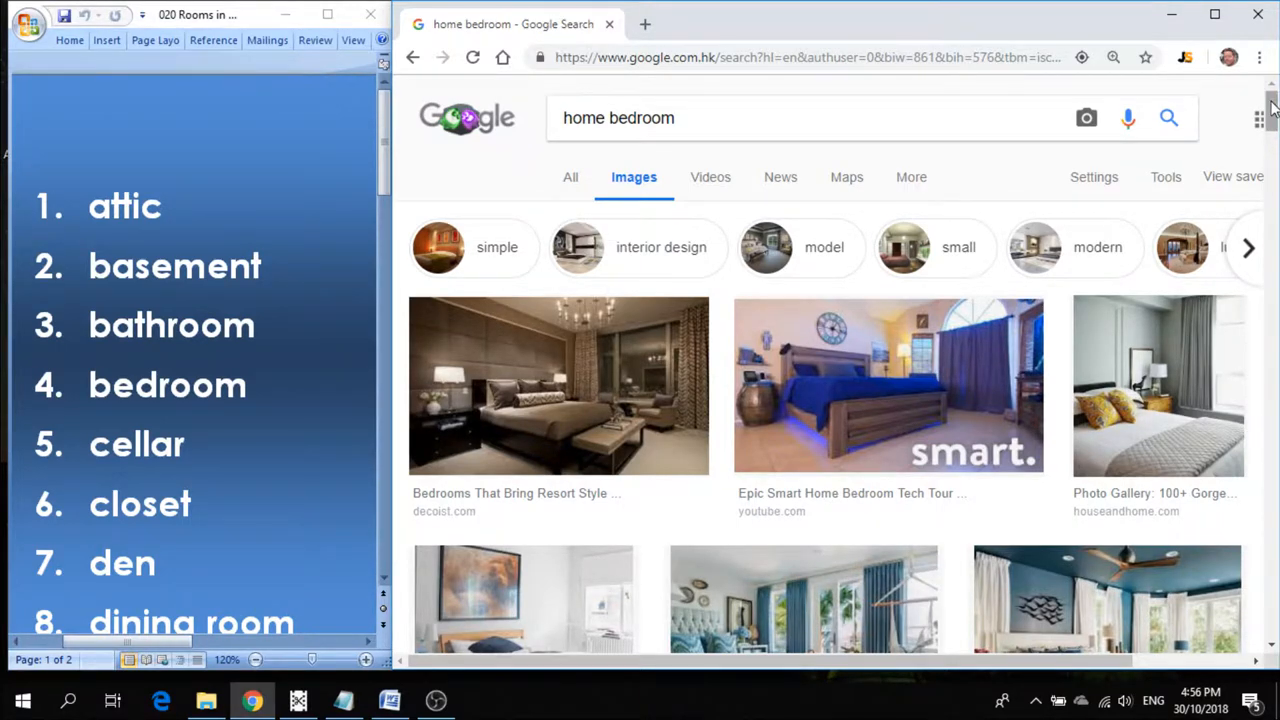
scroll(down, 3)
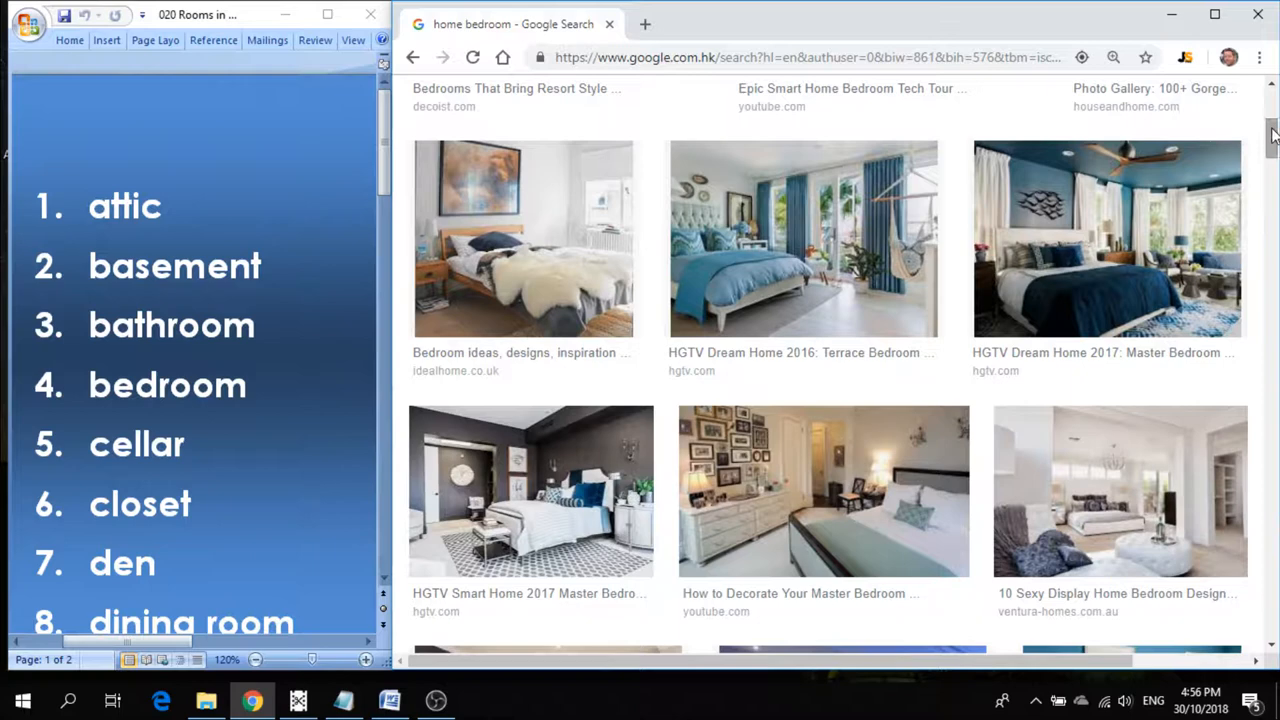
mouse_move(530, 230)
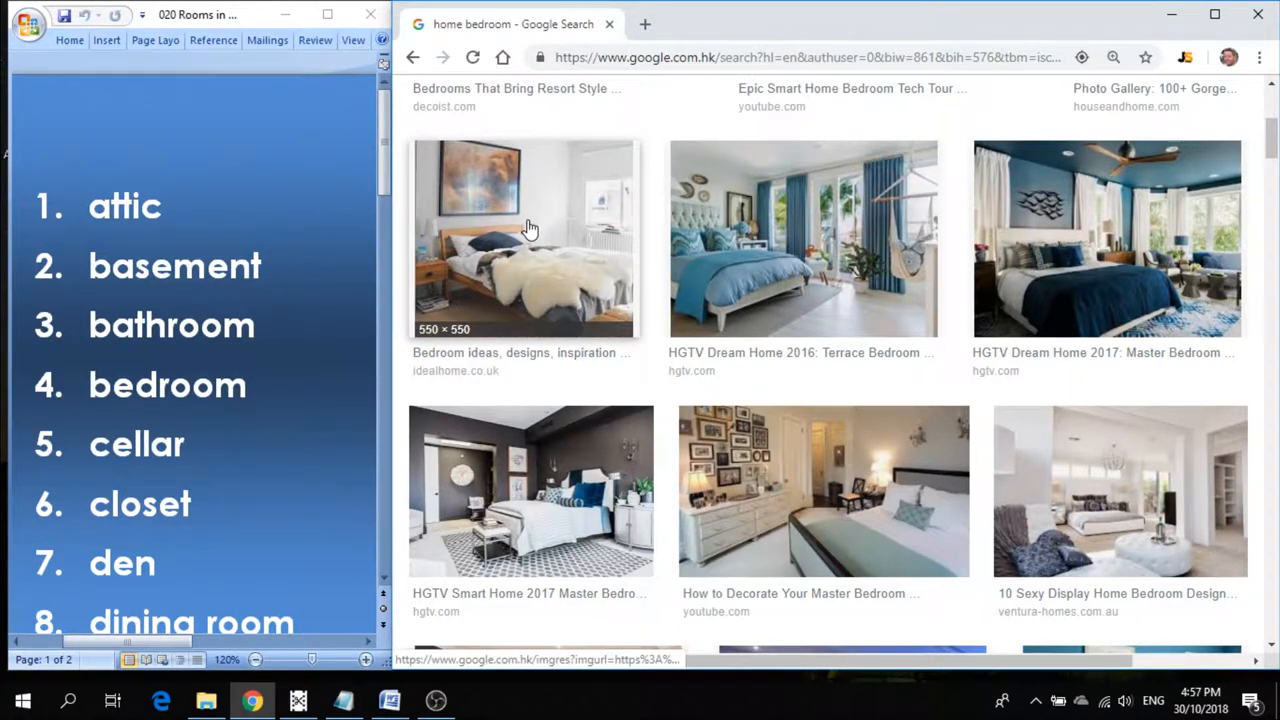
click(524, 238)
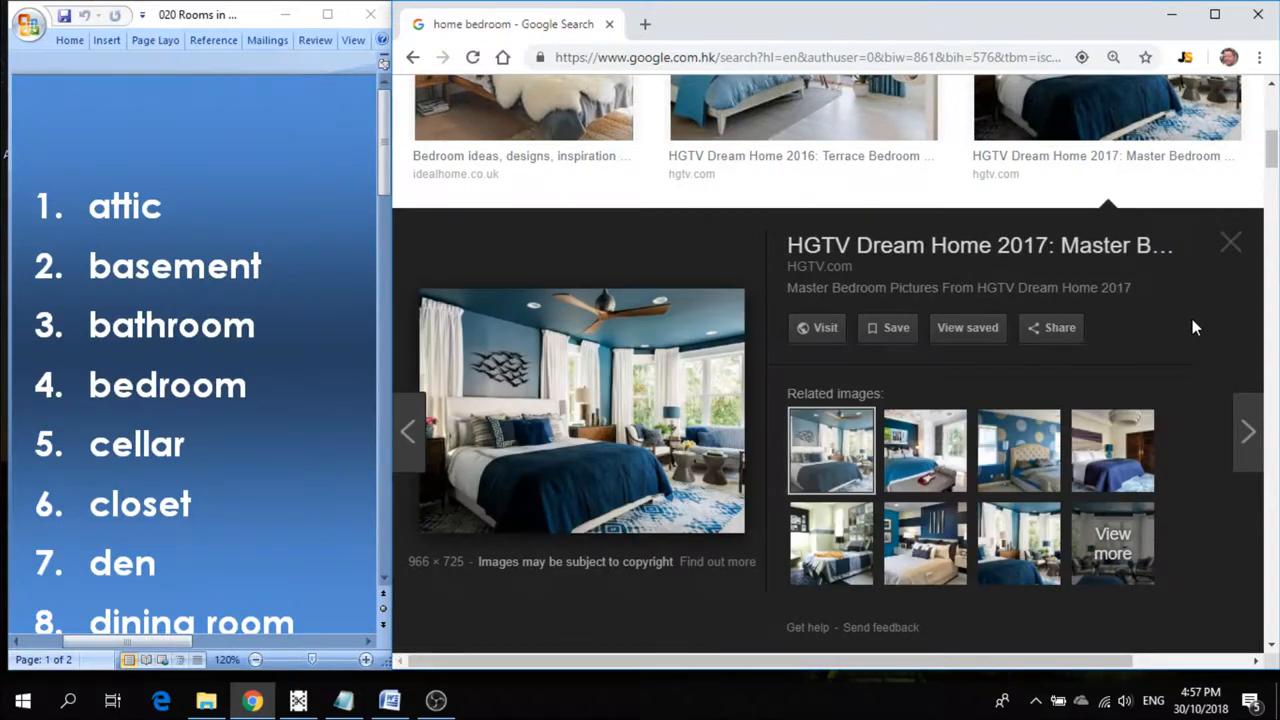
click(1248, 432)
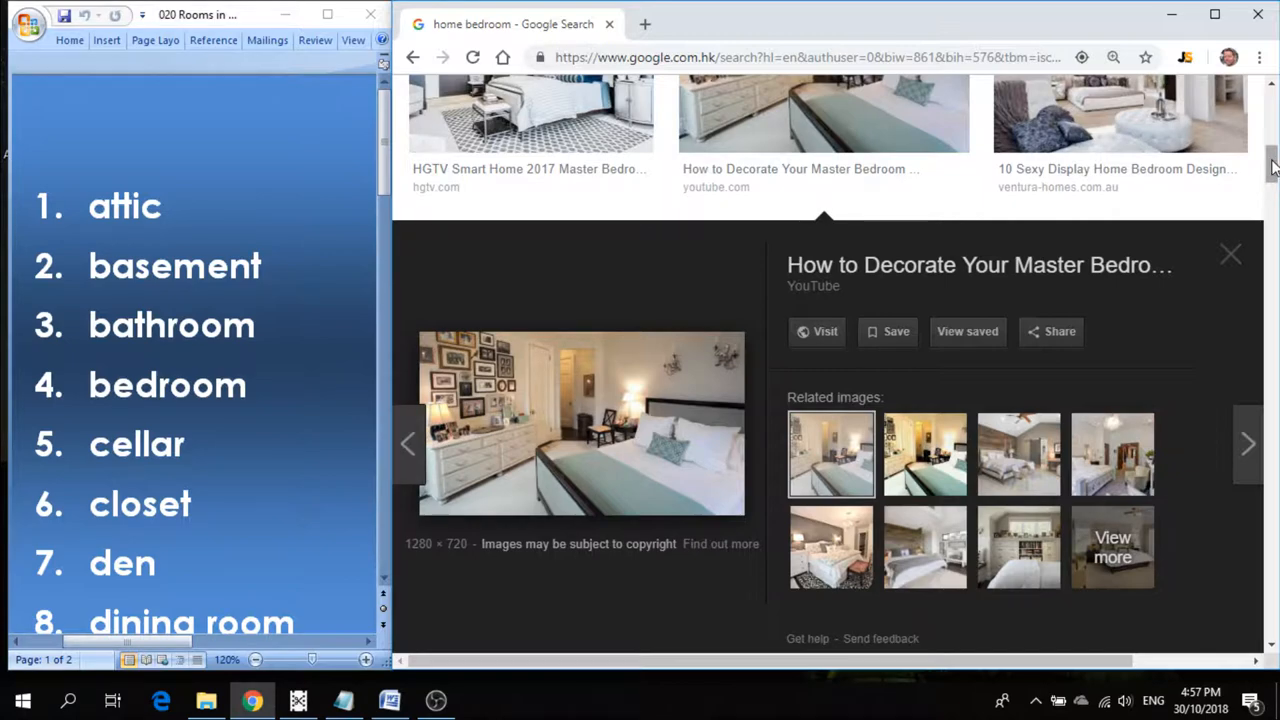
click(1230, 254)
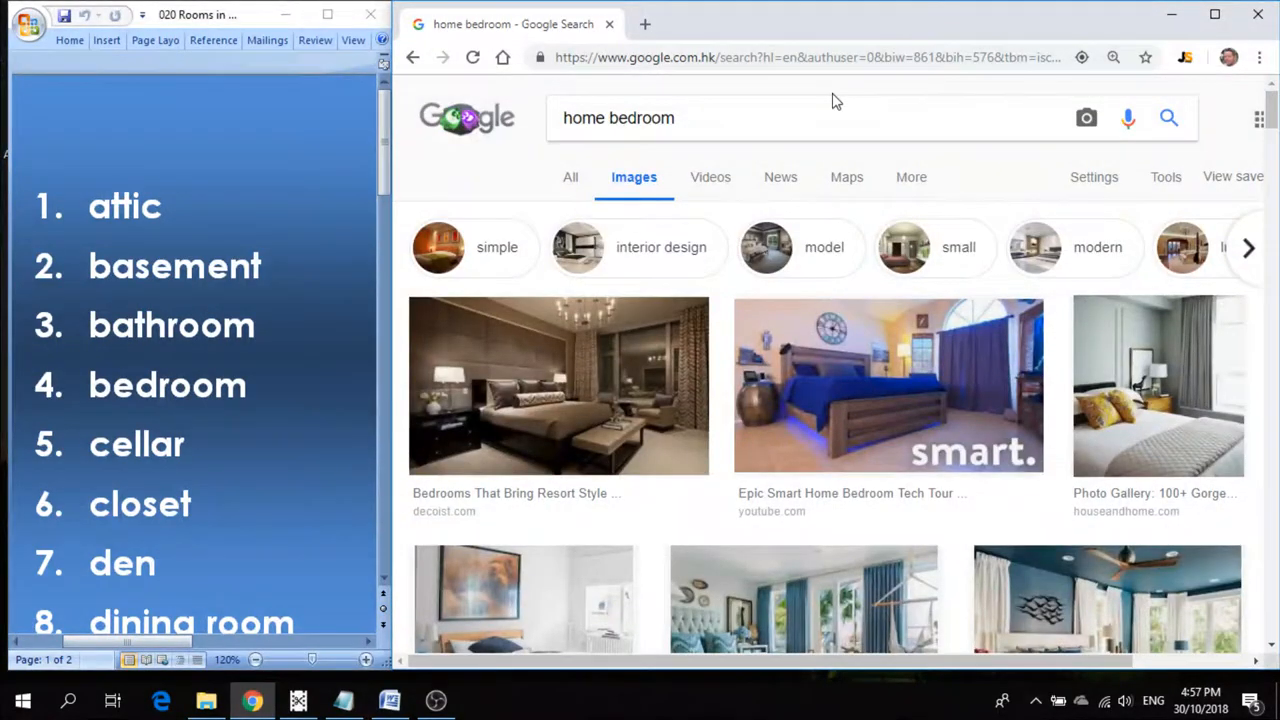
Search 'home cellar' images and preview two wine cellar photos.
double_click(640, 118)
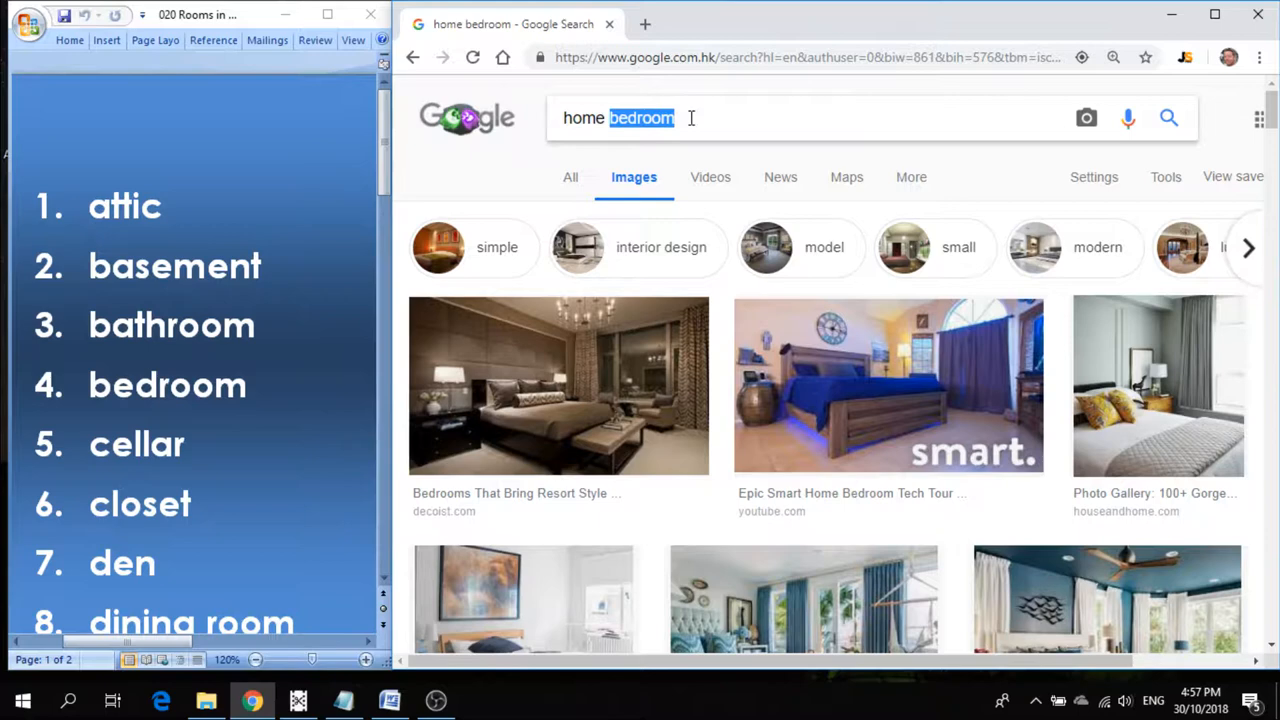
text(cellar)
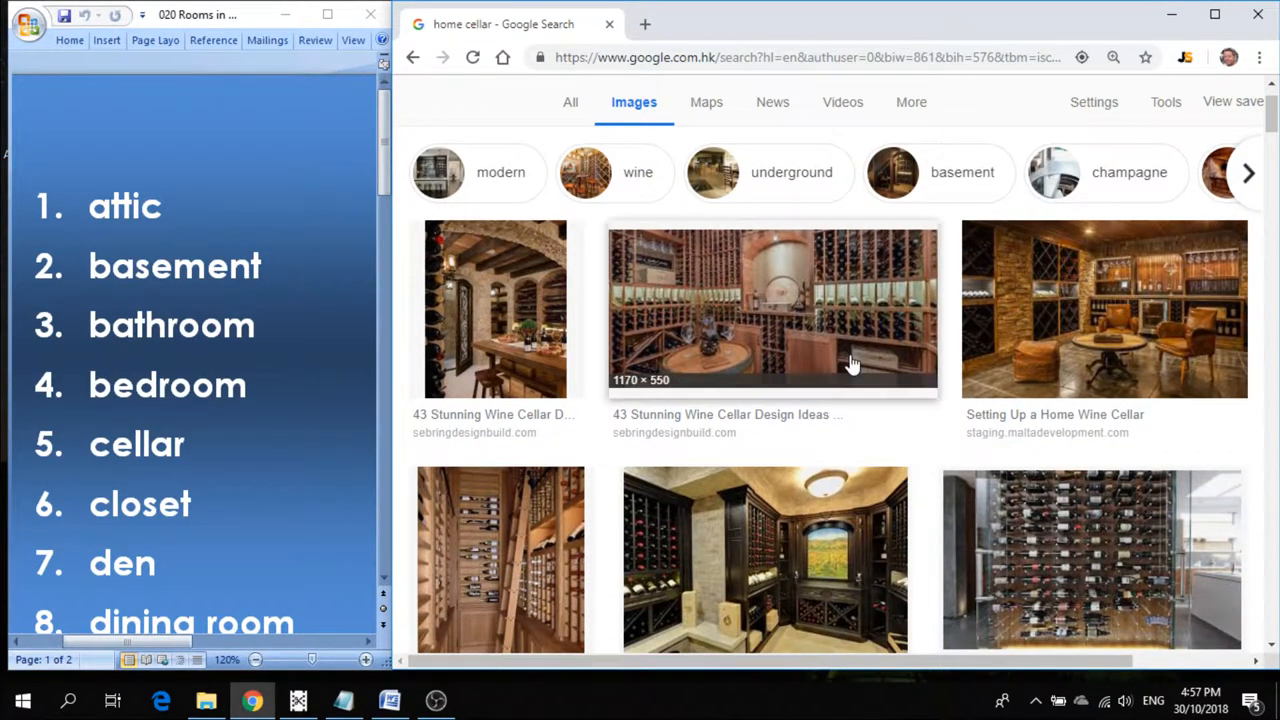
click(772, 310)
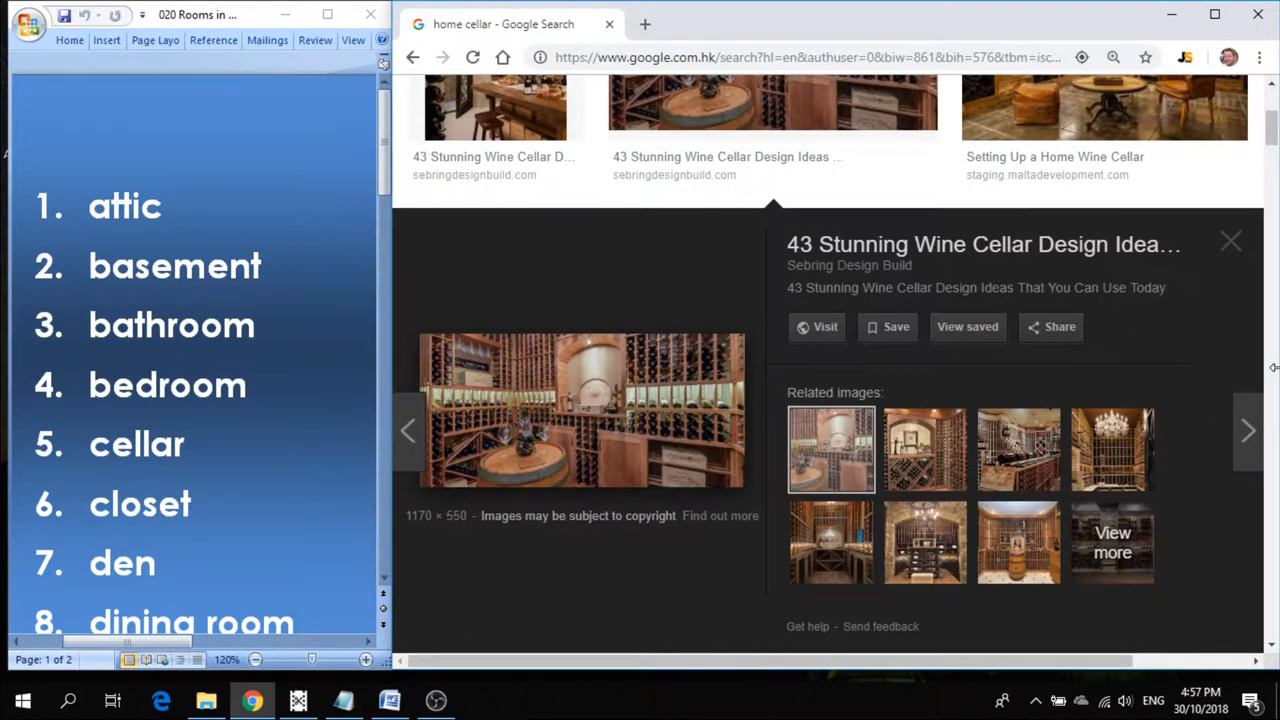
click(1248, 430)
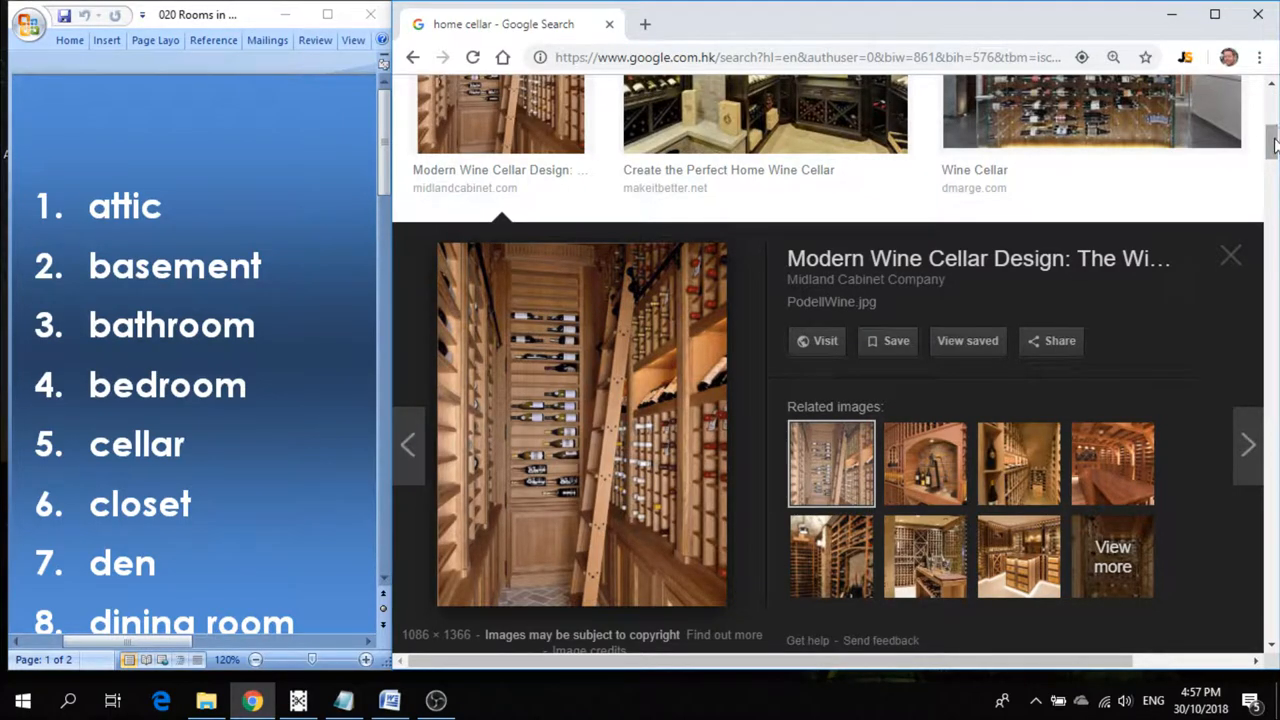
click(1230, 256)
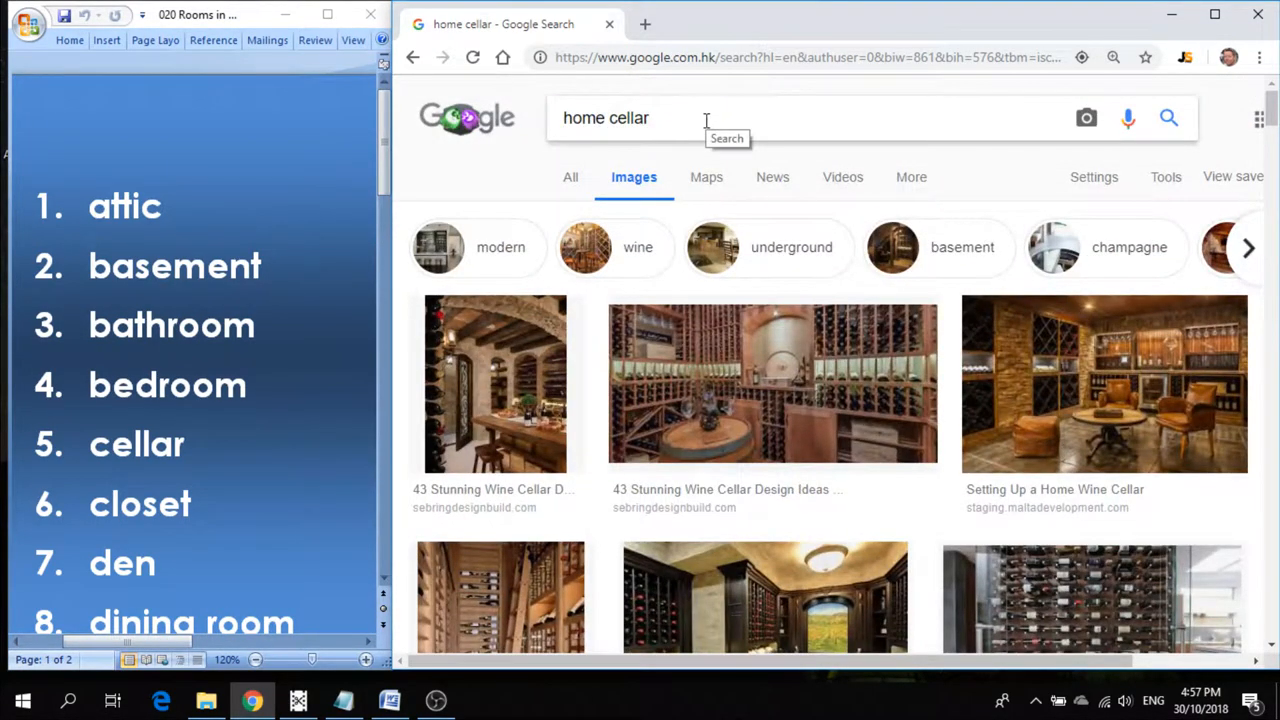
Search 'home closet' via the suggestion, preview a closet photo and browse results.
double_click(628, 118)
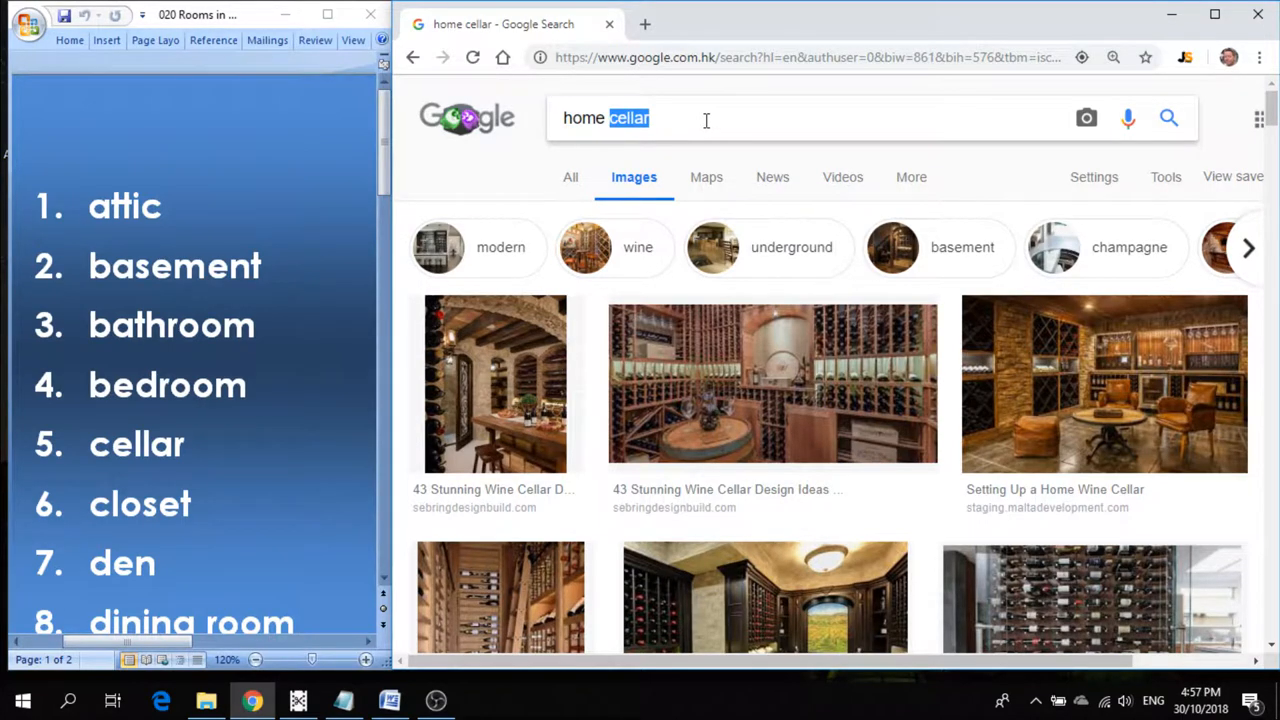
key(Backspace)
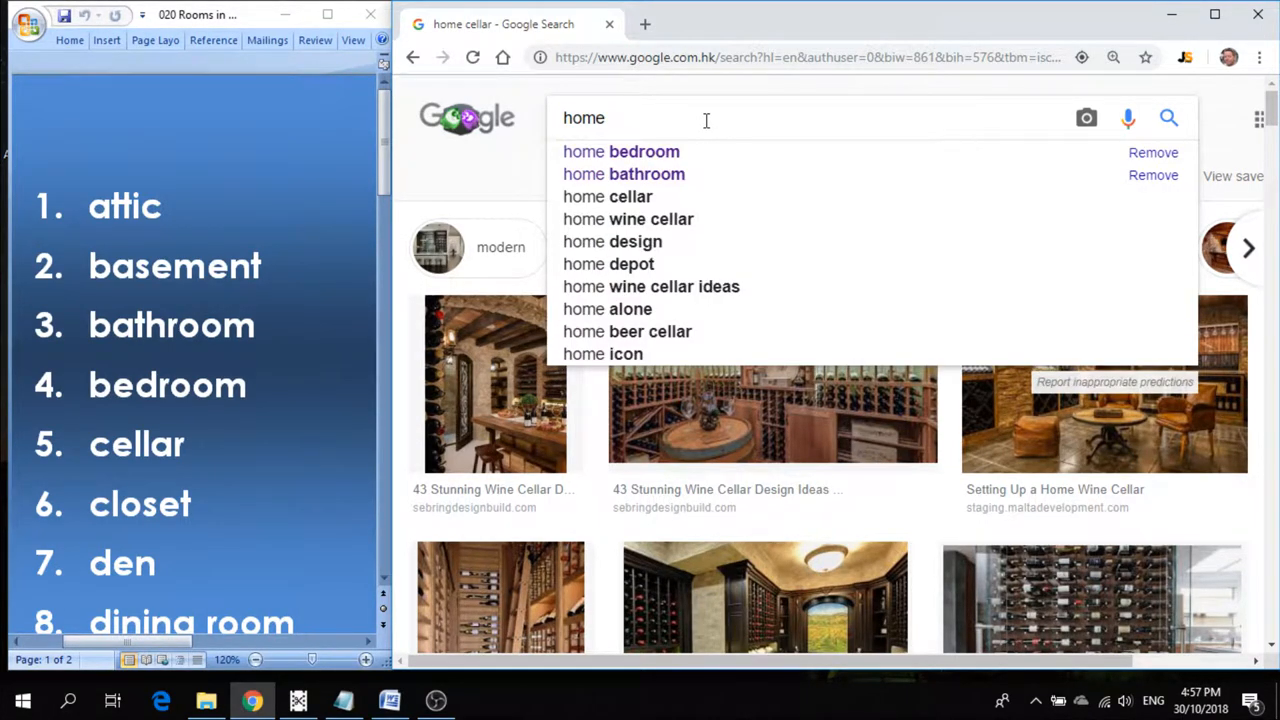
text(clo)
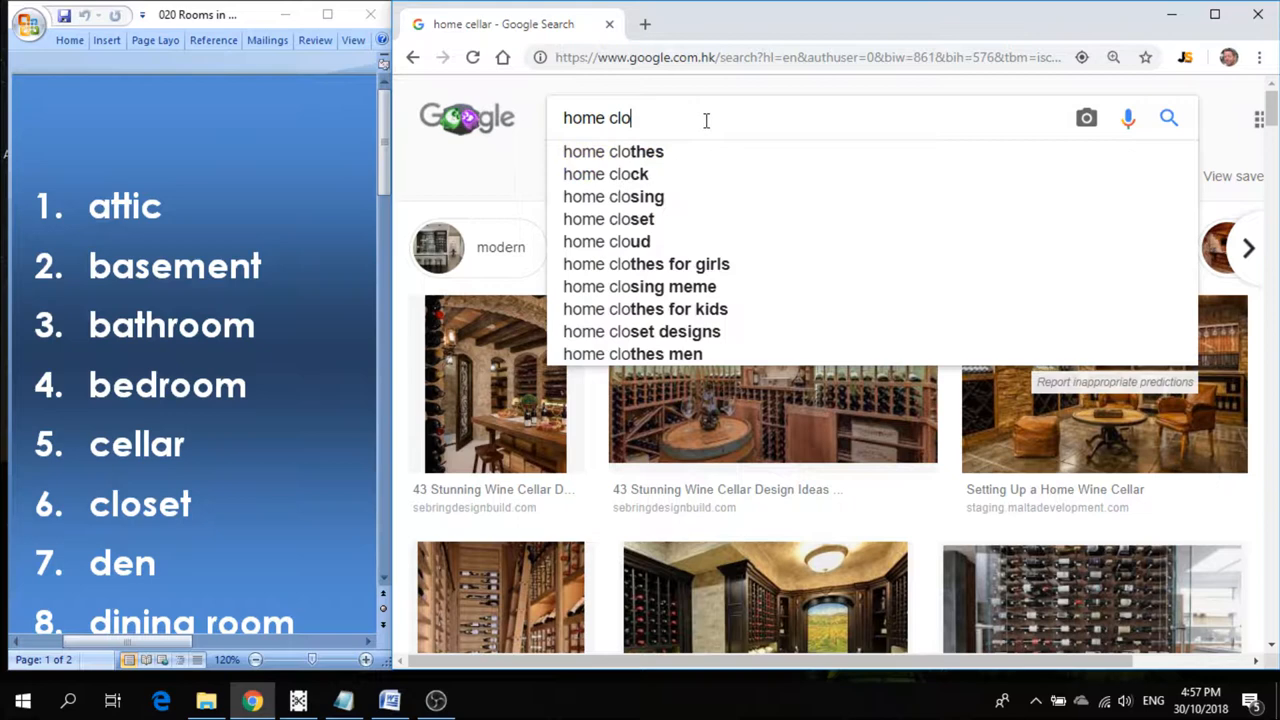
click(608, 218)
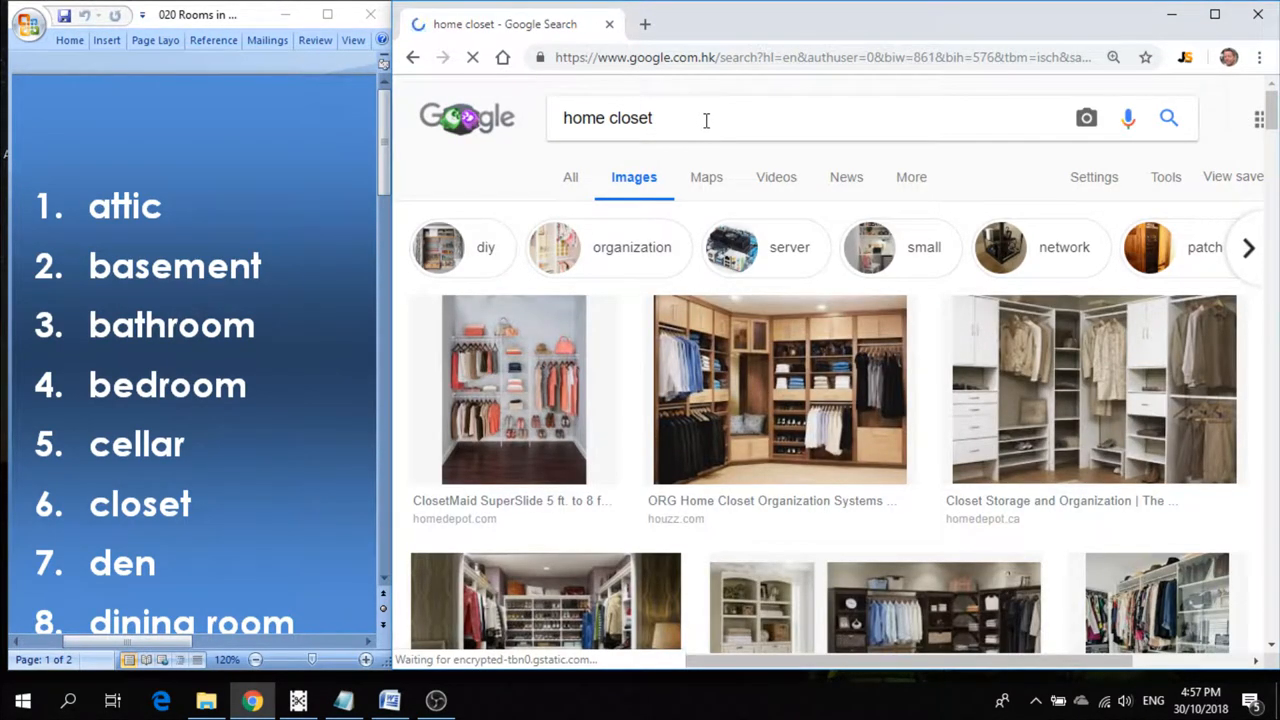
click(512, 388)
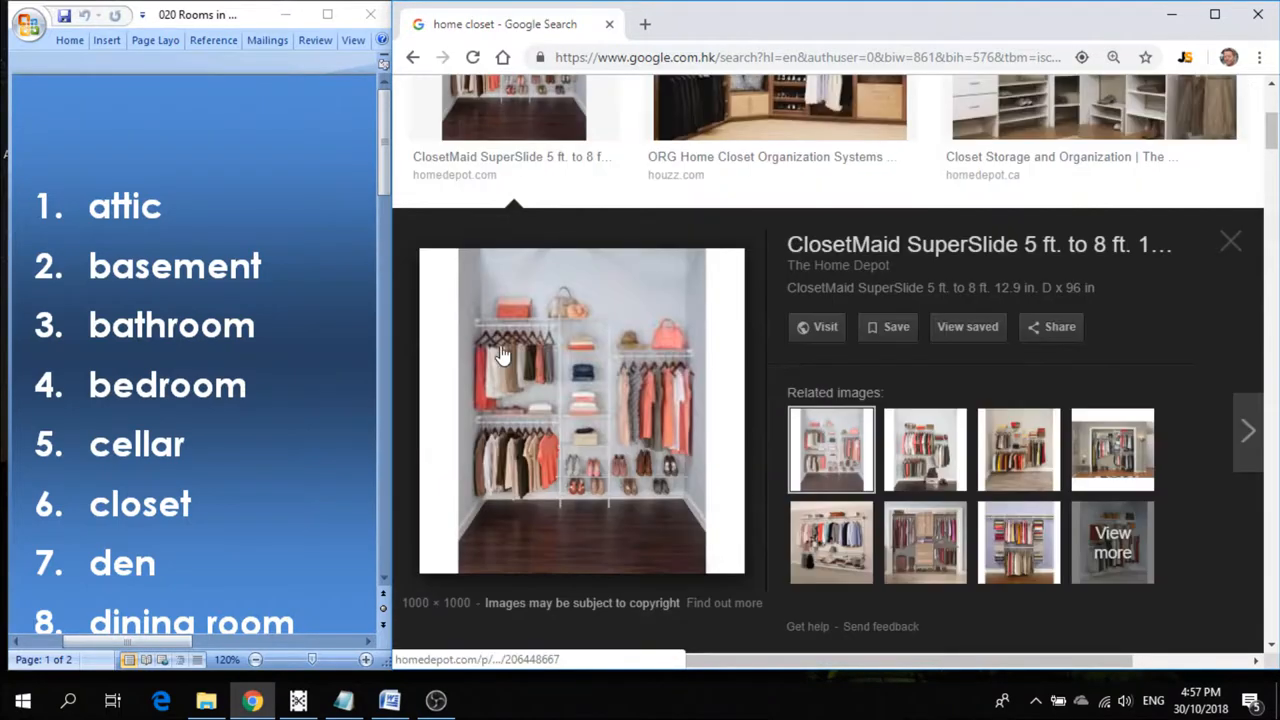
mouse_move(1228, 320)
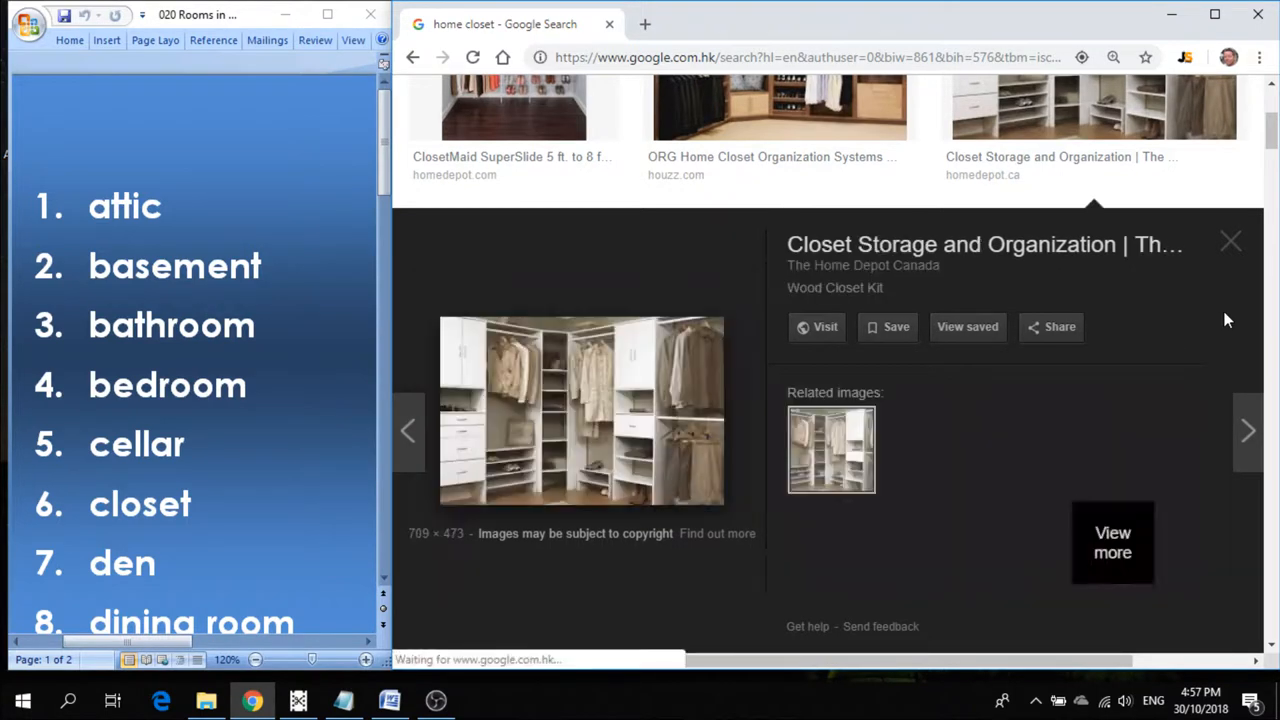
click(1248, 430)
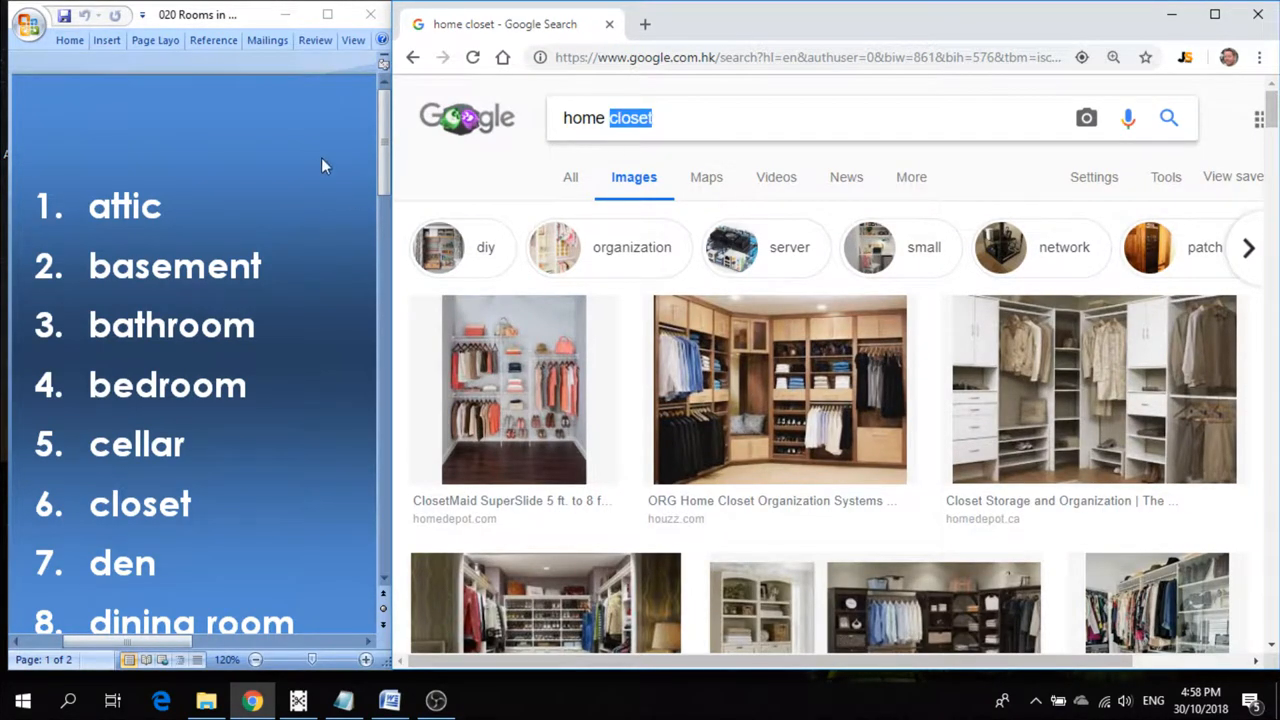
scroll(down, 3)
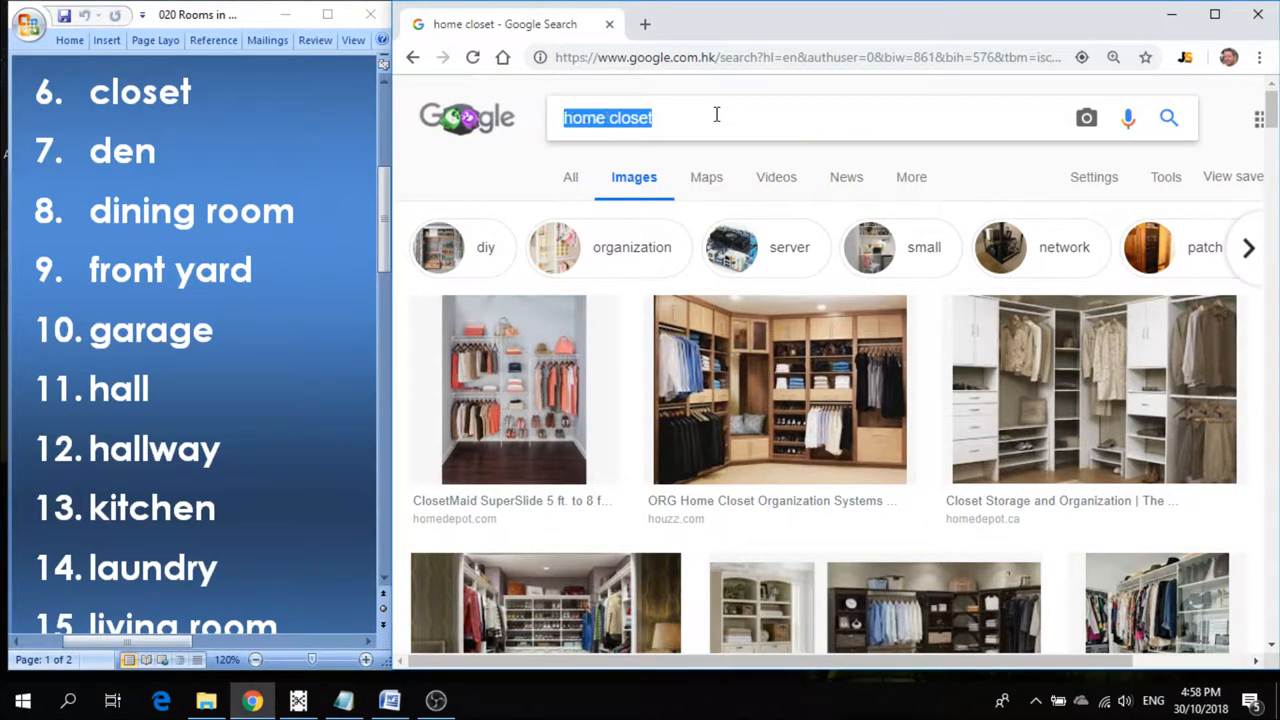
Search 'home den' images, step through three den photo previews, then select 'den' to replace.
double_click(630, 118)
text(den)
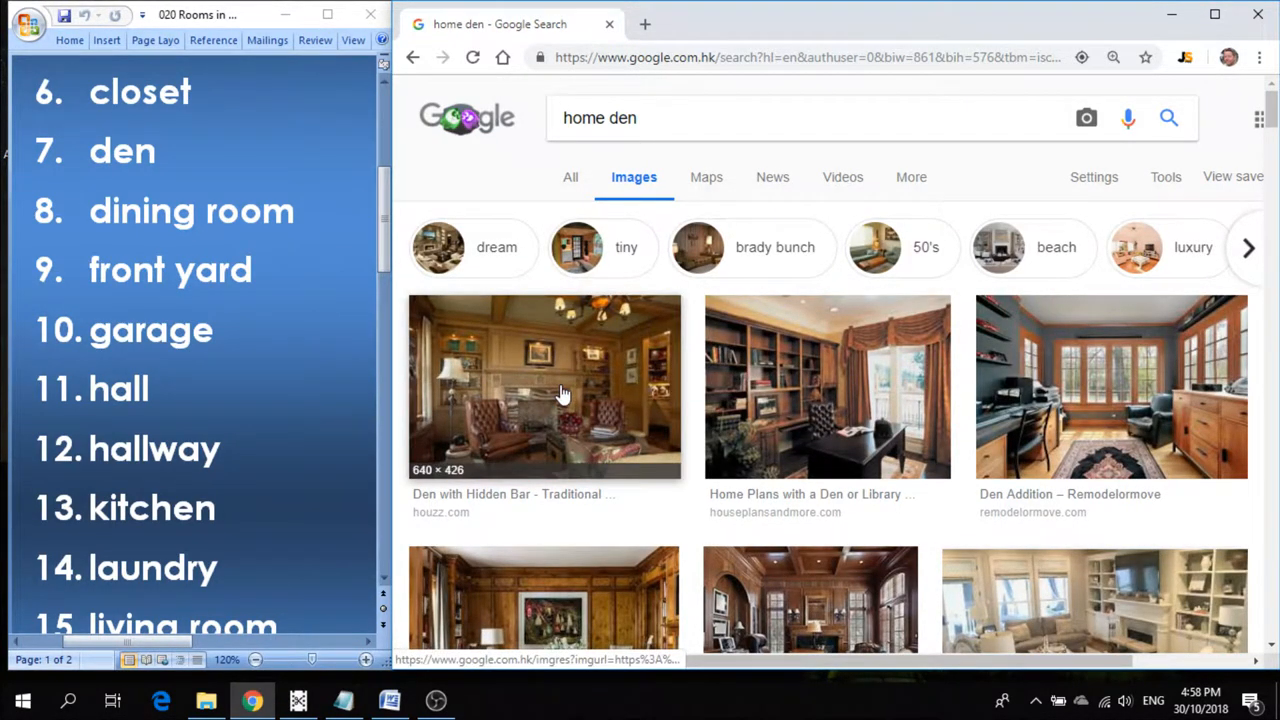
click(544, 388)
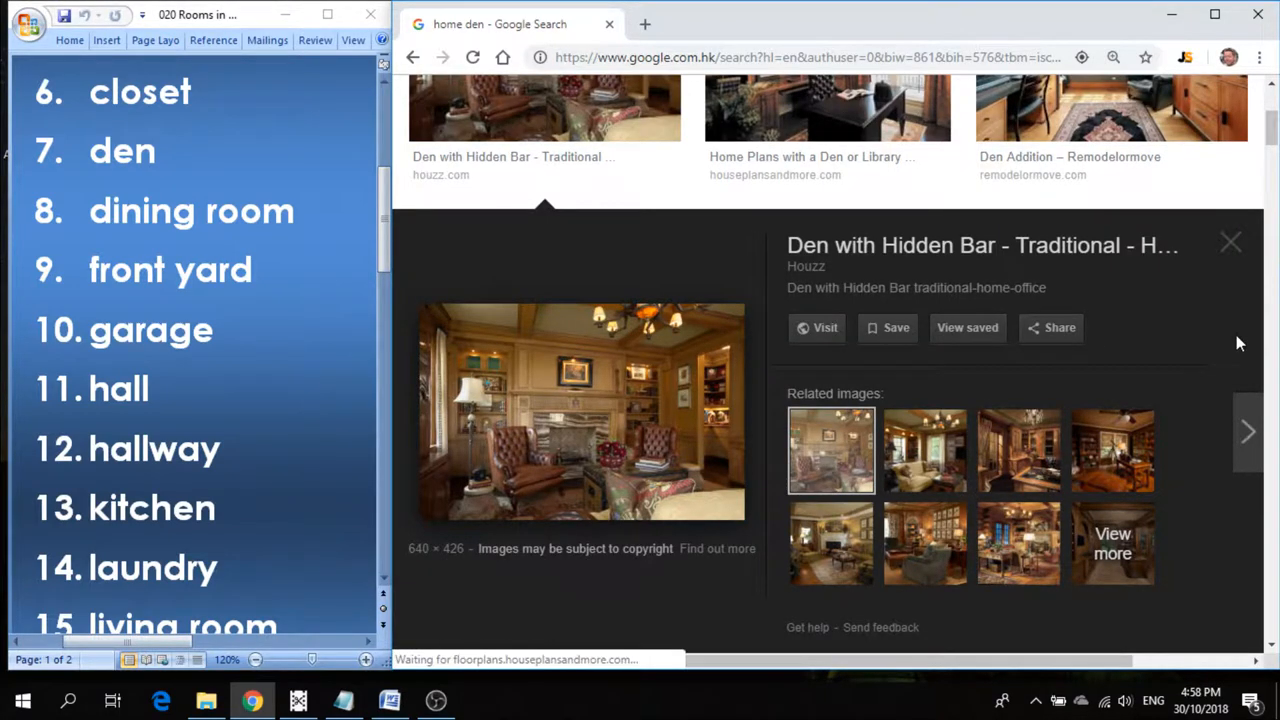
click(1112, 108)
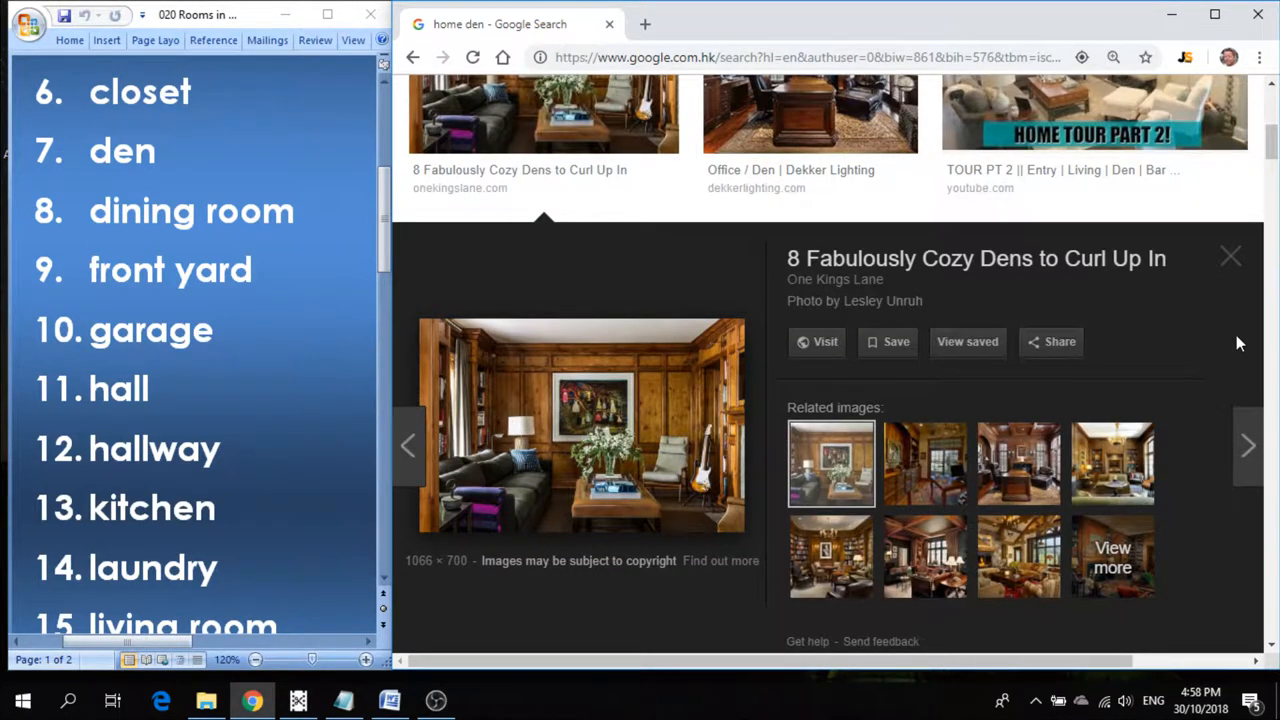
click(810, 112)
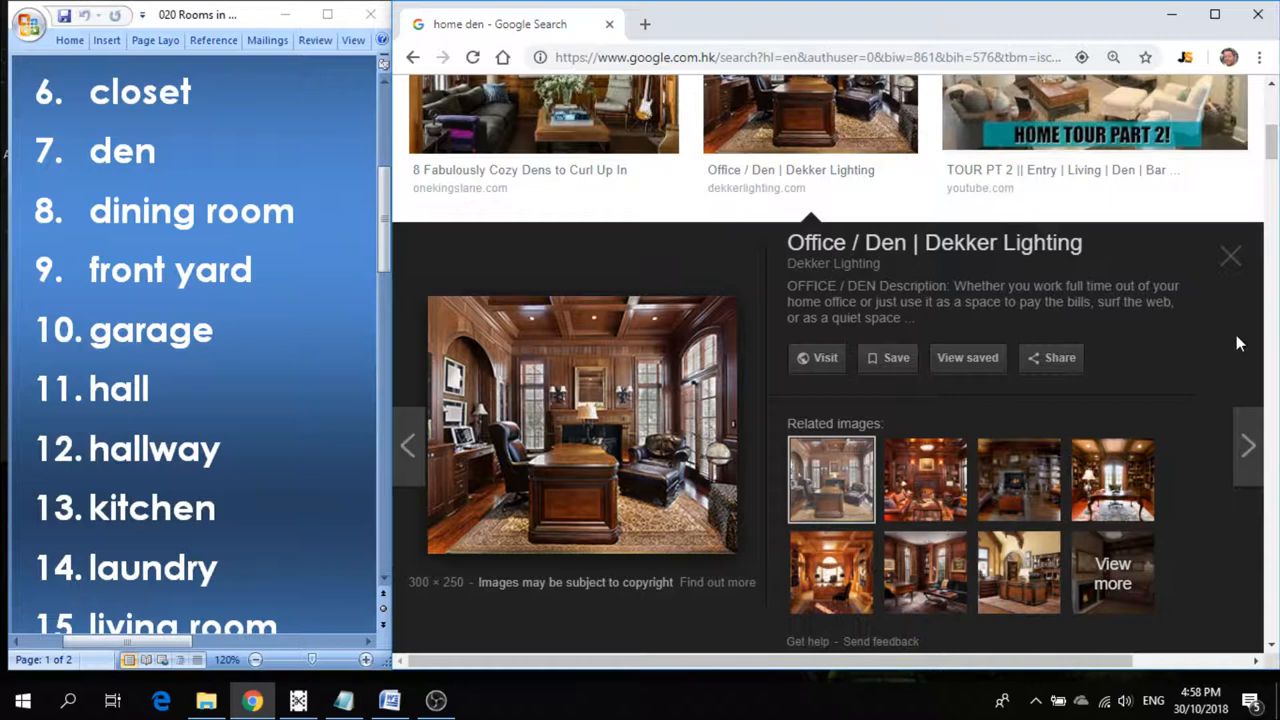
click(1096, 120)
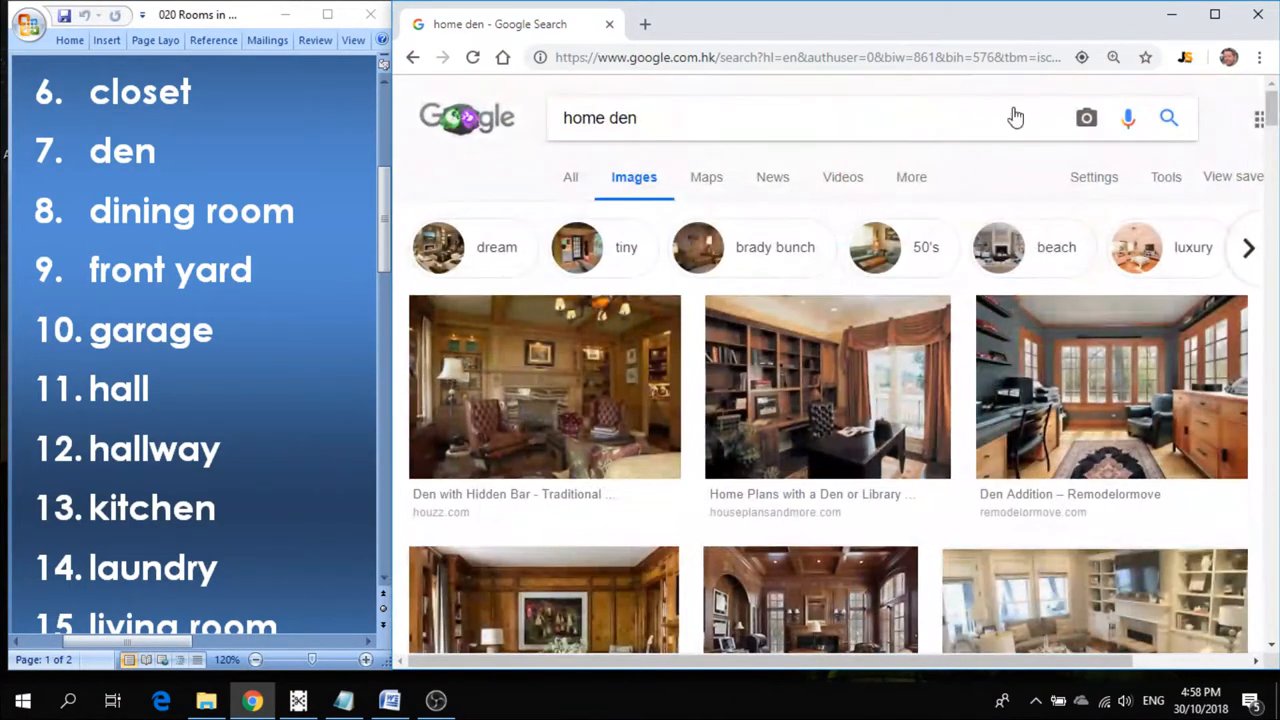
double_click(616, 118)
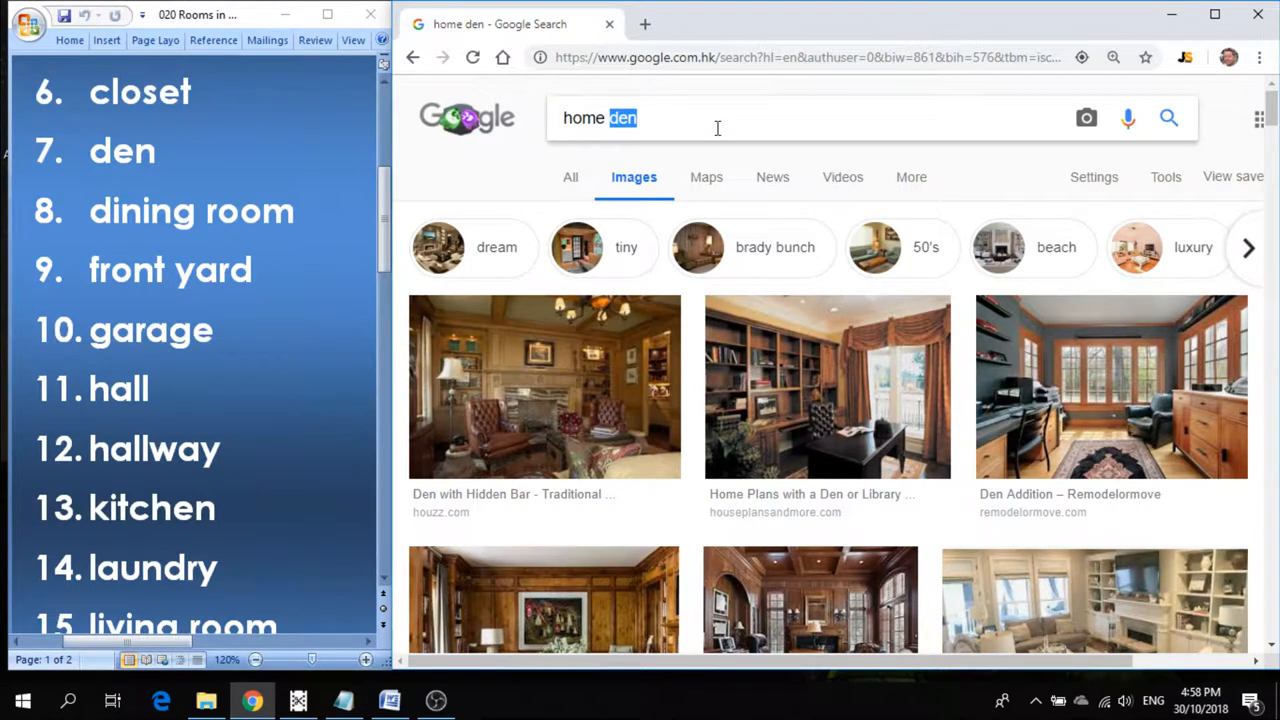
Search 'home dining room' images, view a result, then select the room word to replace.
text(dining room)
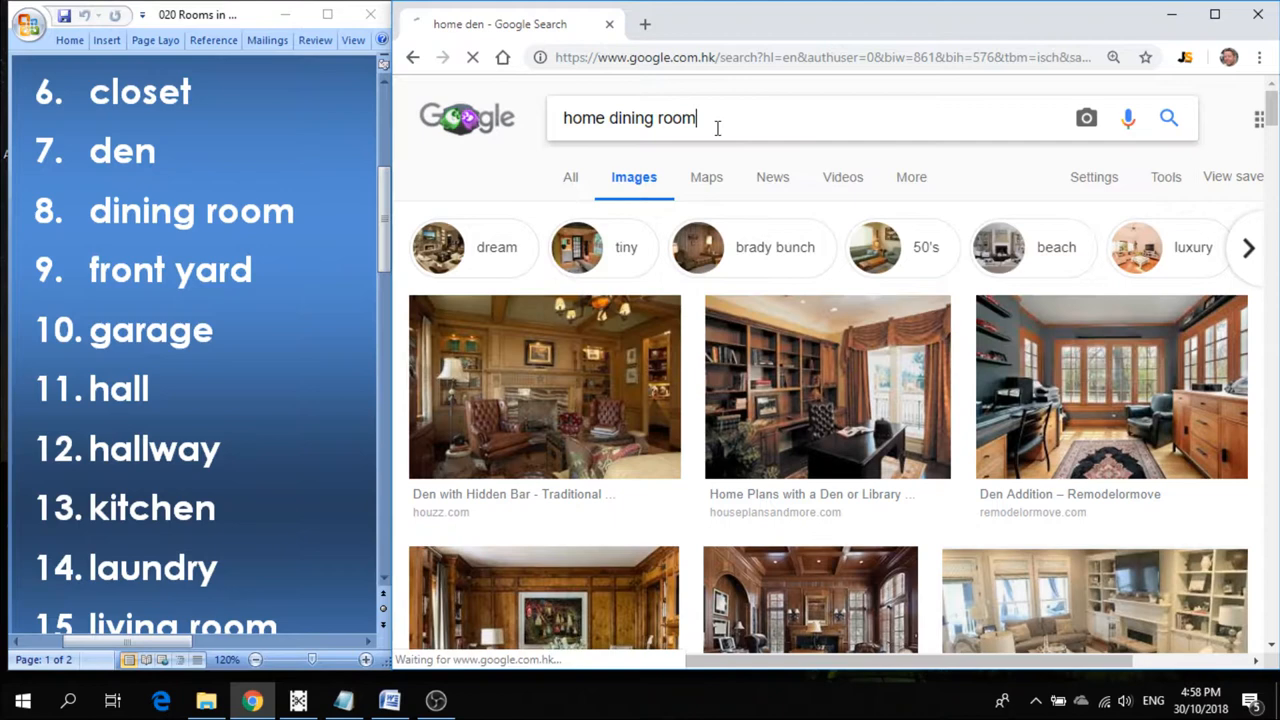
key(Return)
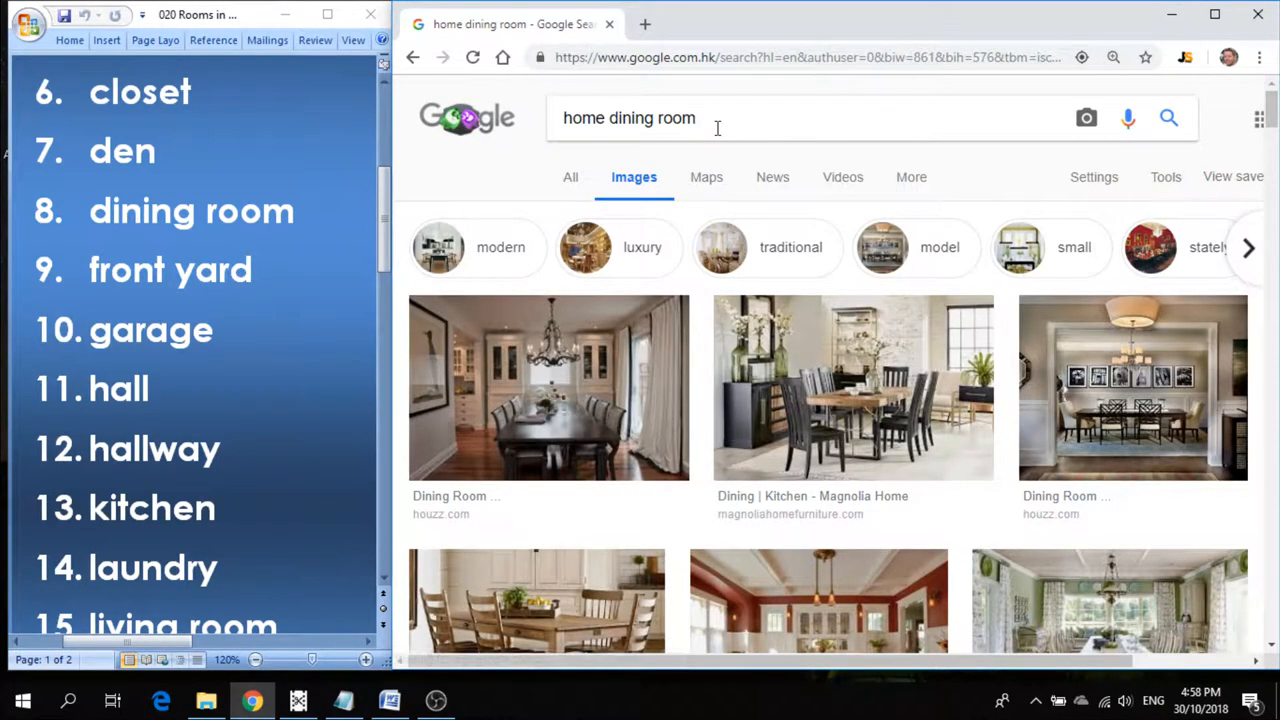
click(548, 388)
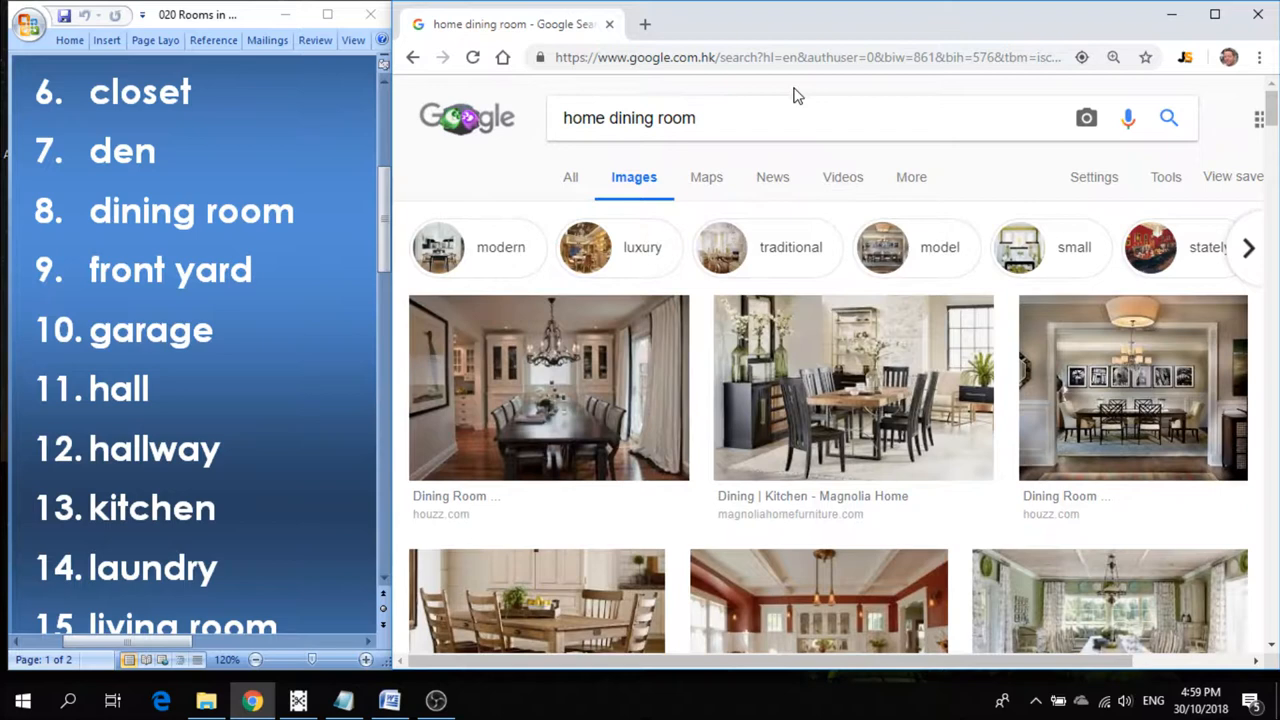
double_click(676, 118)
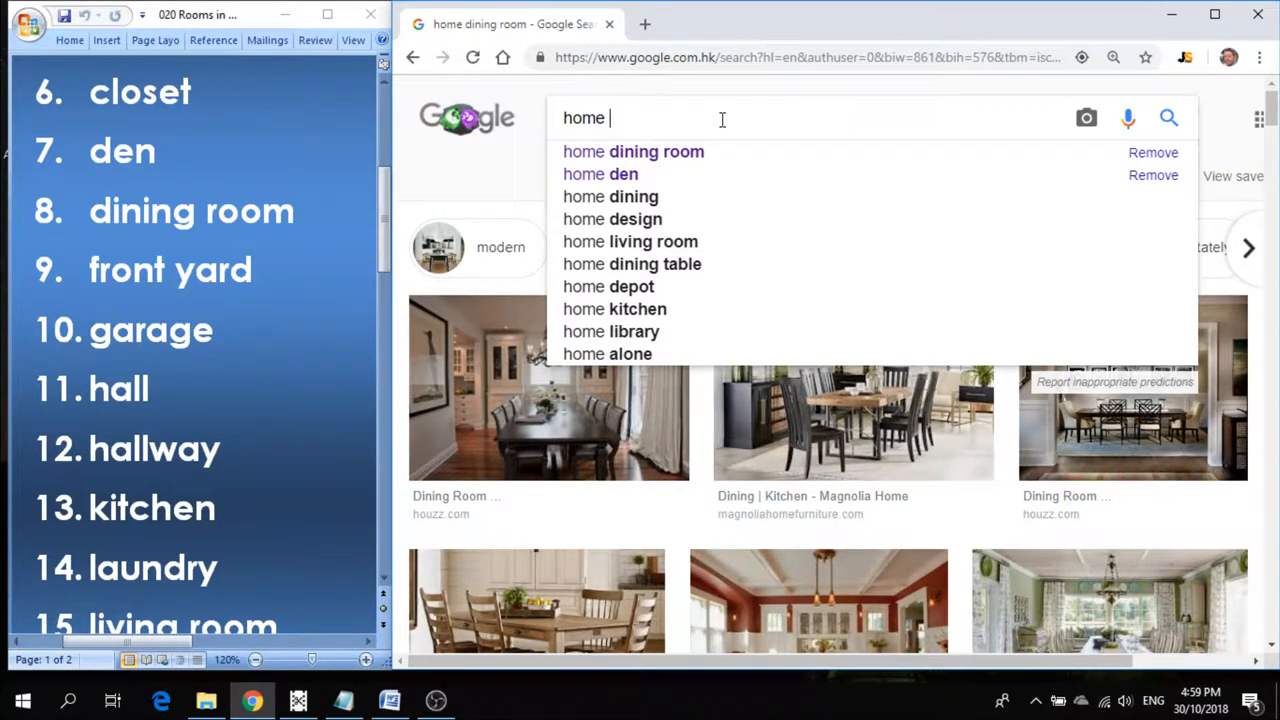
Search 'home front yard' images via the suggestion, showing houses and lawns.
text(front ye)
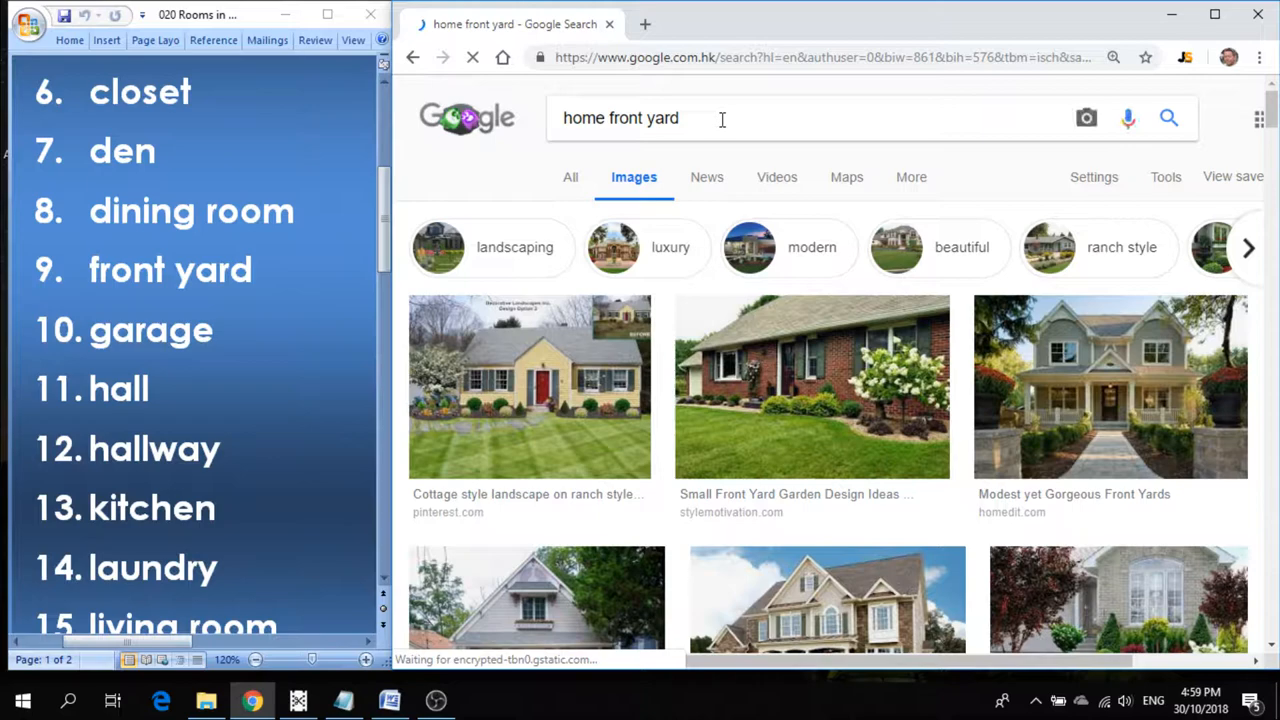
click(528, 386)
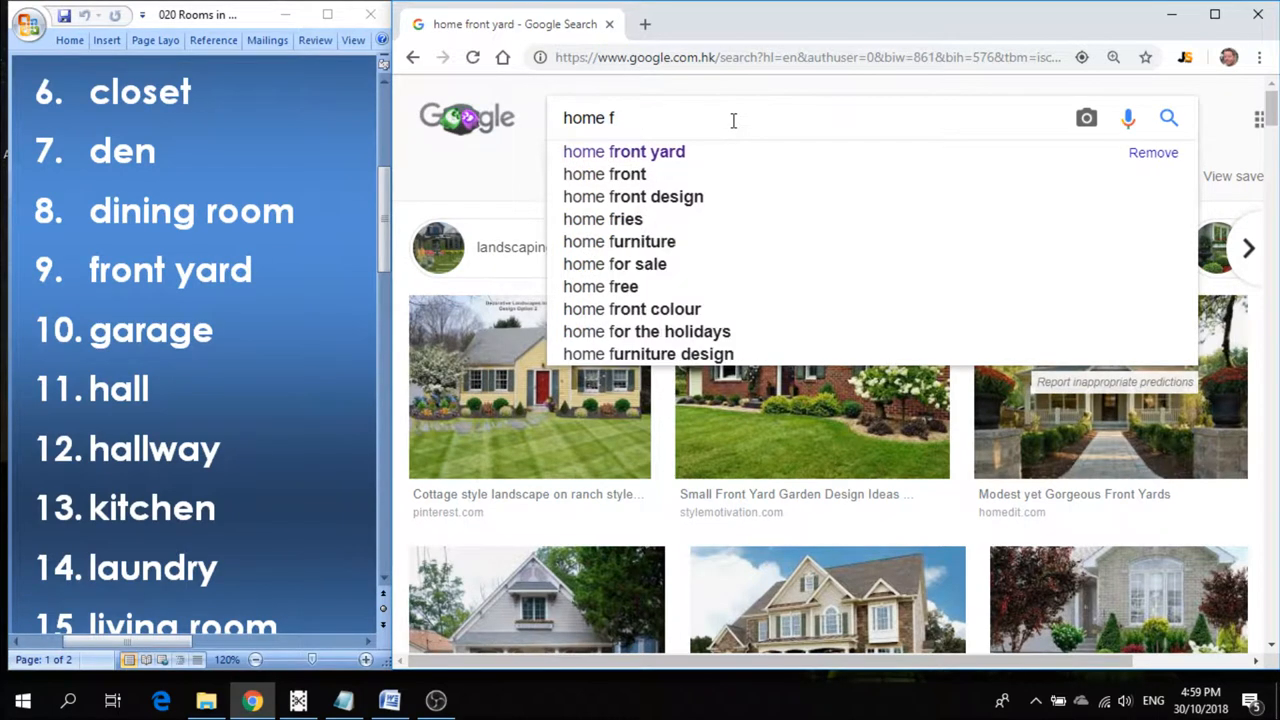
Search 'home garage' images, preview two garage photos, then select 'garage' to replace with 'hall'.
text(gara)
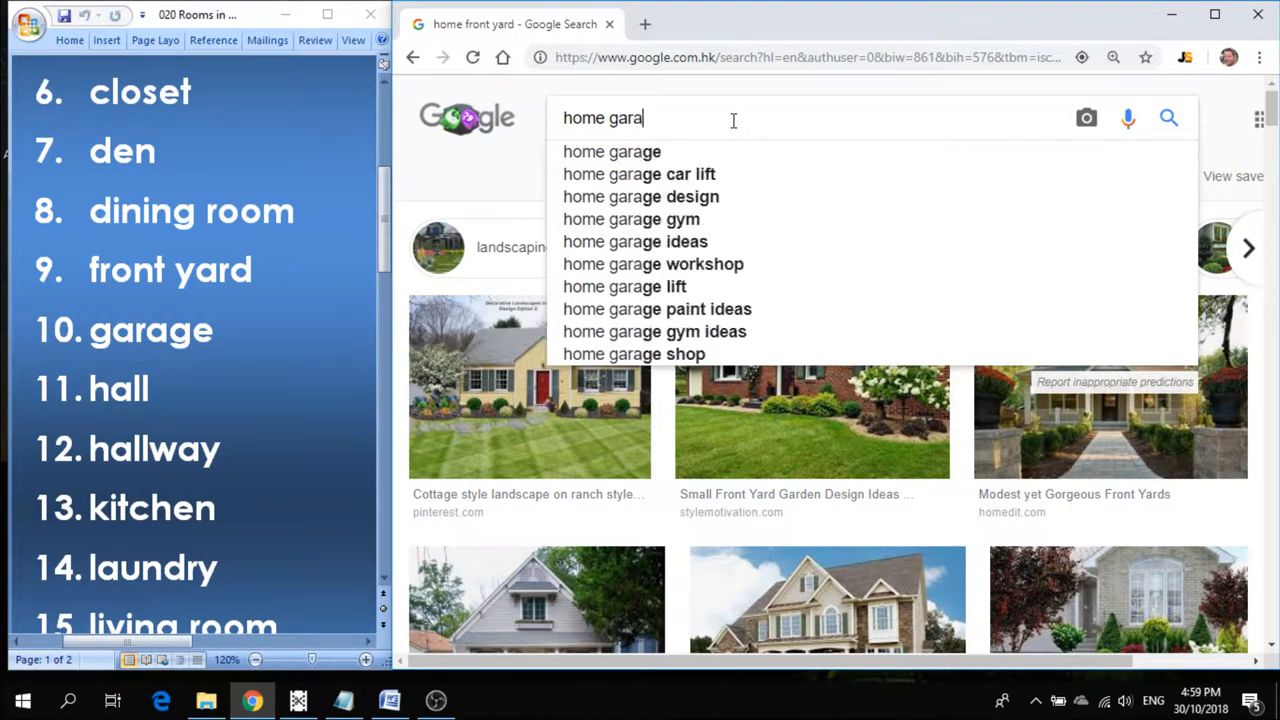
click(612, 152)
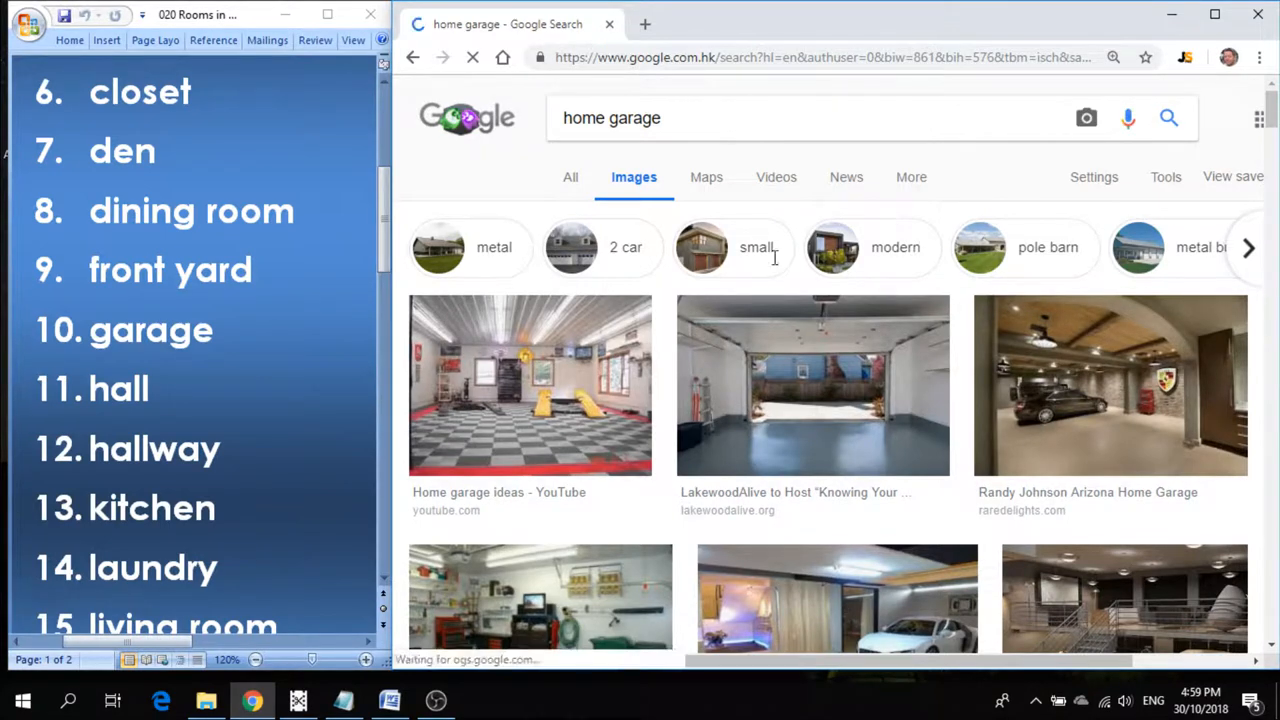
click(812, 384)
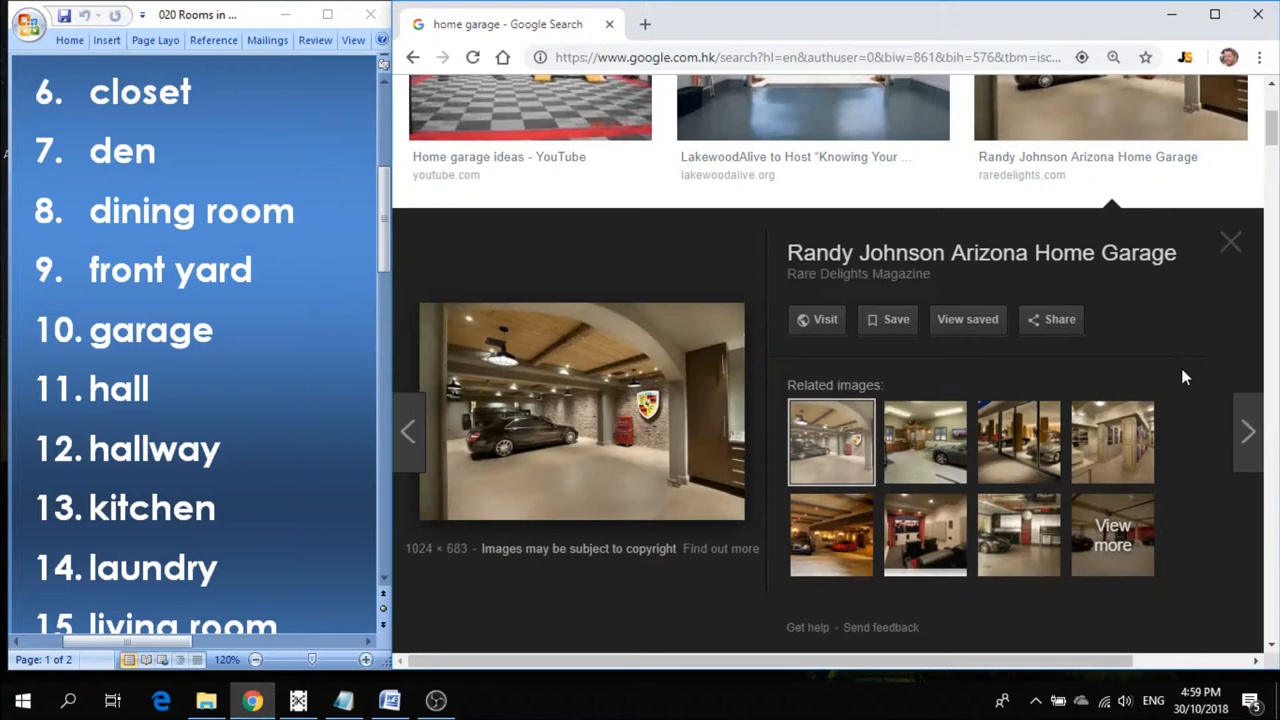
click(1248, 432)
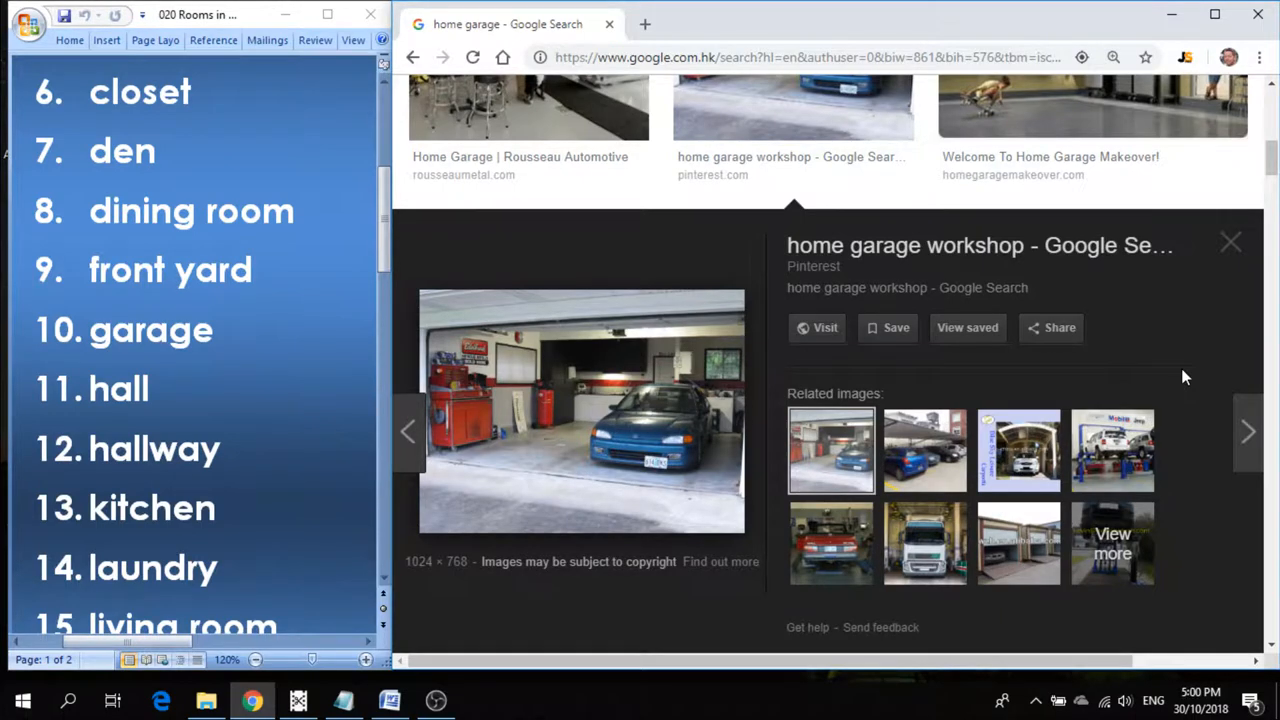
scroll(up, 3)
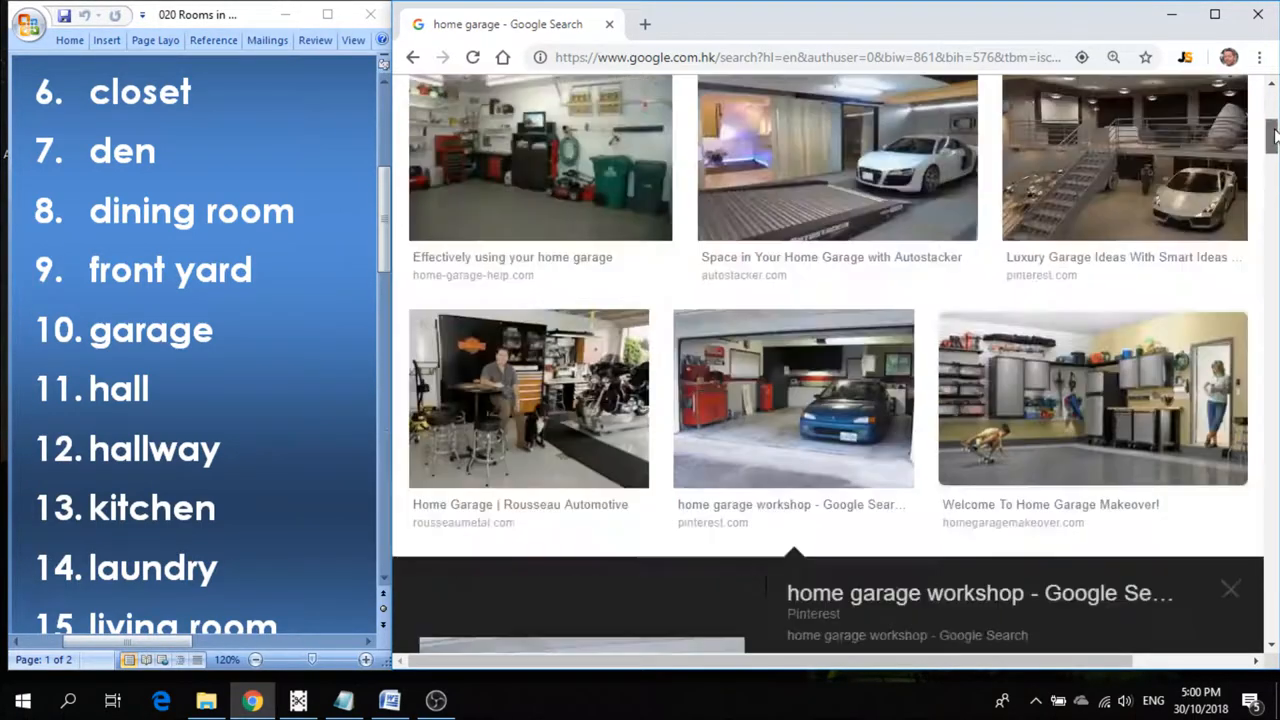
scroll(up, 3)
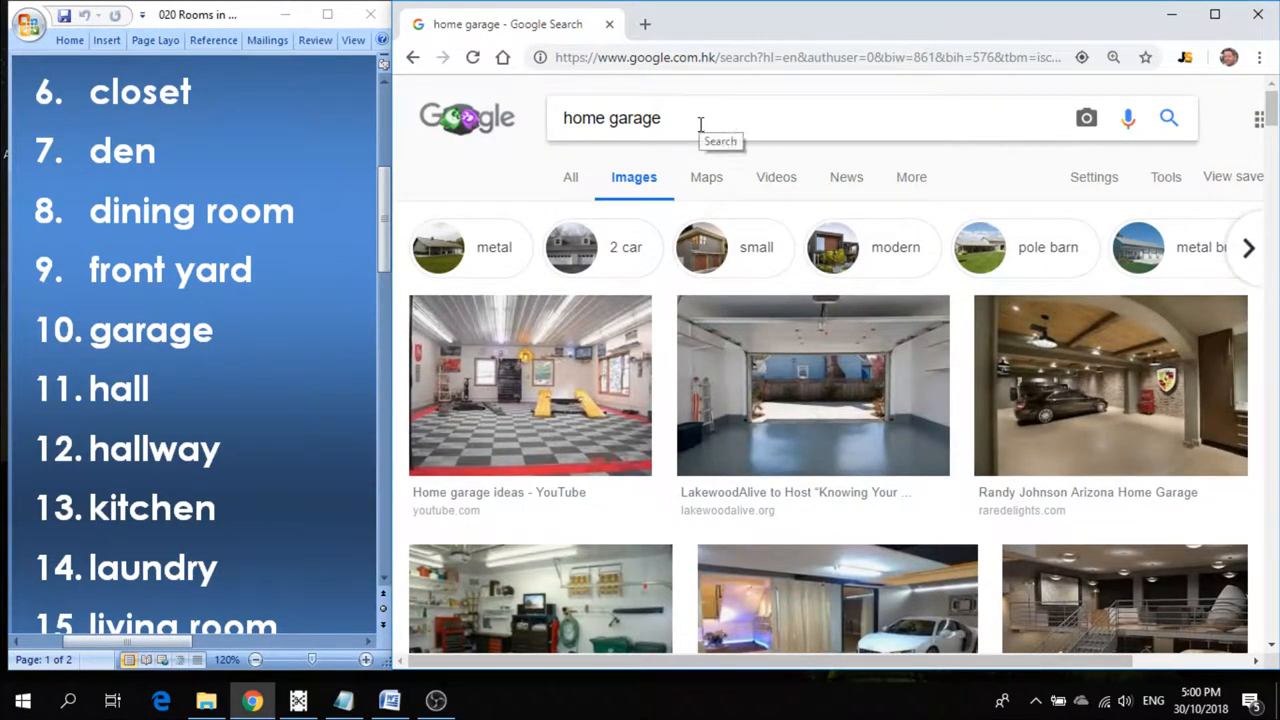
double_click(636, 118)
text(hall)
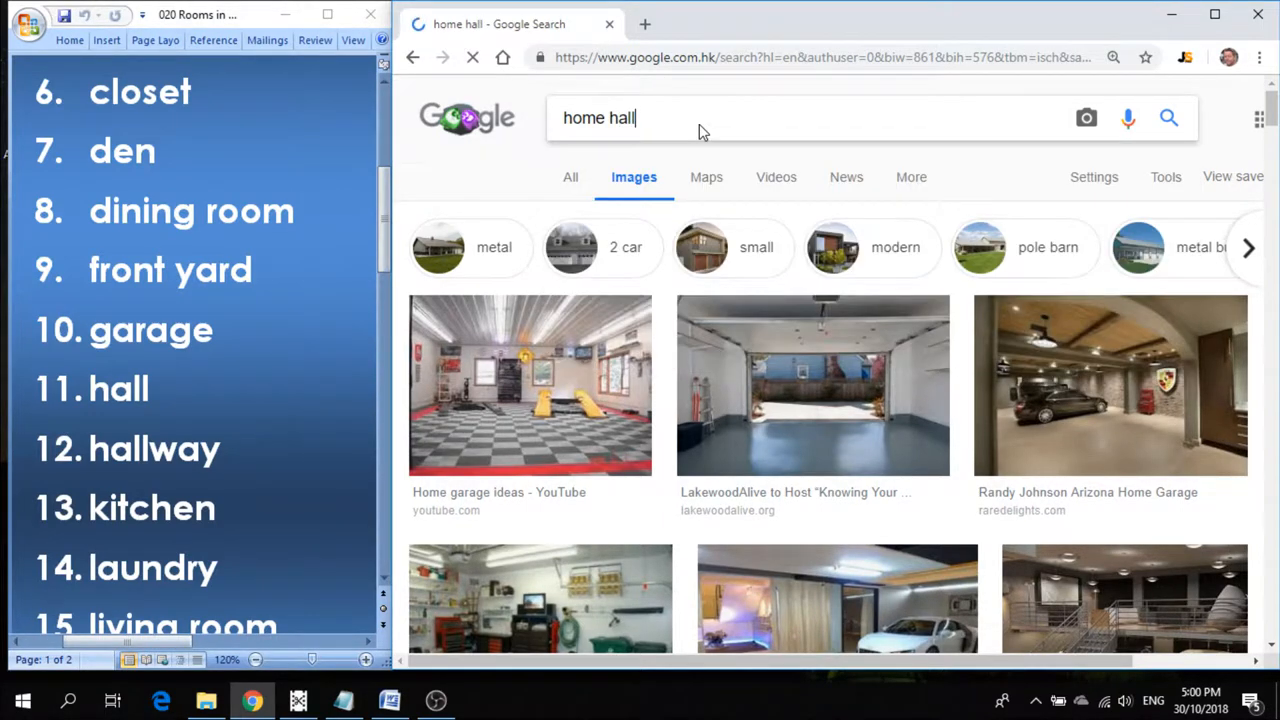
Search 'home hall' images, view two hallway photos enlarged, then select the room word.
key(Return)
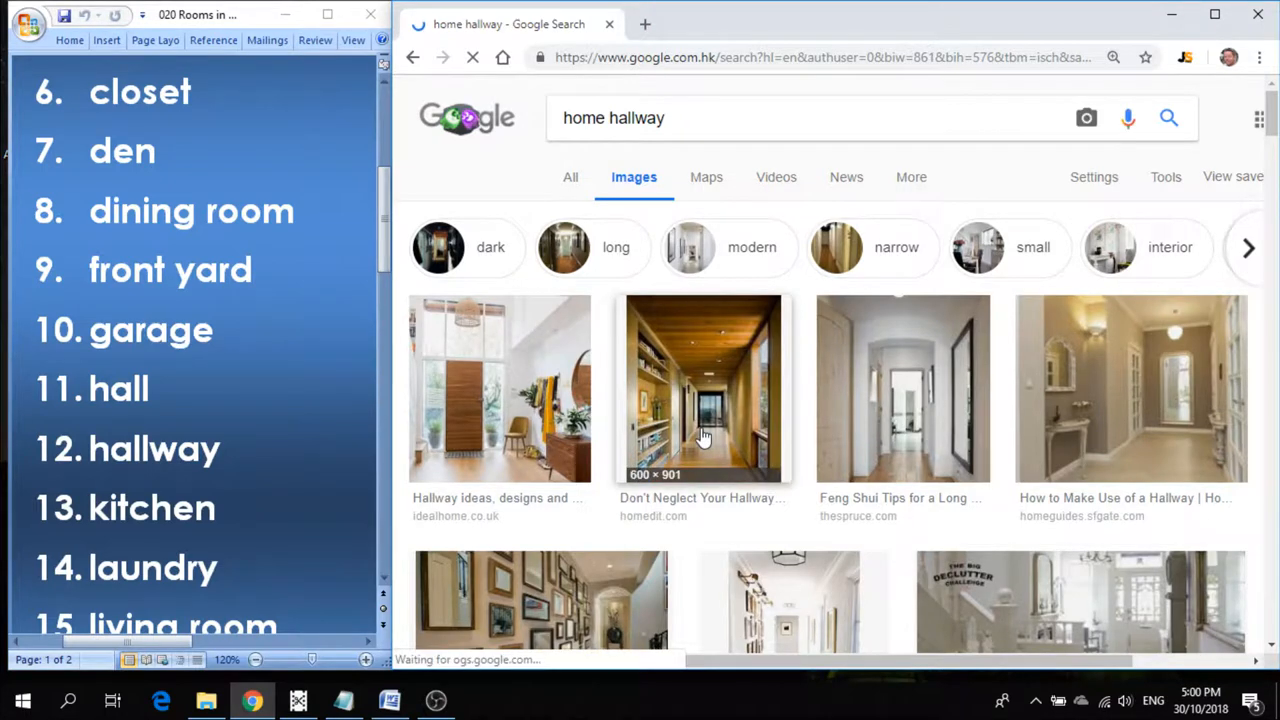
click(704, 388)
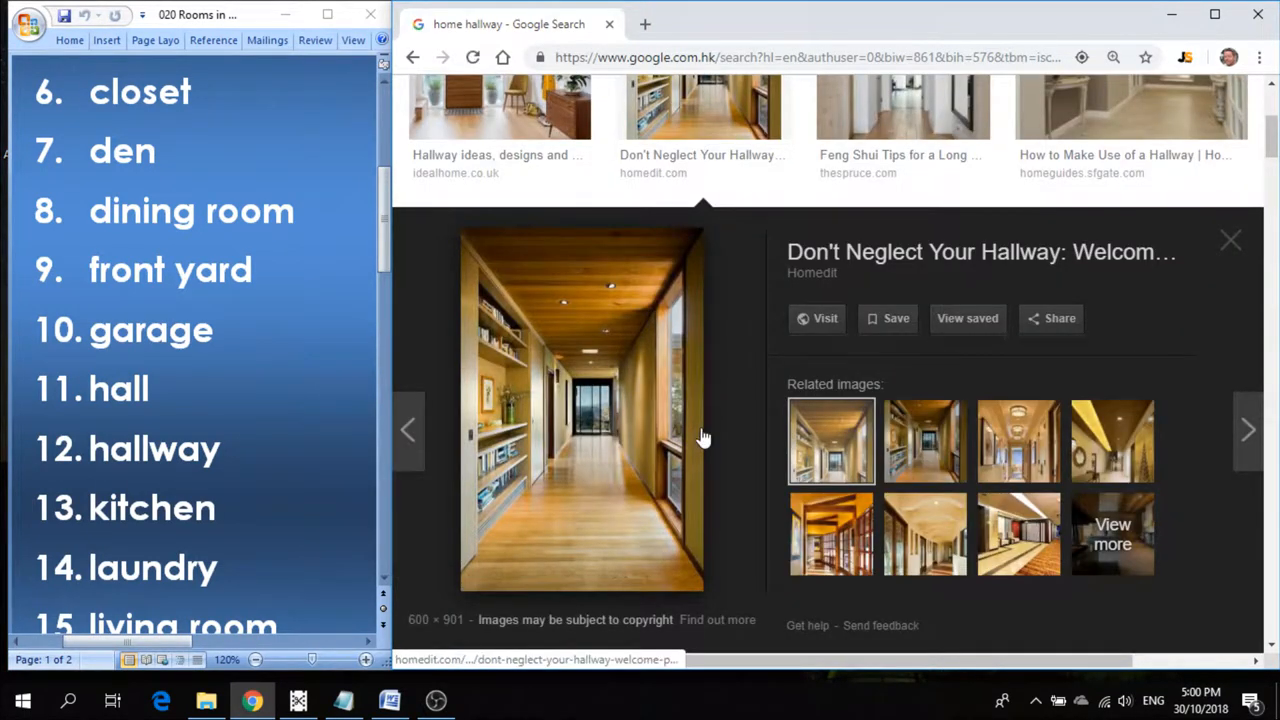
mouse_move(1232, 360)
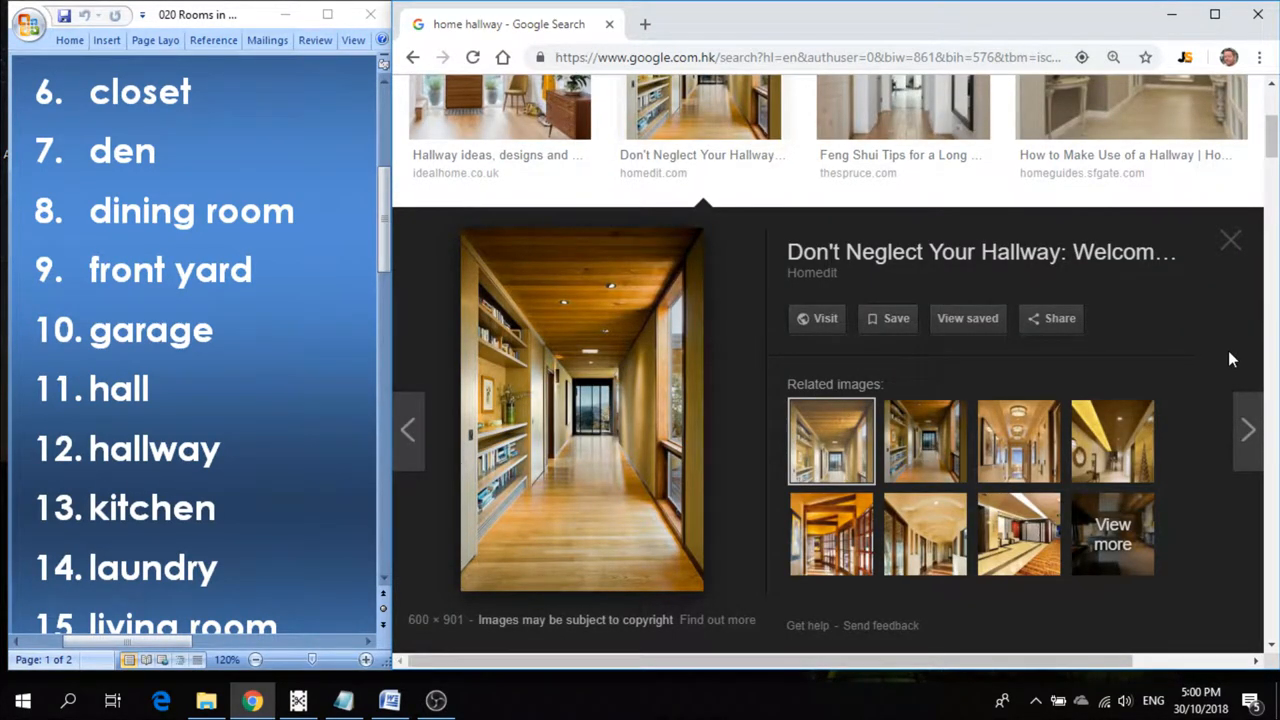
click(900, 104)
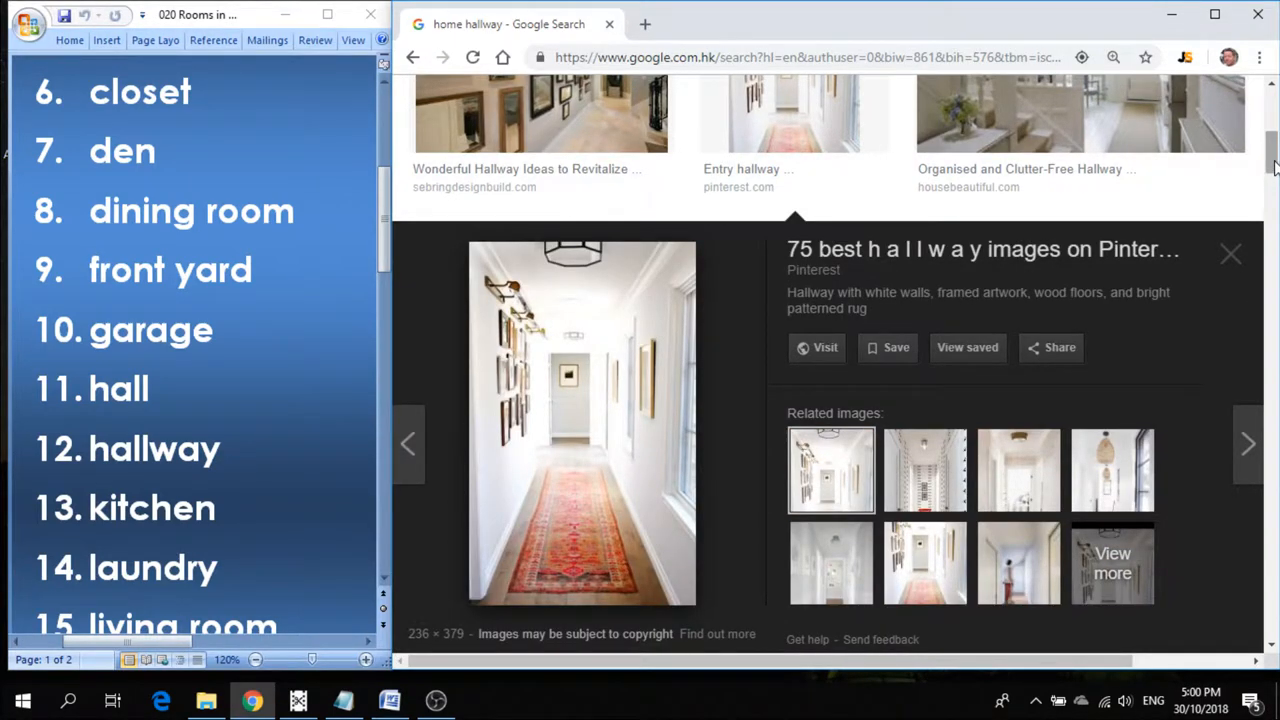
scroll(up, 3)
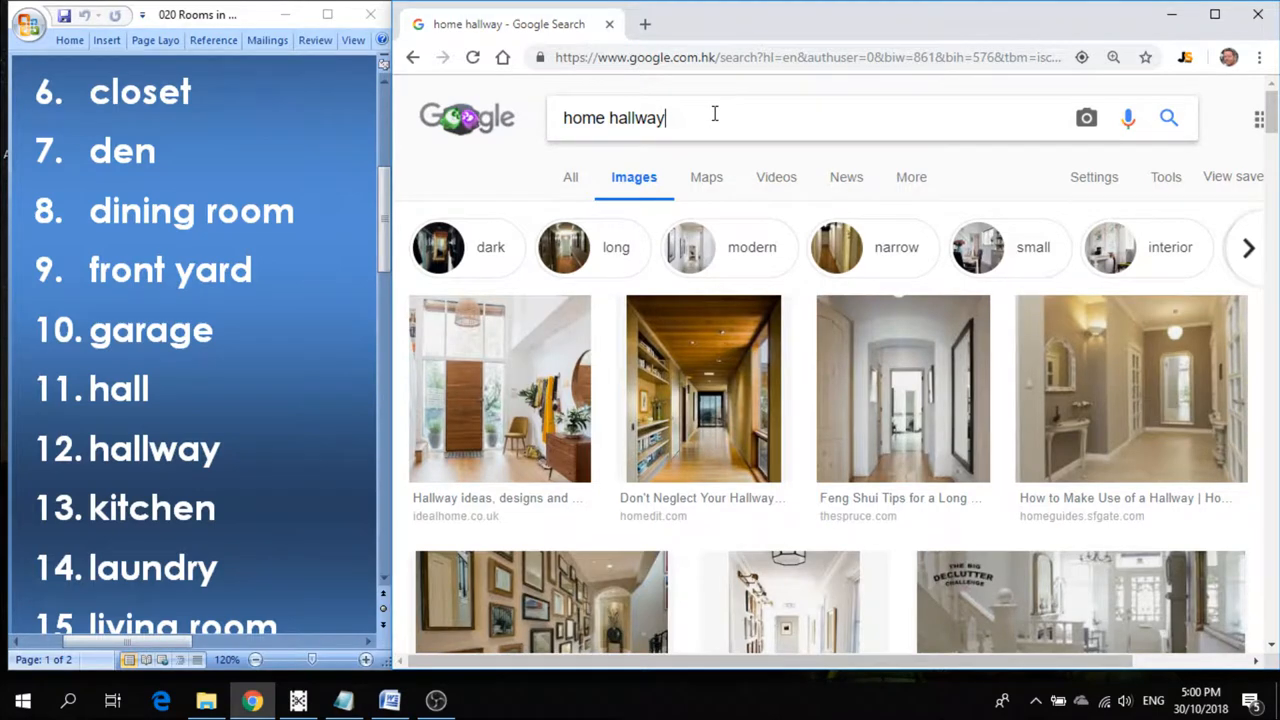
double_click(636, 116)
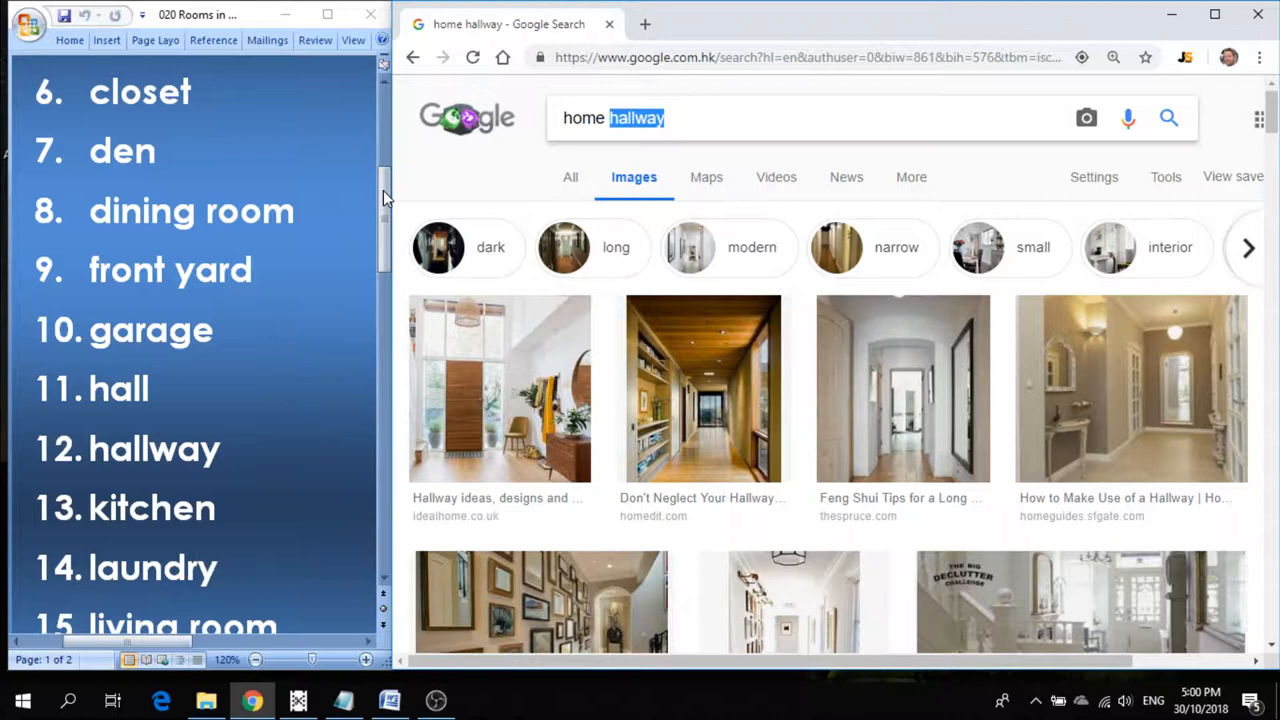
scroll(down, 3)
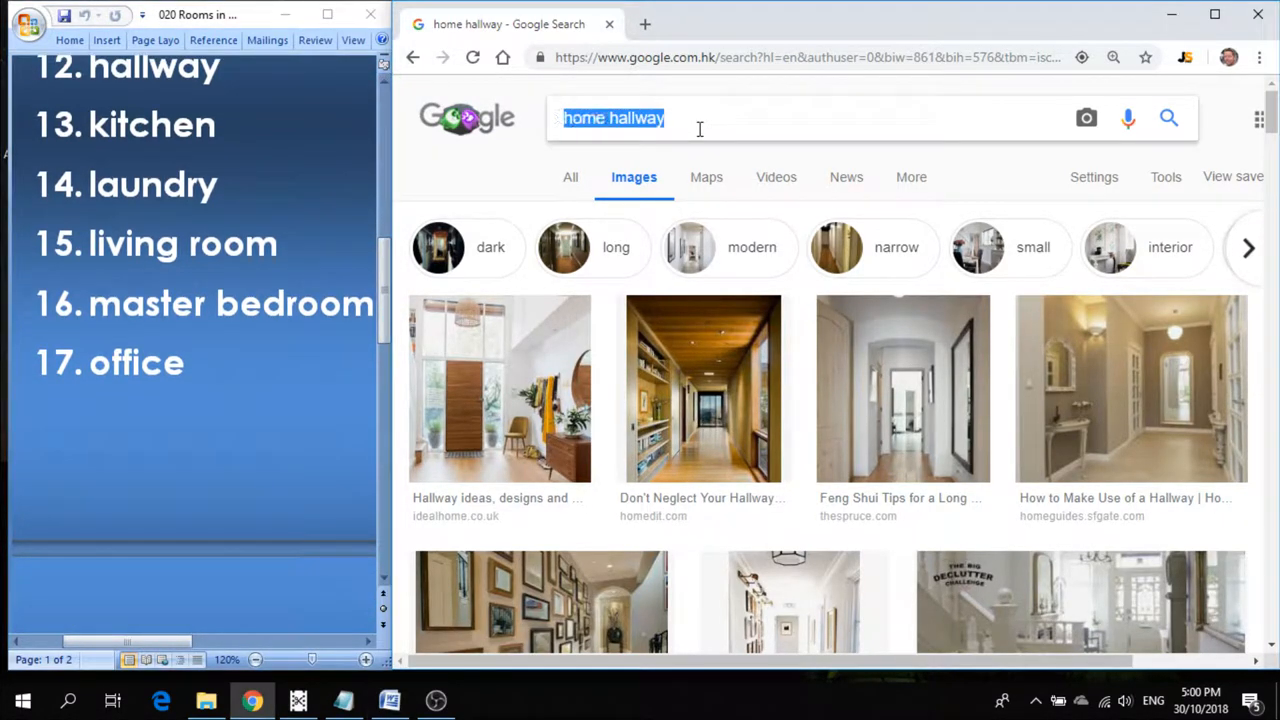
Search 'home kitchen', enlarge the white kitchen photo, view another, then close the preview.
double_click(636, 118)
text(kitche)
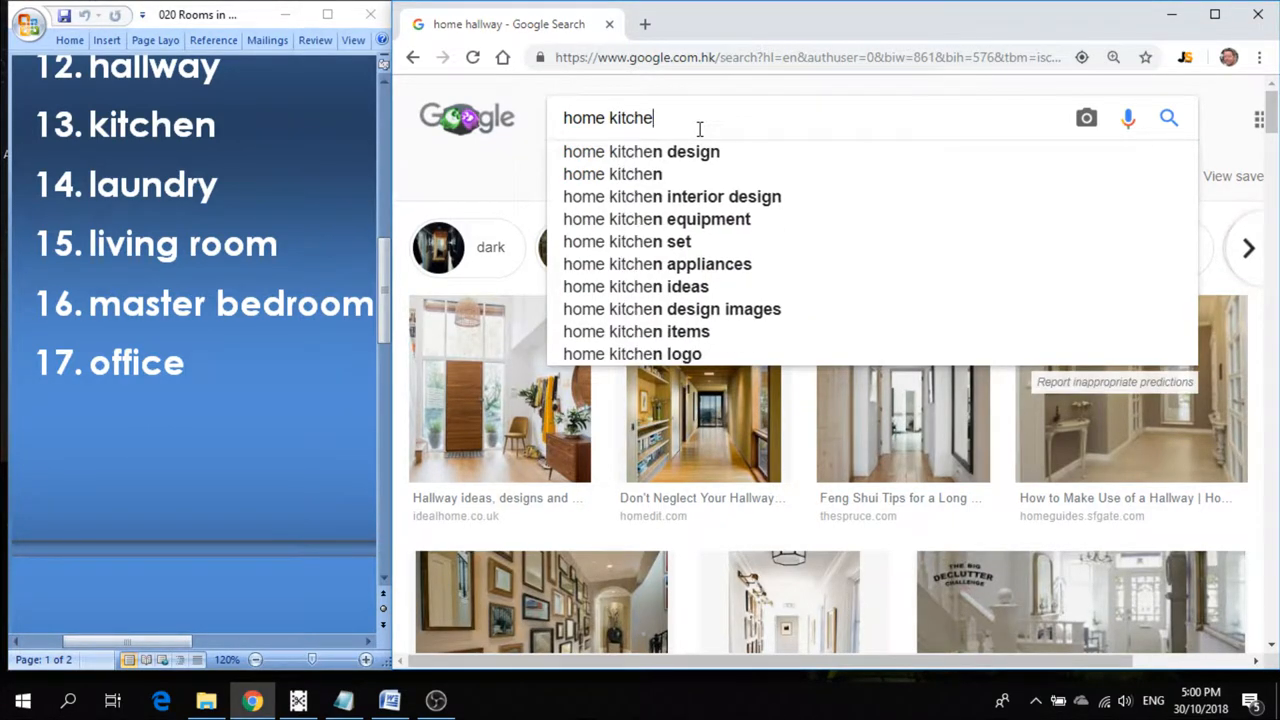
key(Return)
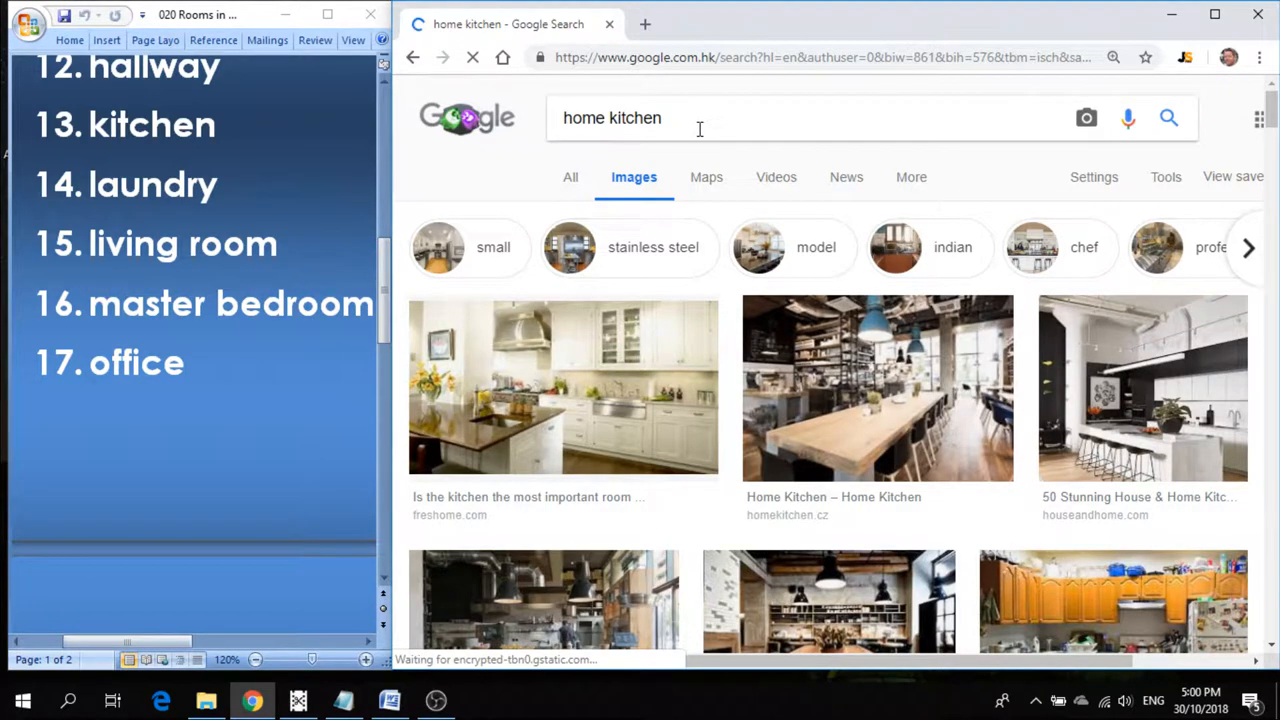
click(564, 388)
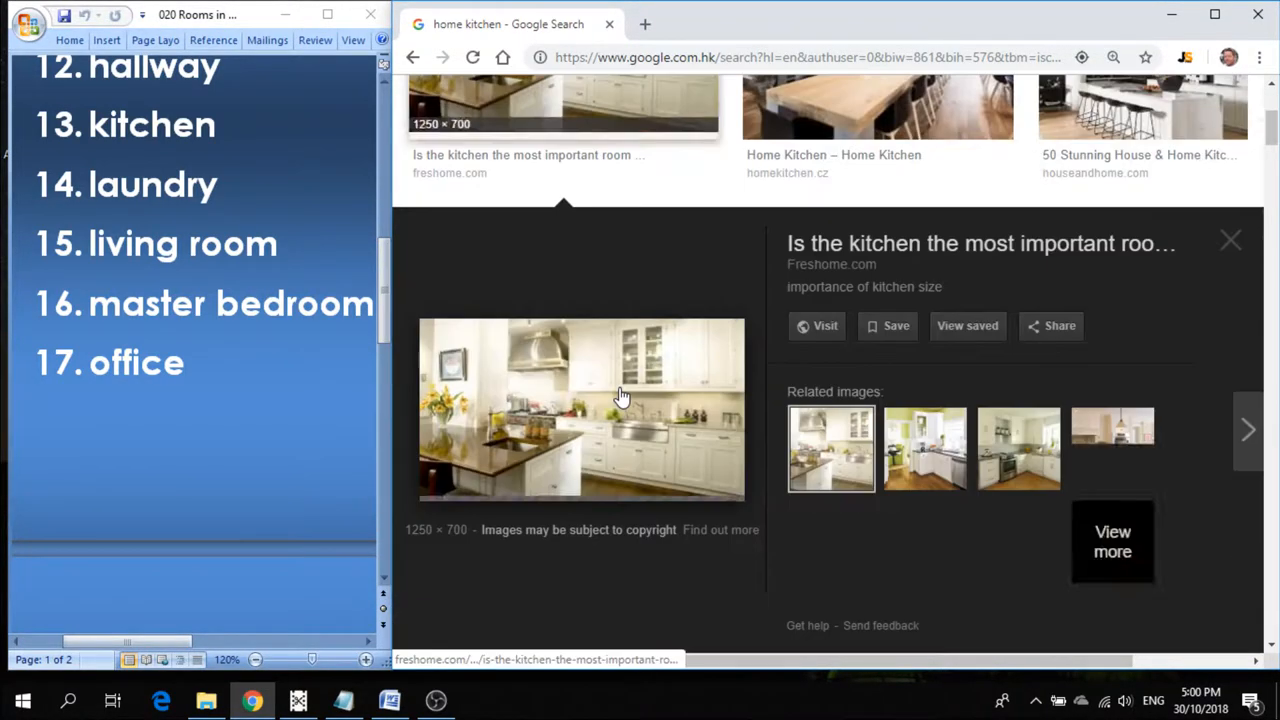
click(876, 104)
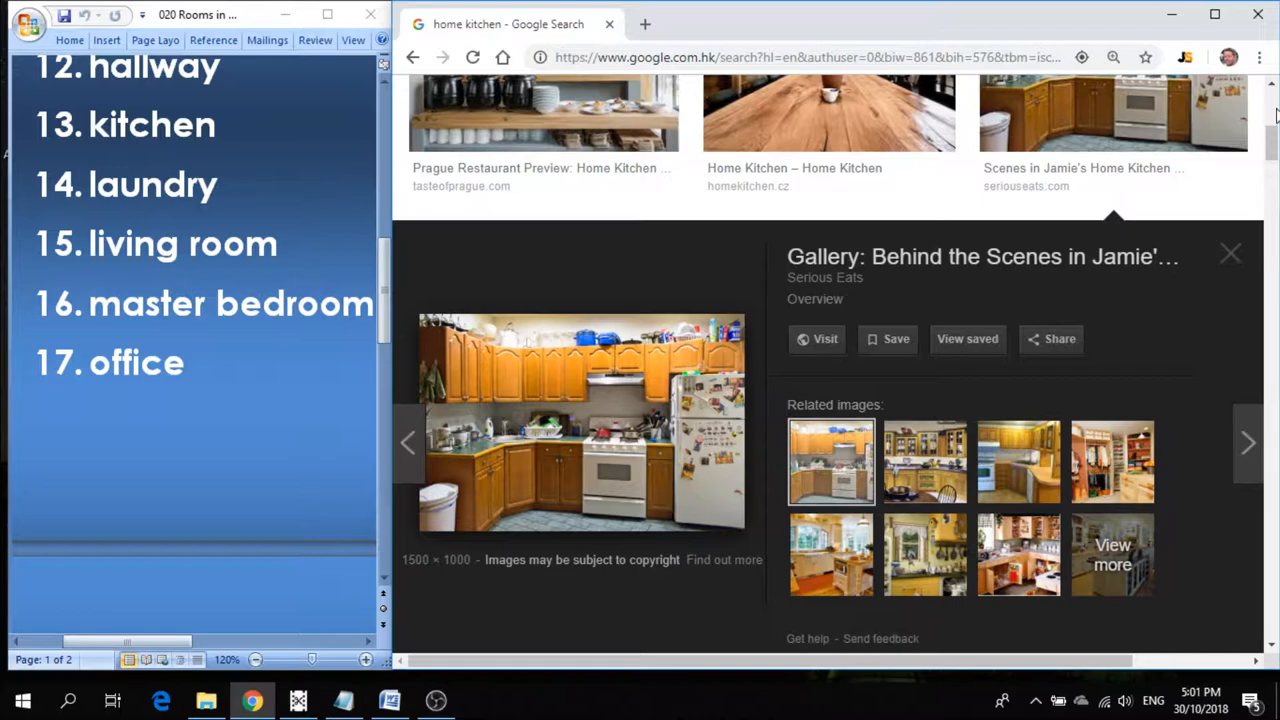
click(1230, 252)
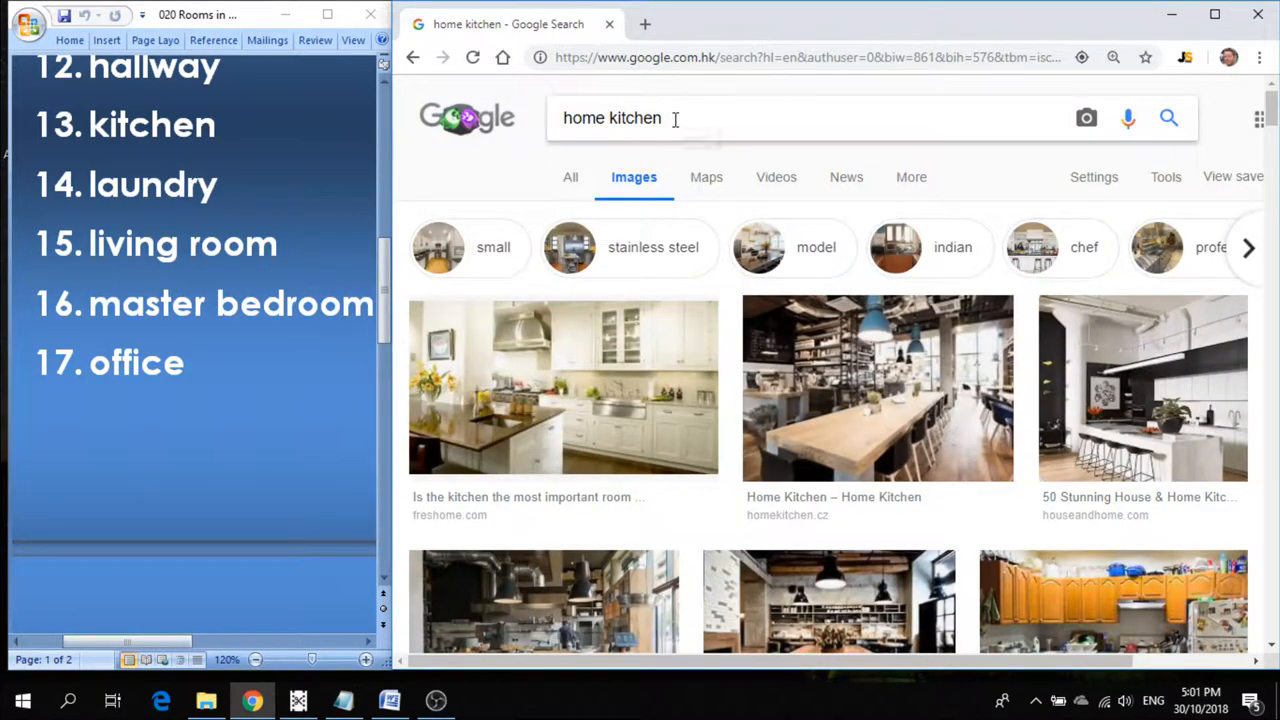
double_click(636, 118)
text(laundr)
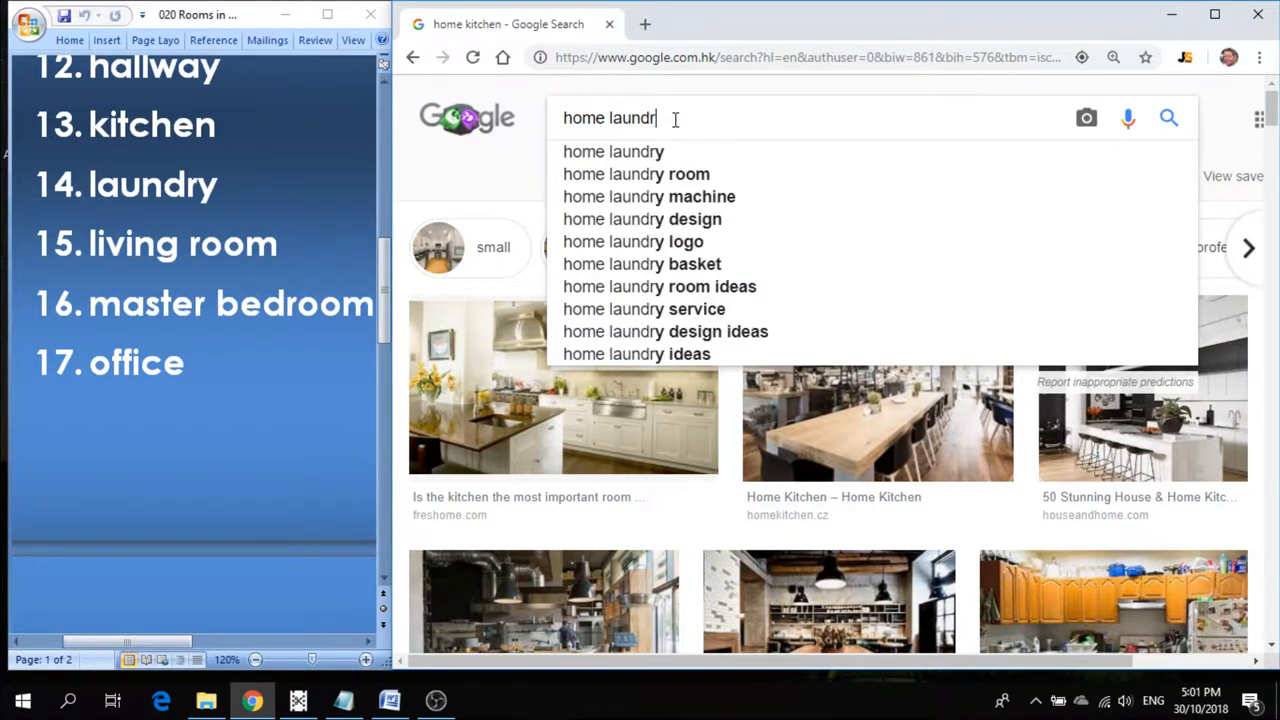
Search 'home laundry room', enlarge the washing machine photo, step through three more, then close it.
click(636, 172)
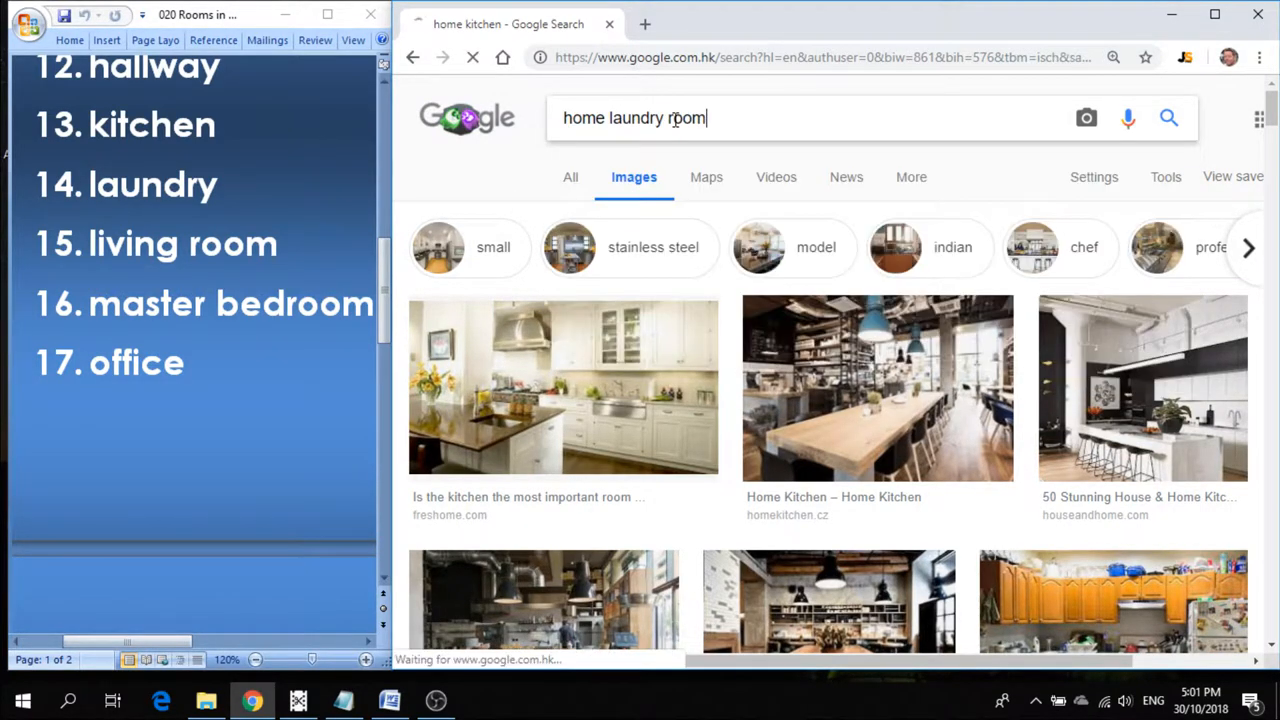
key(Return)
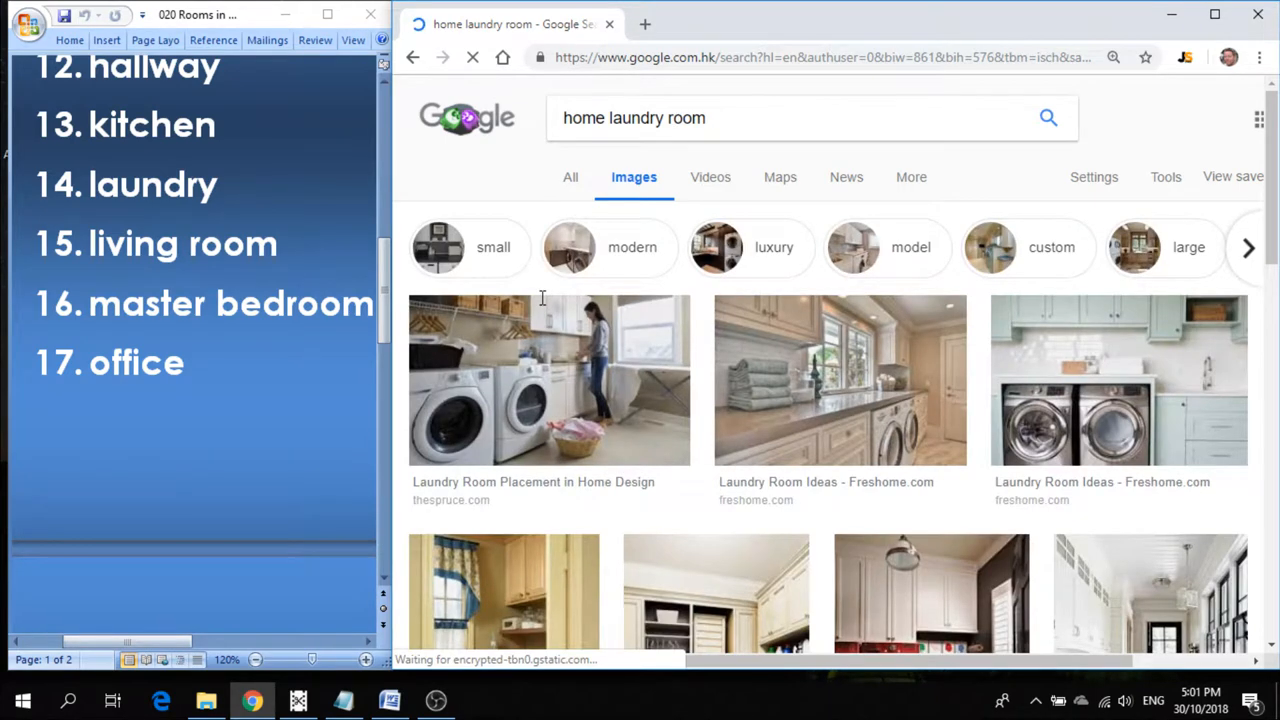
mouse_move(510, 370)
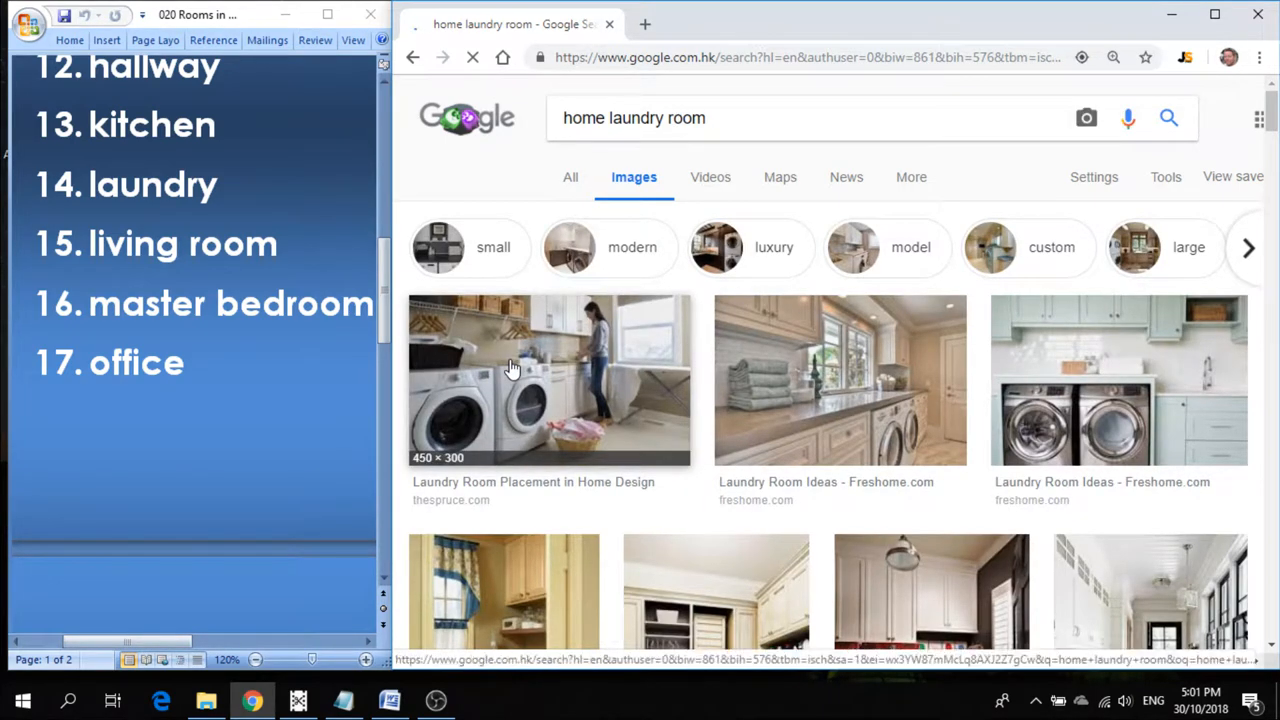
click(548, 380)
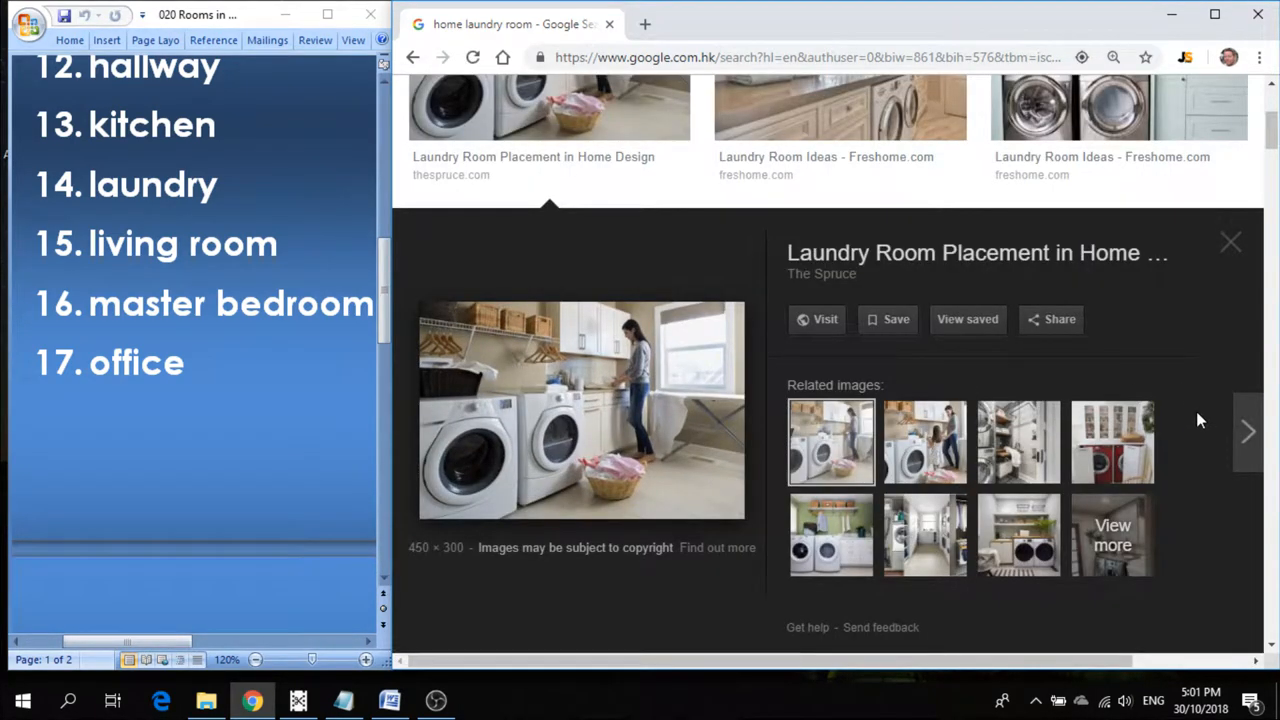
click(1248, 432)
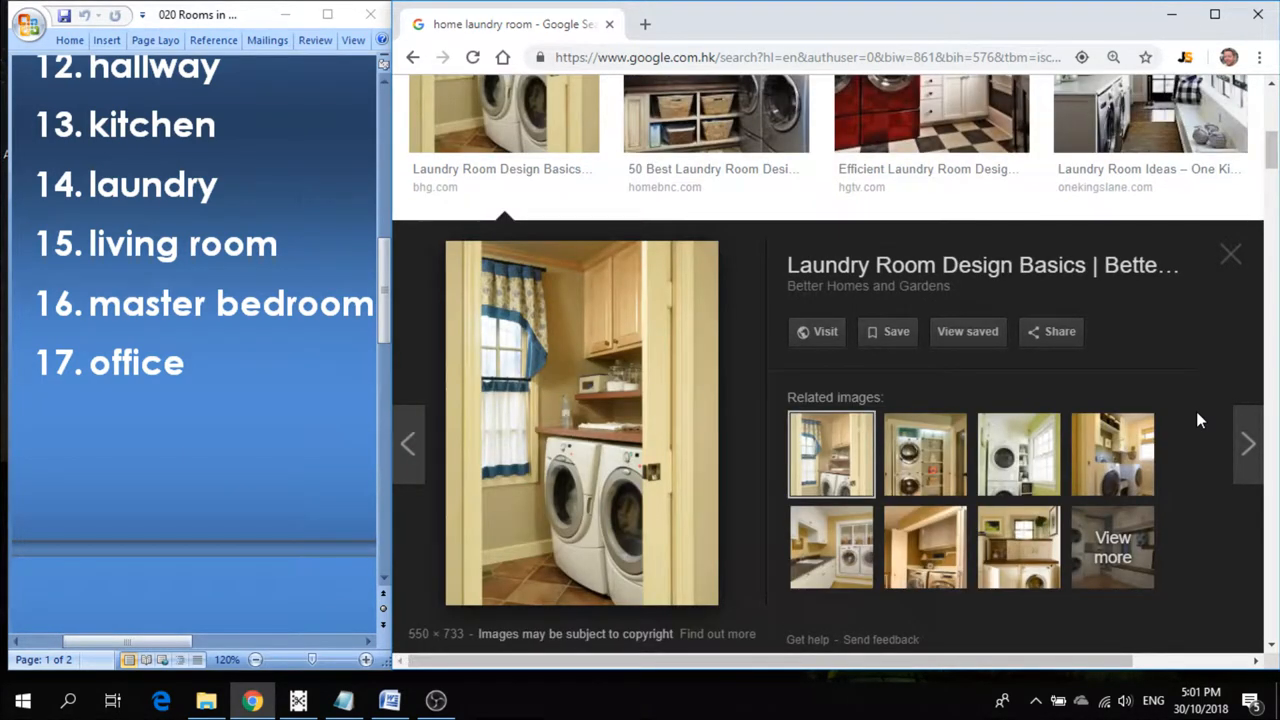
click(930, 112)
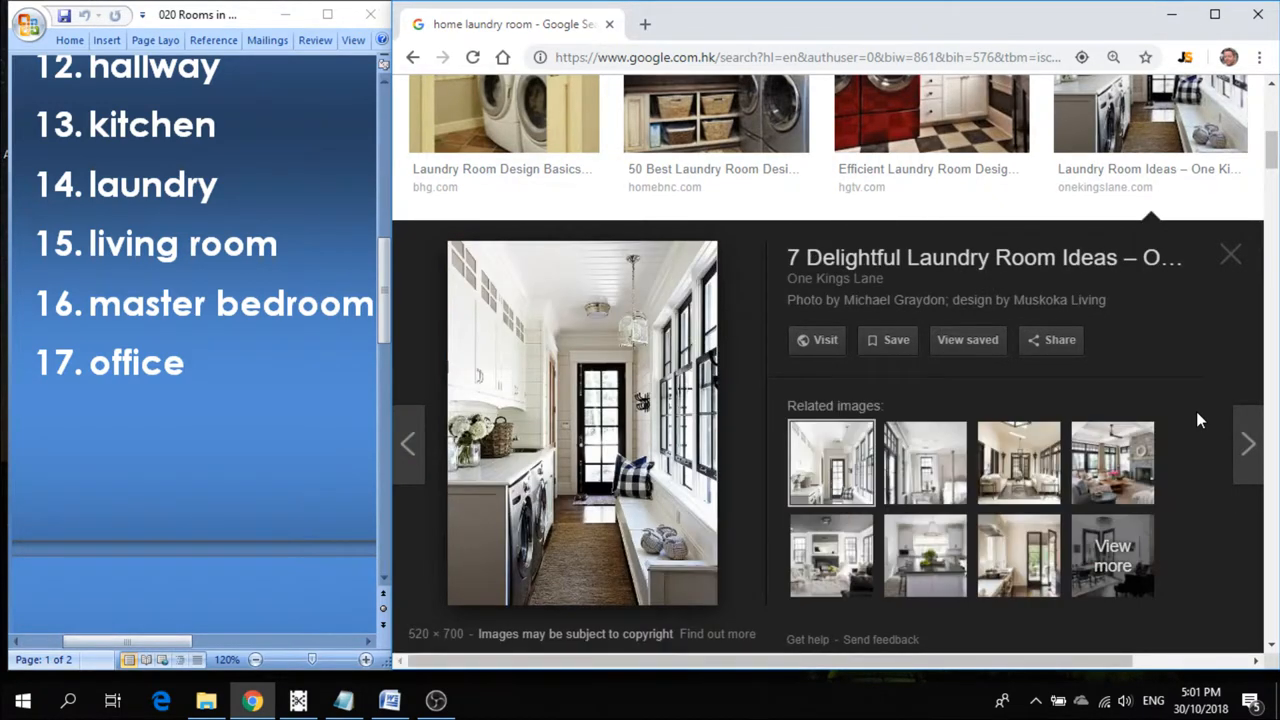
click(1248, 430)
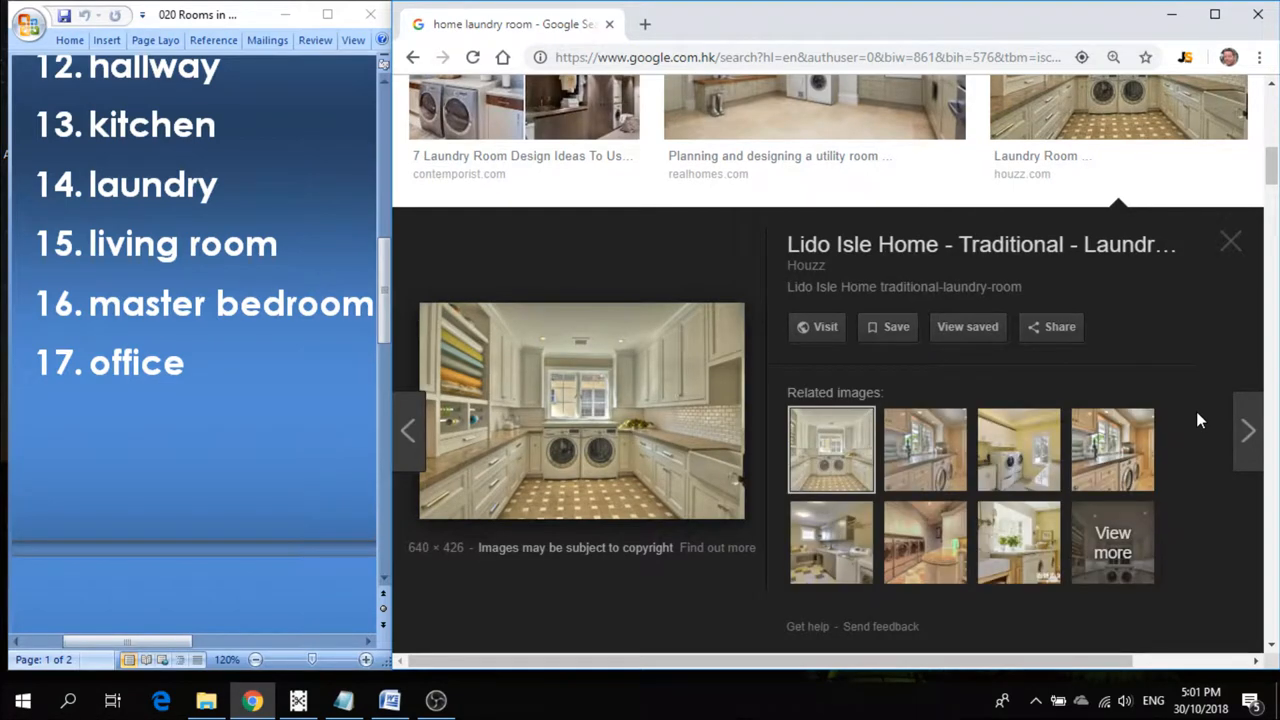
click(1248, 444)
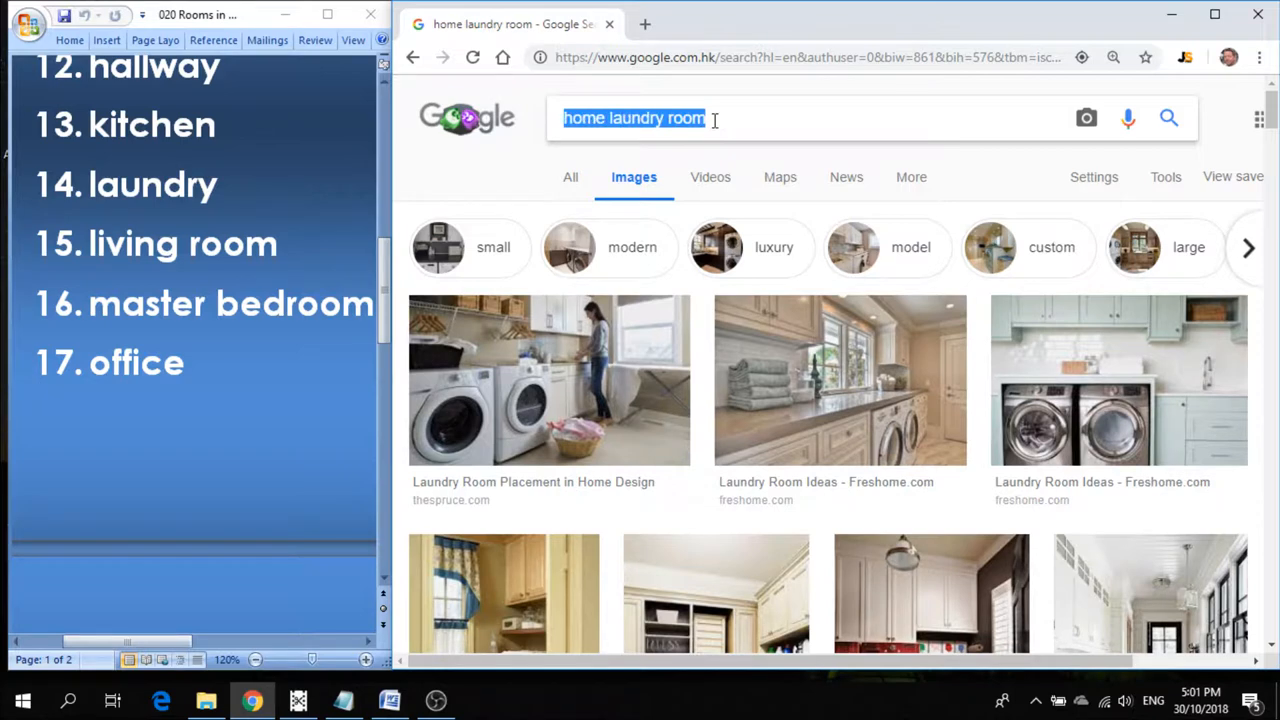
Search 'home master bedroom', enlarge the four-poster bedroom photo and step to the next two.
text(home laund)
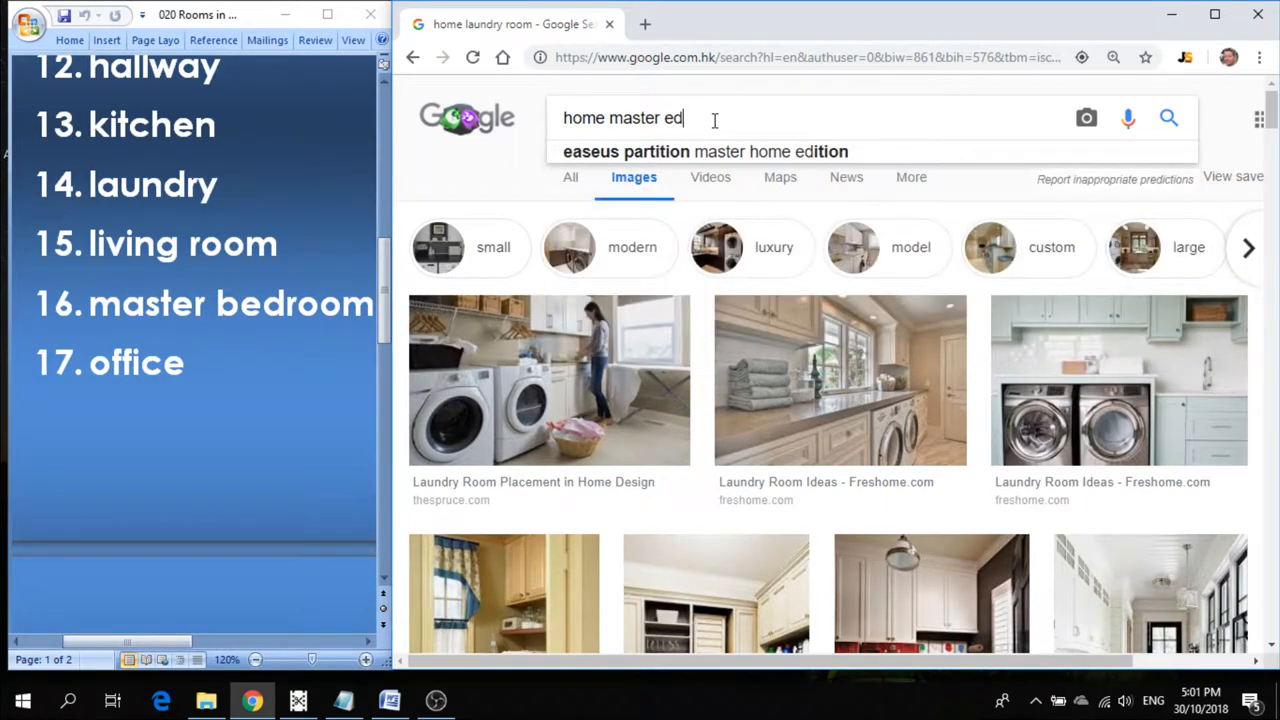
text(room)
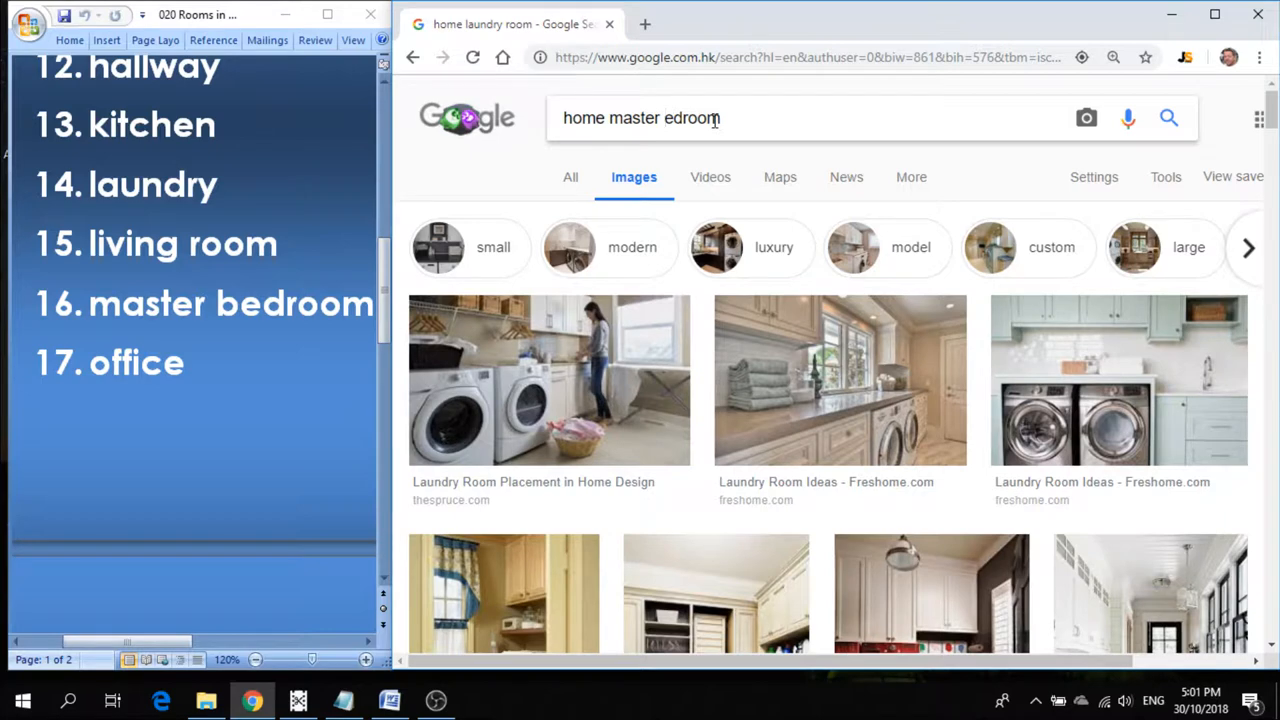
text(b)
key(Return)
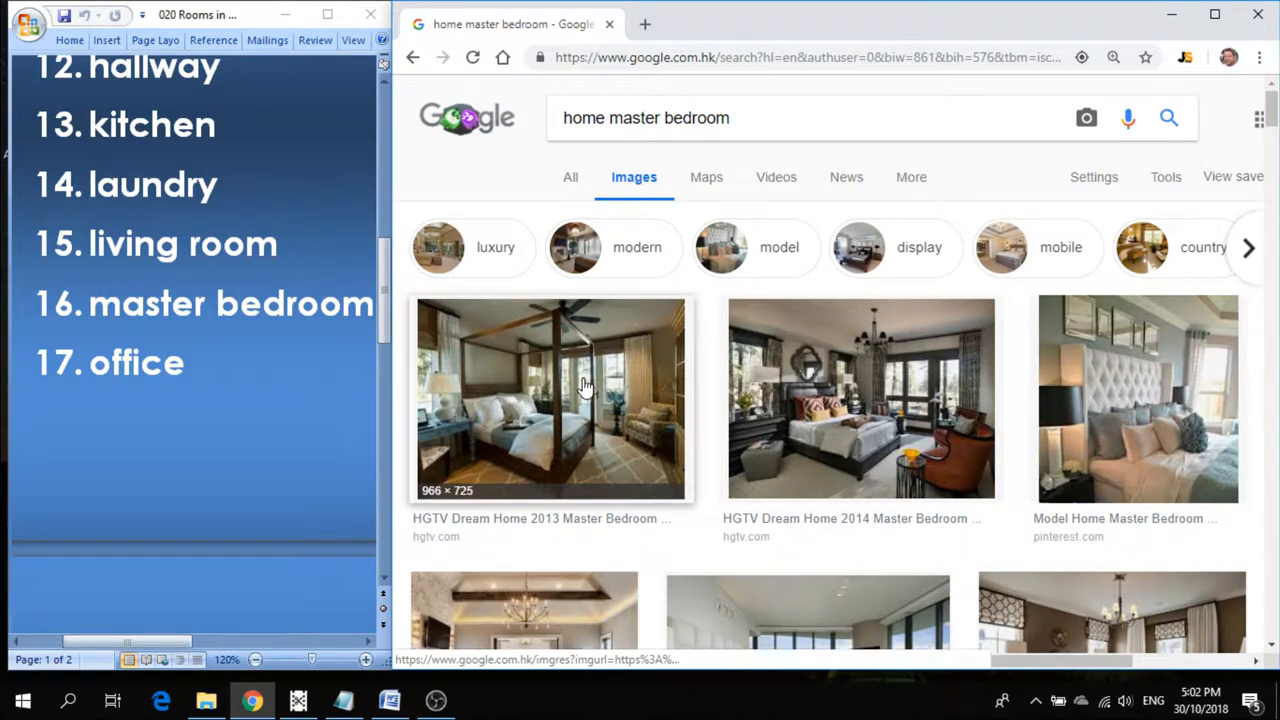
click(550, 398)
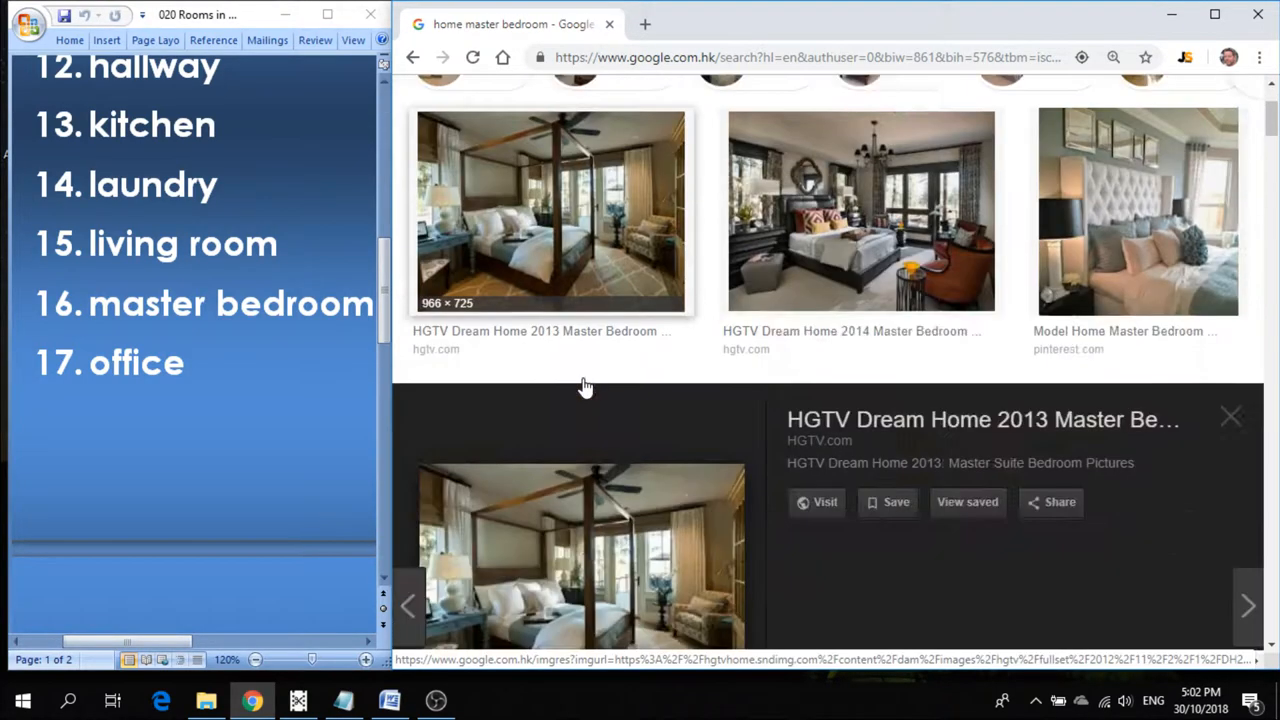
scroll(down, 3)
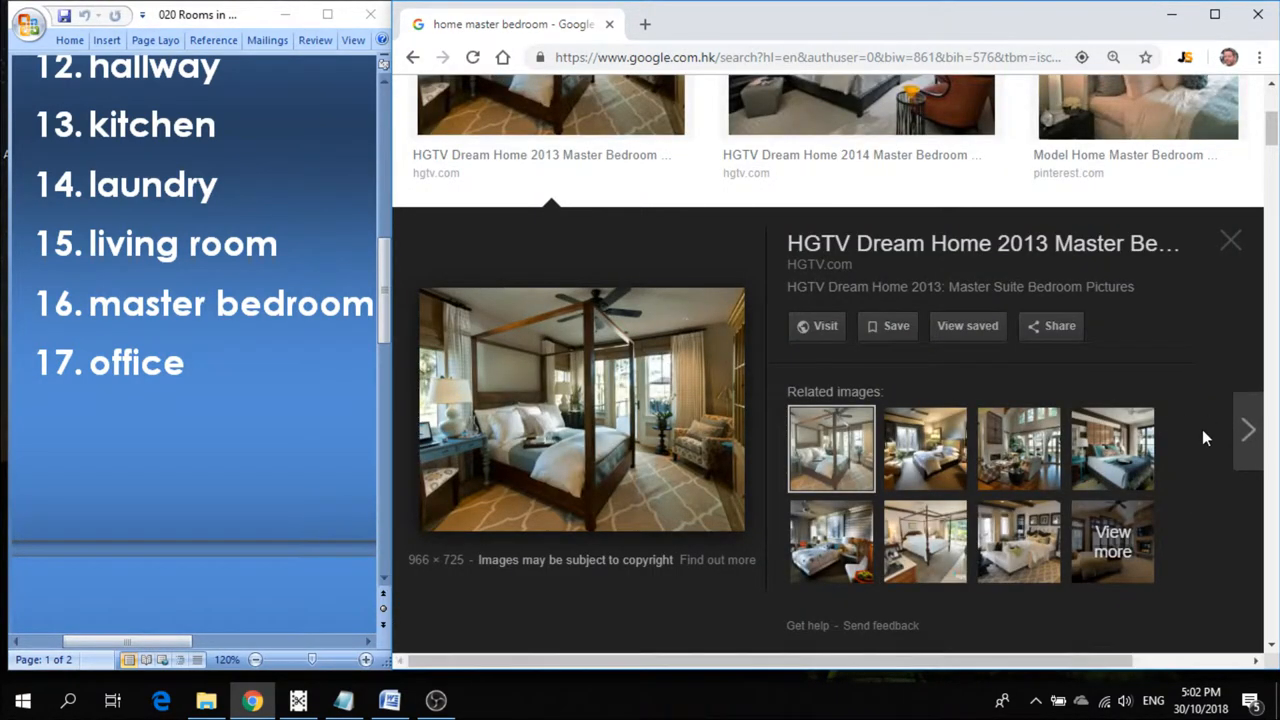
click(1248, 430)
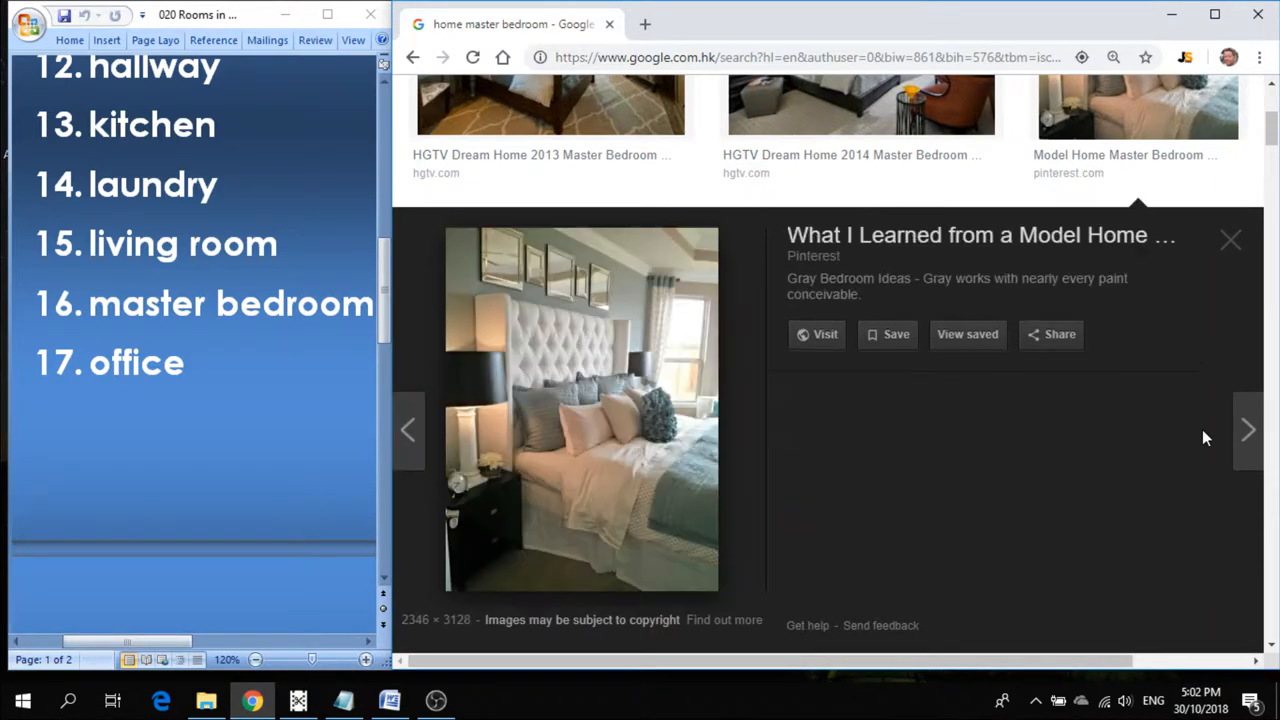
click(1248, 444)
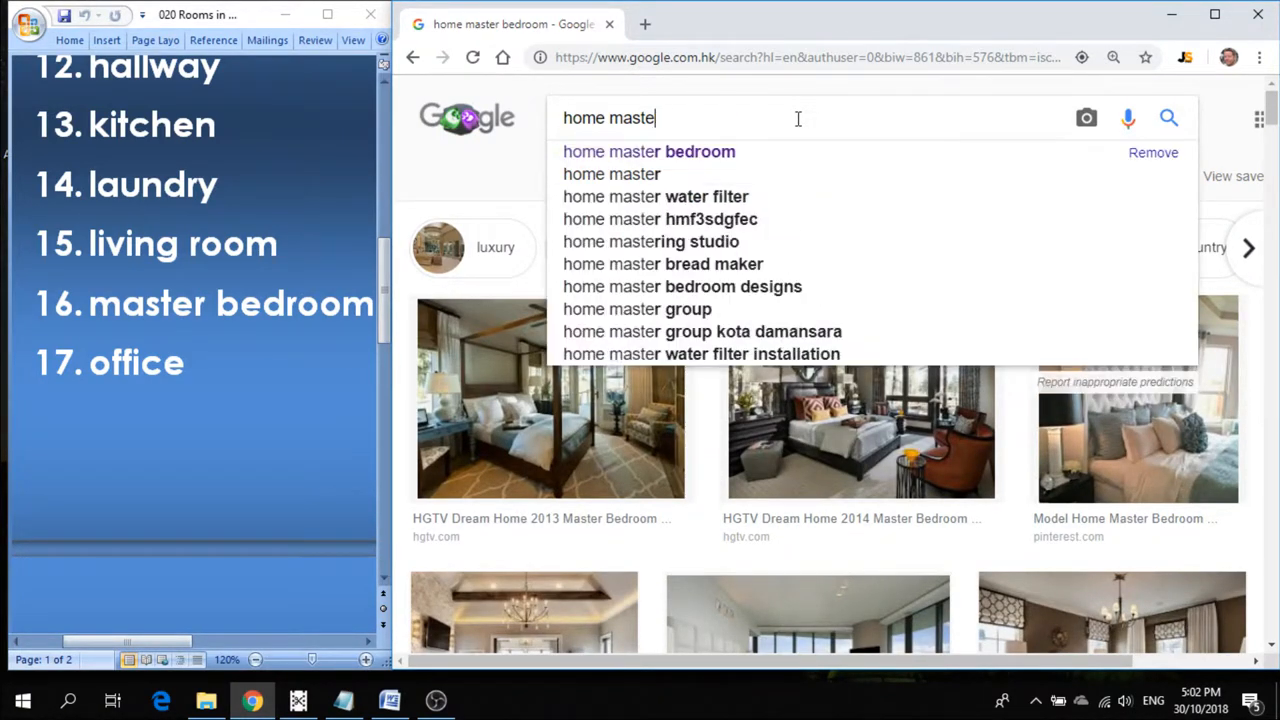
Search 'home office' from the suggestions, preview three office photos in turn, then close the preview.
key(BackSpace)
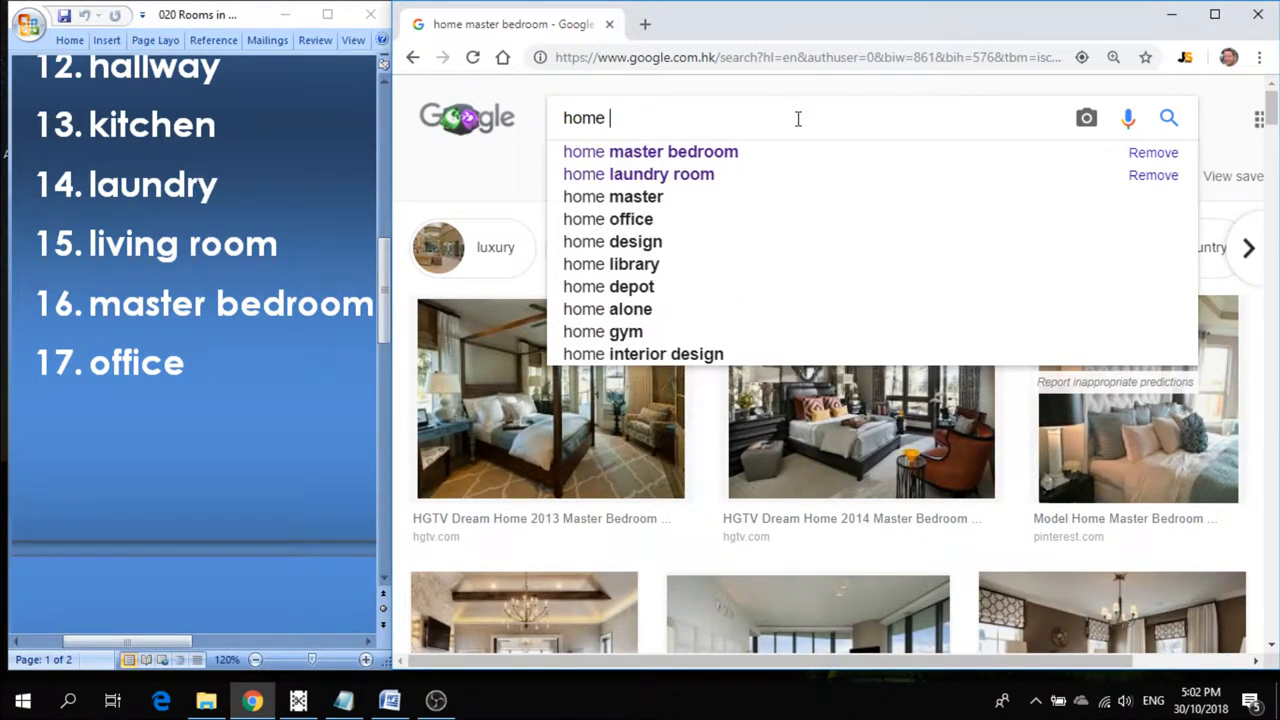
click(608, 218)
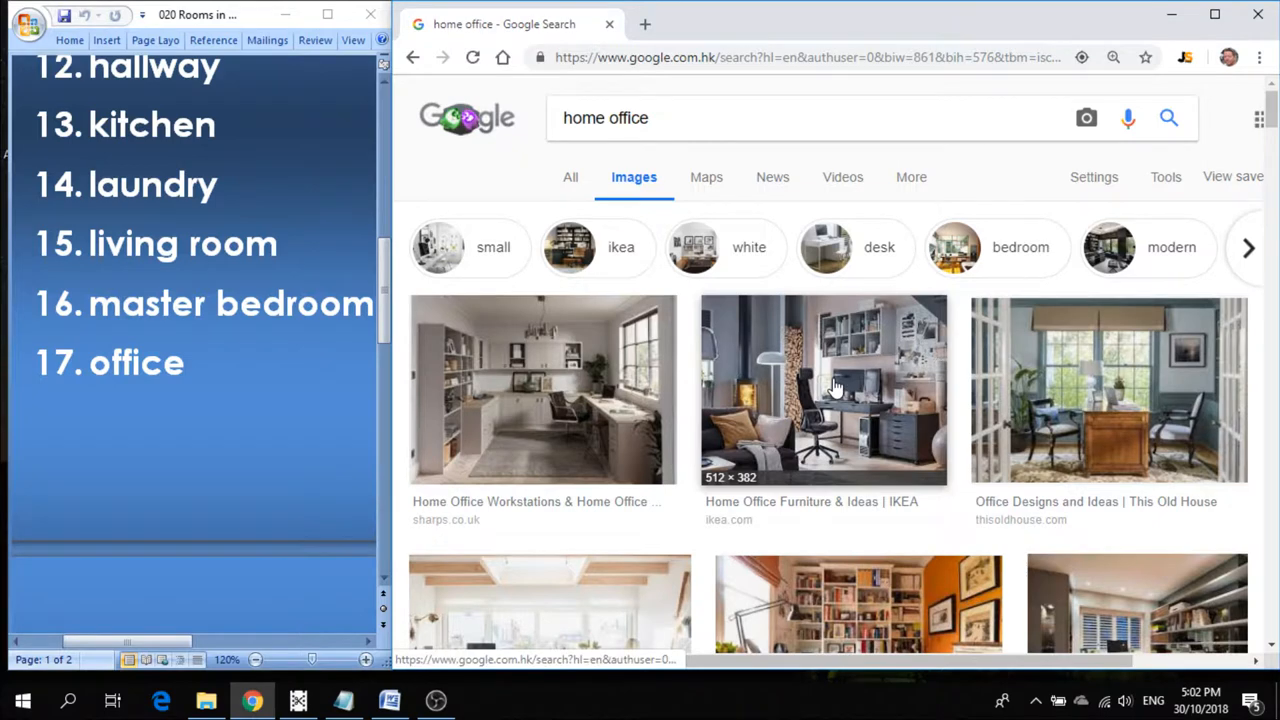
click(824, 388)
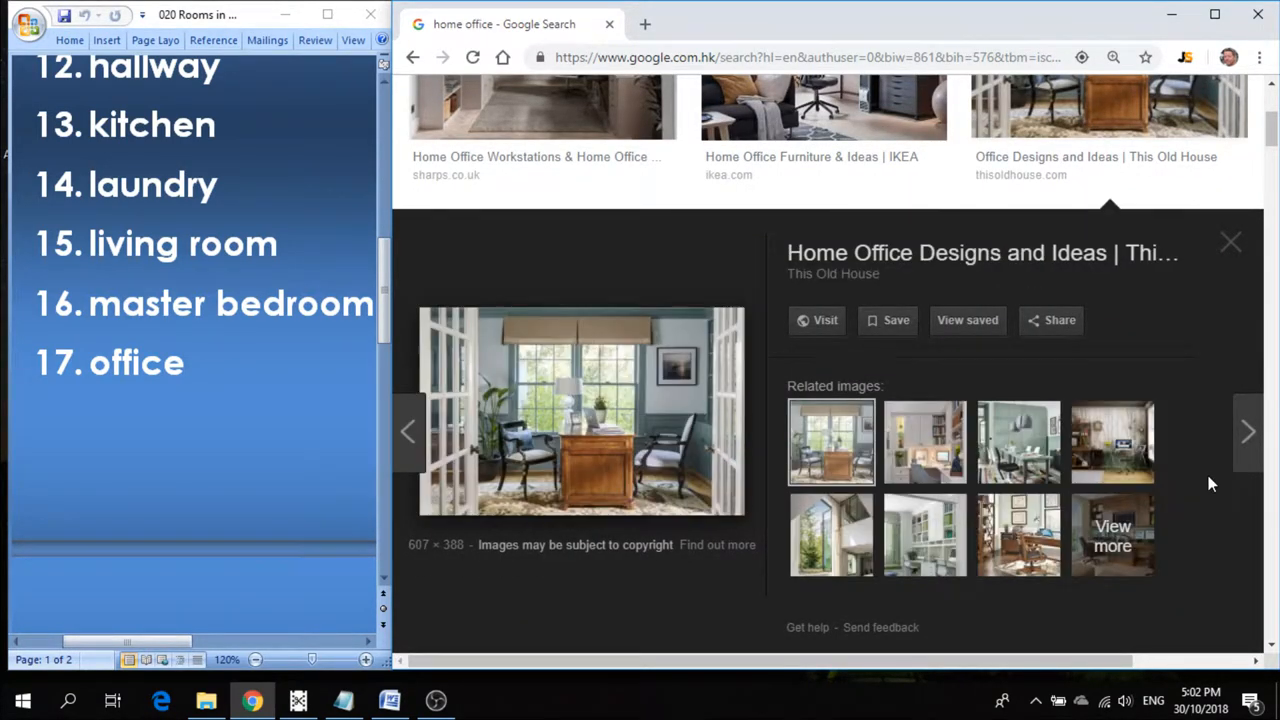
click(1248, 444)
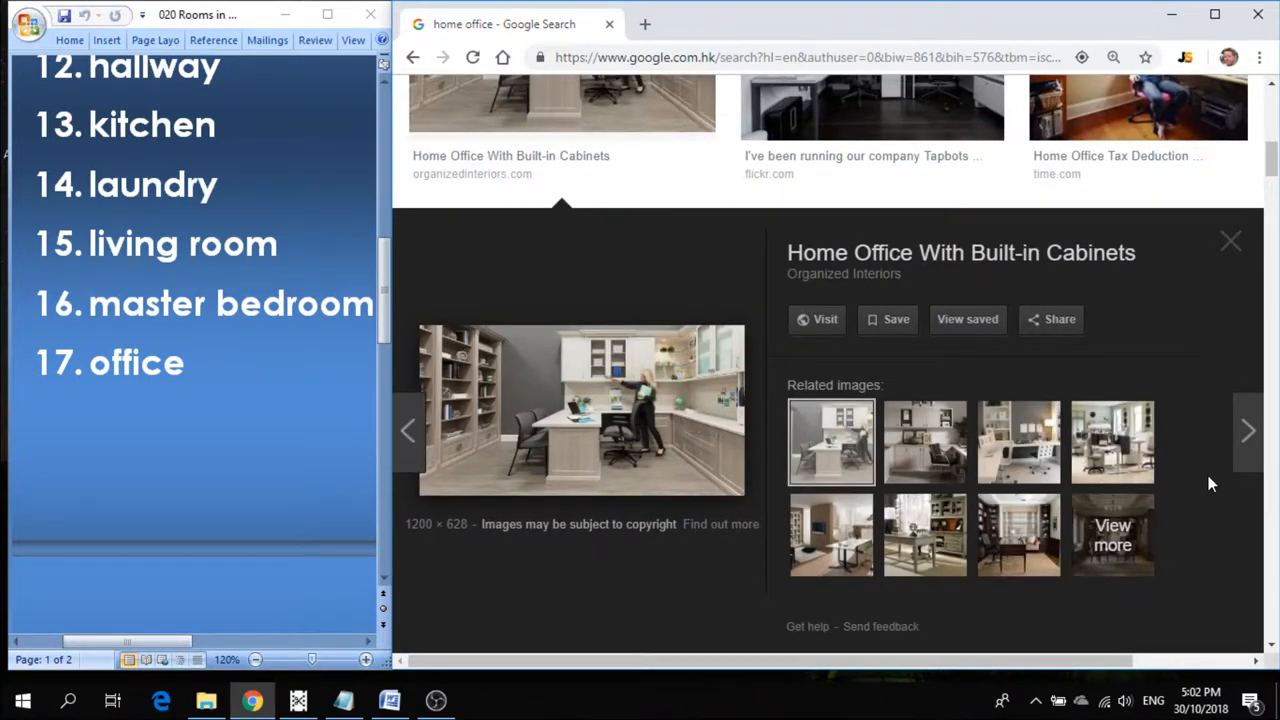
click(872, 100)
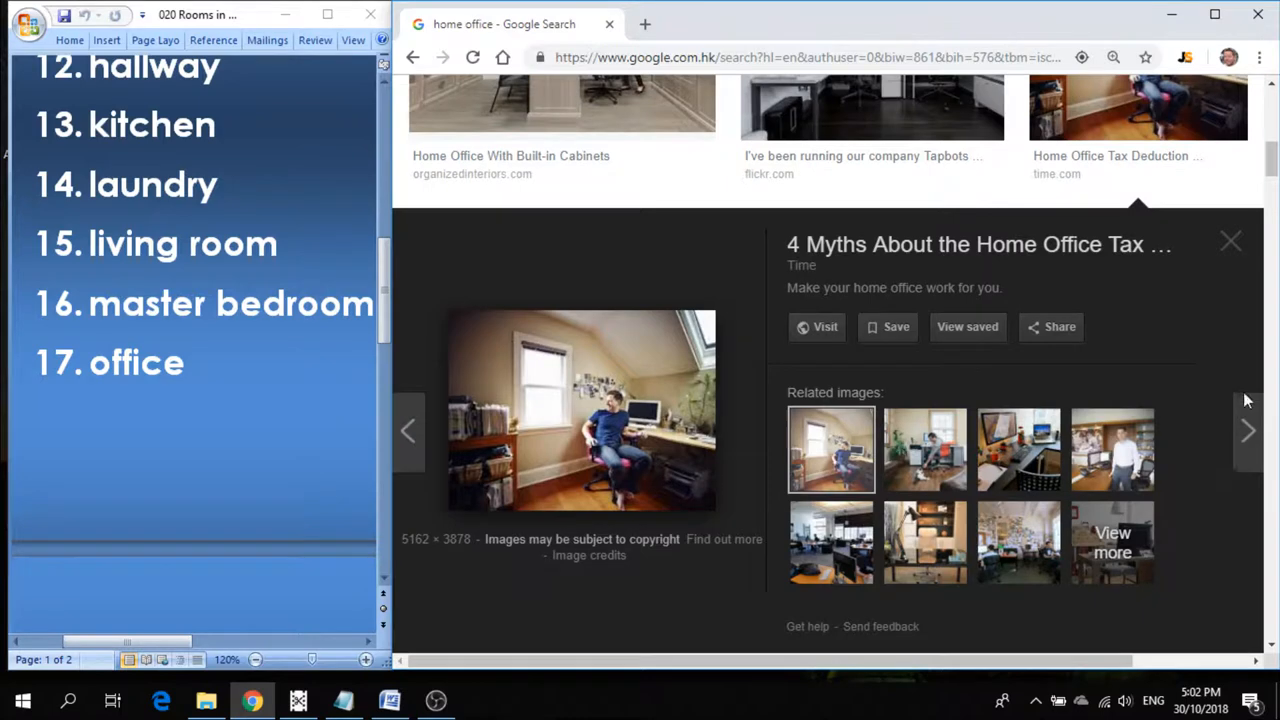
click(1232, 240)
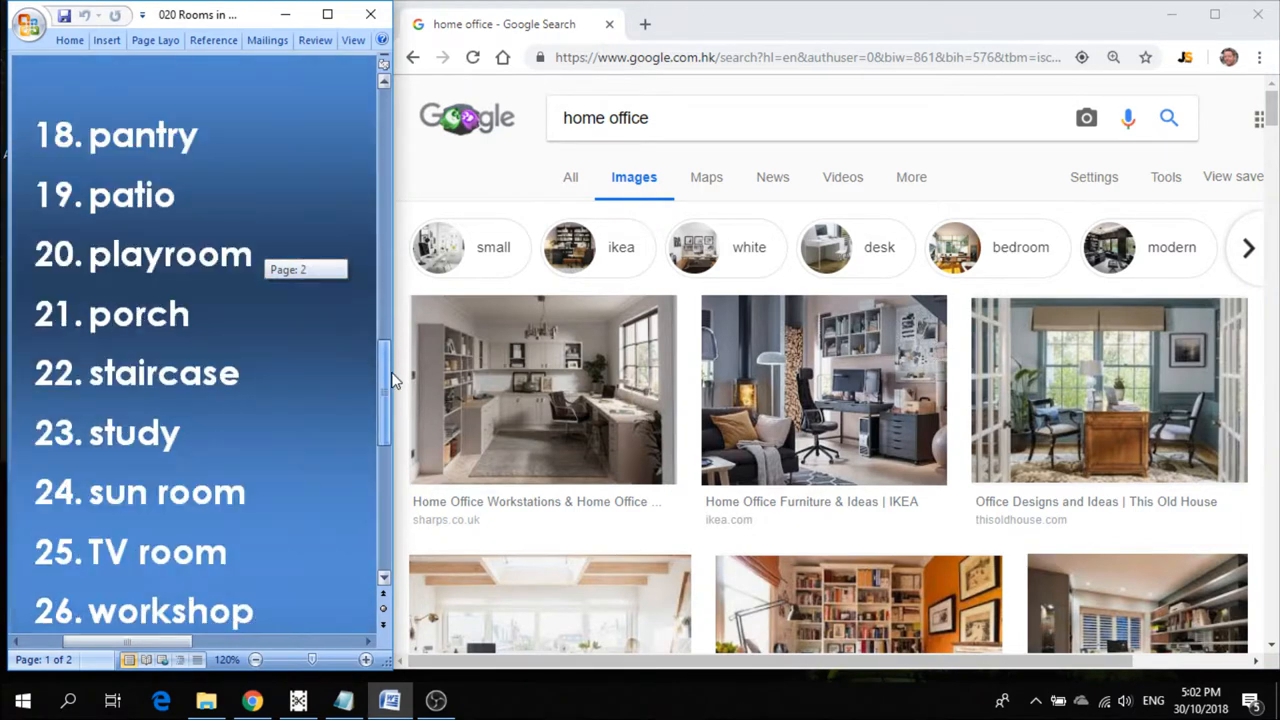
Search 'home pantry', enlarge the Wikipedia pantry photo and step to another organized pantry.
click(692, 118)
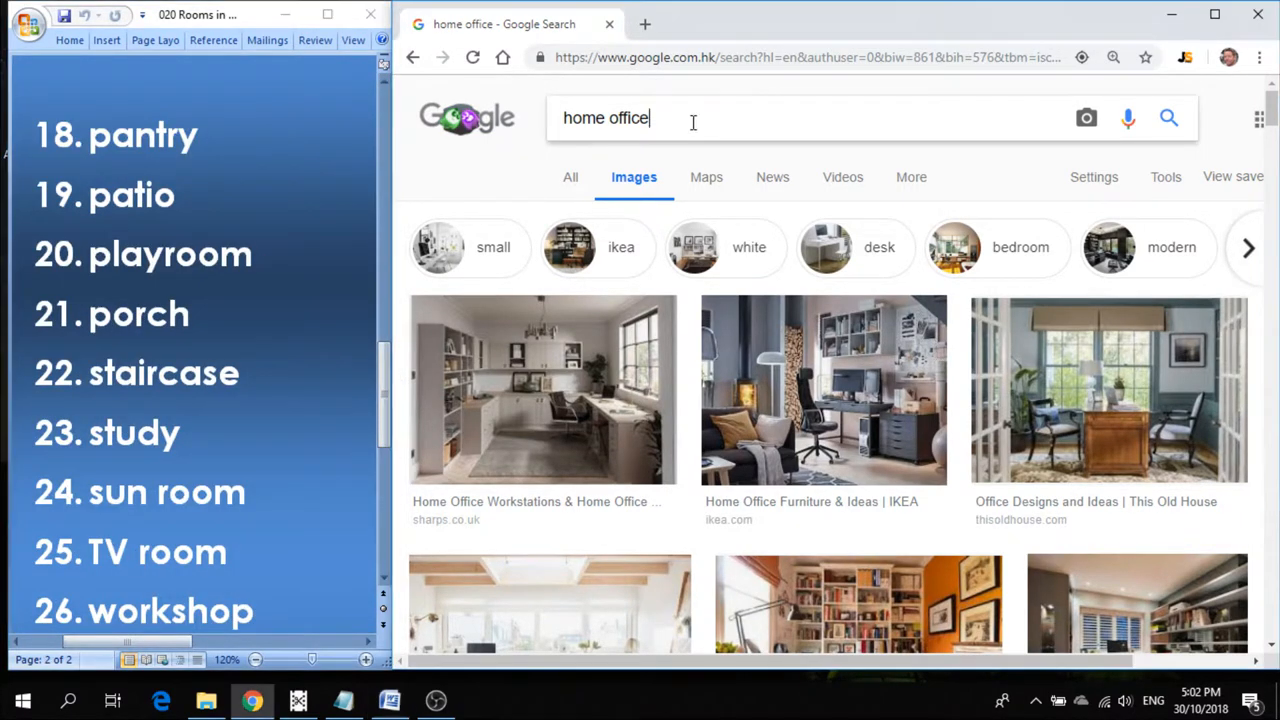
text(home pant)
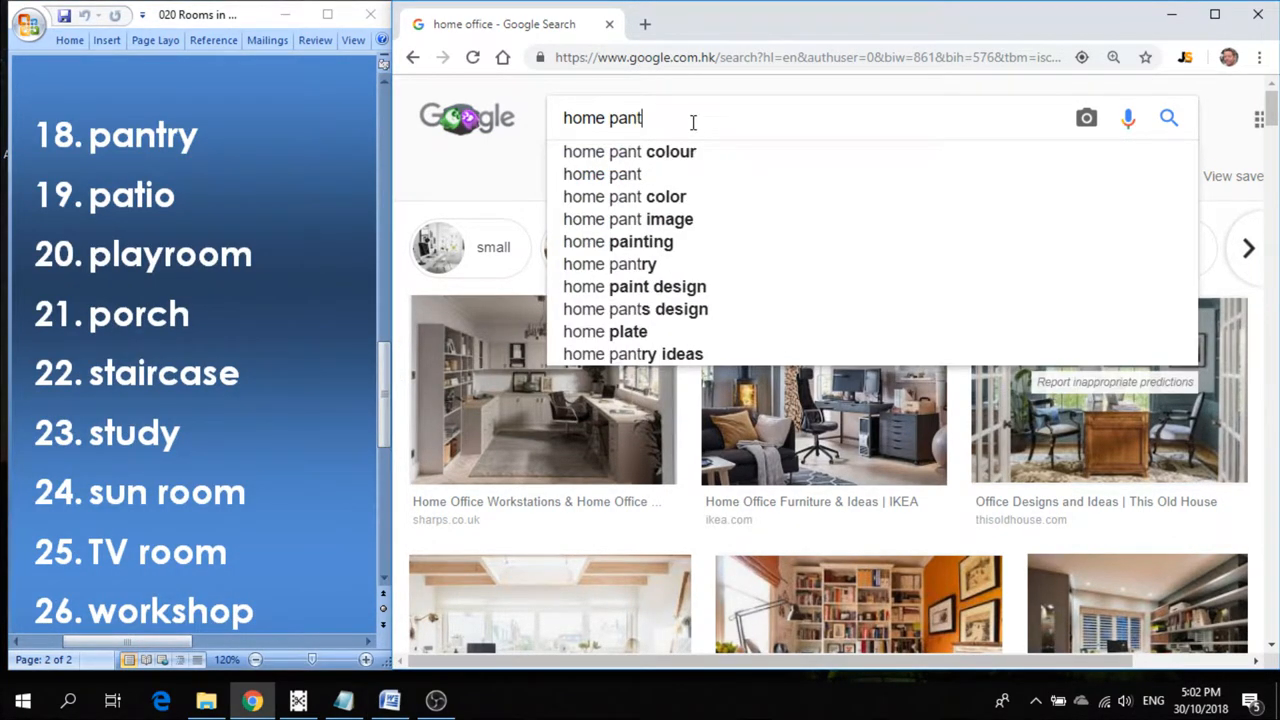
click(608, 264)
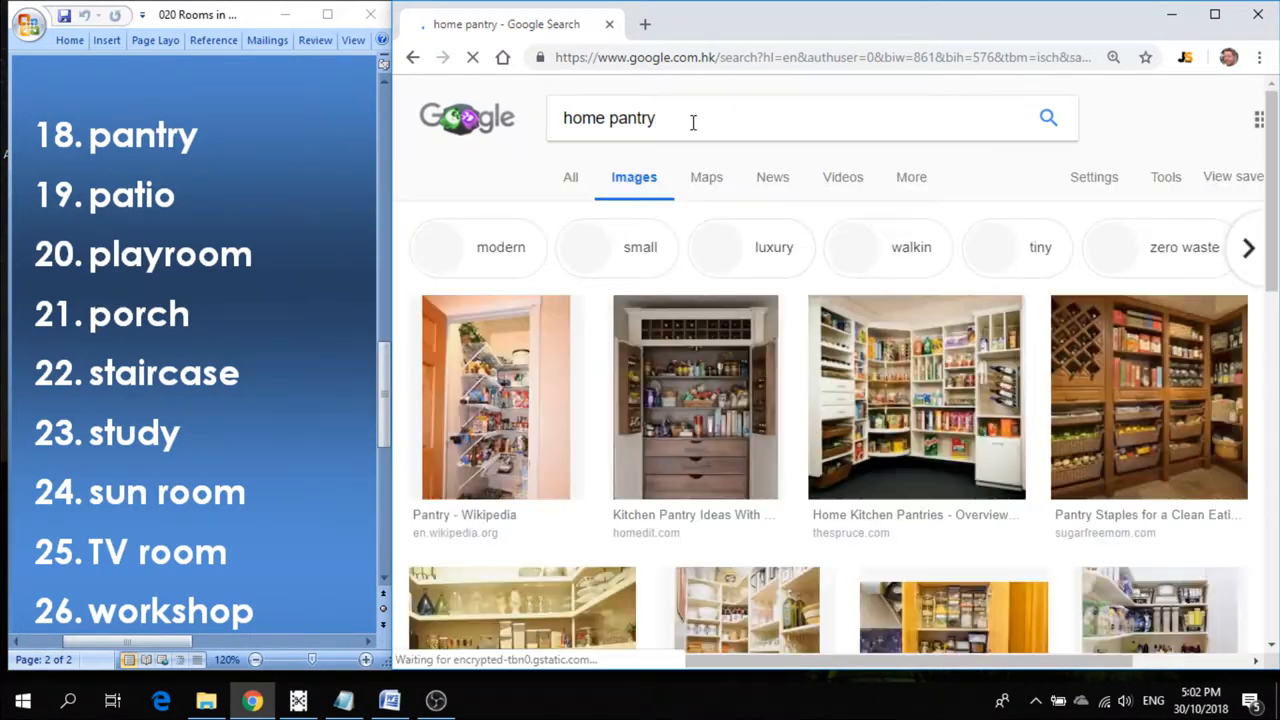
mouse_move(696, 420)
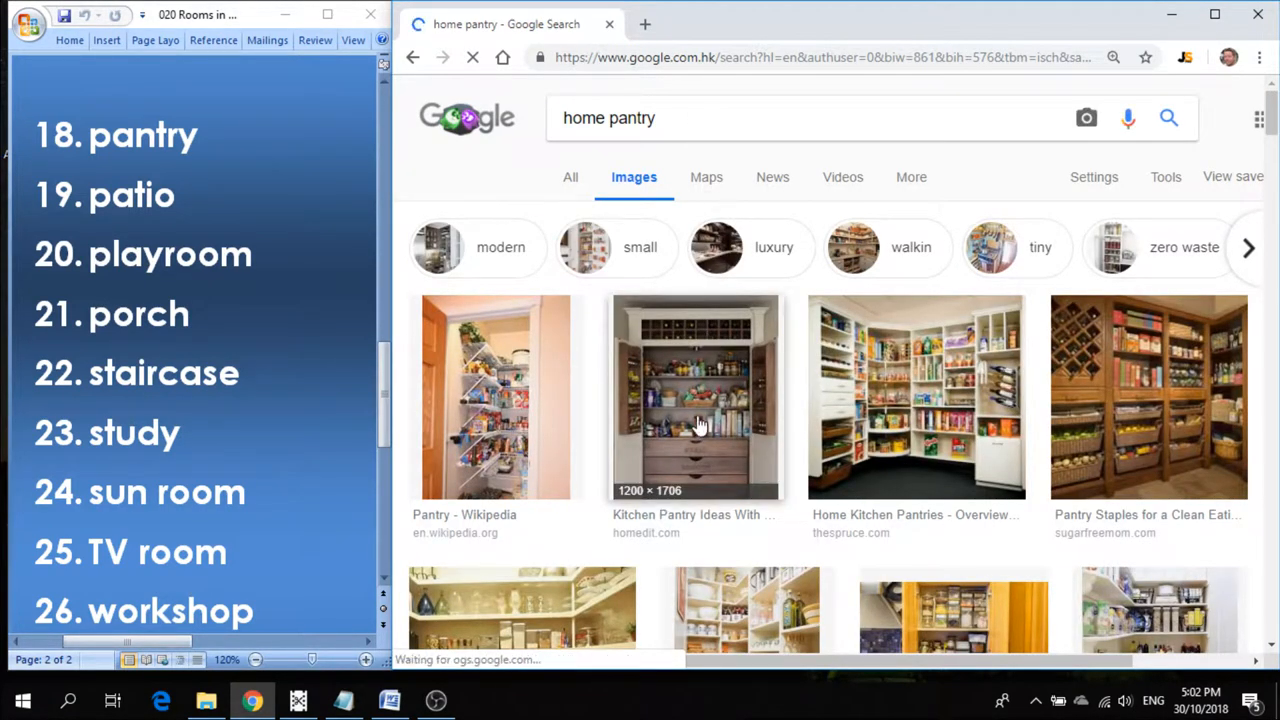
click(494, 396)
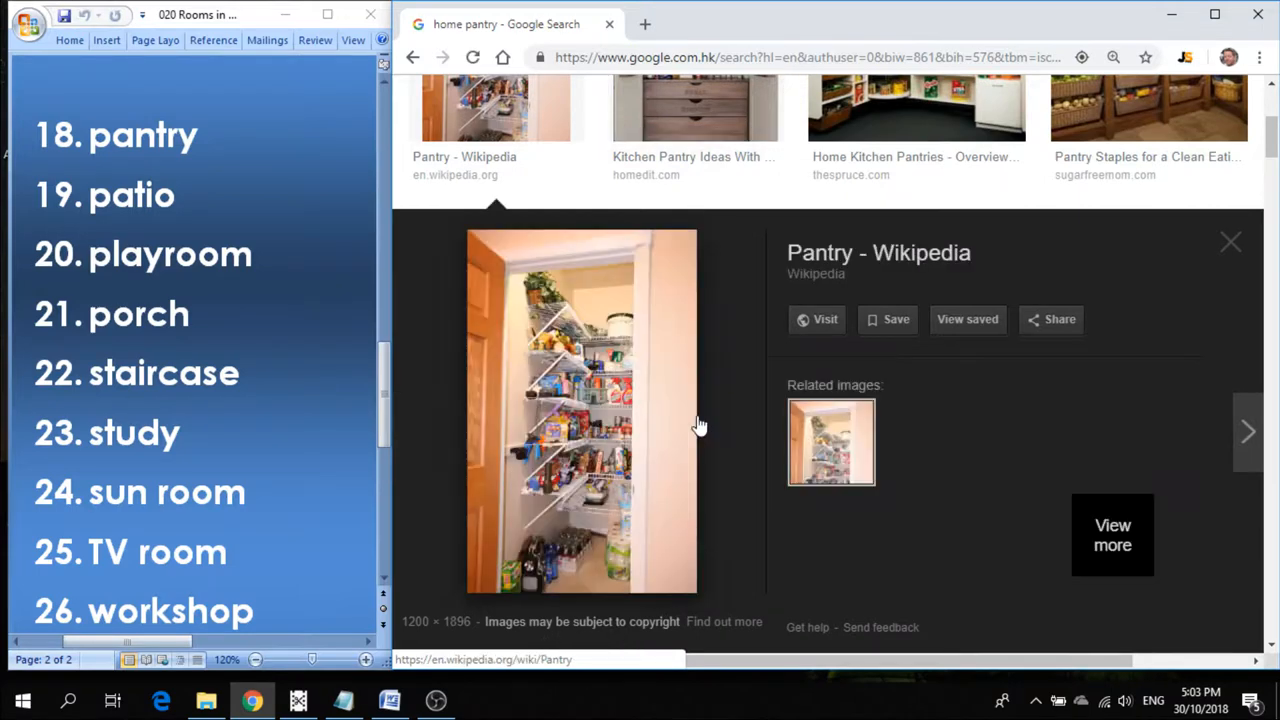
click(1112, 536)
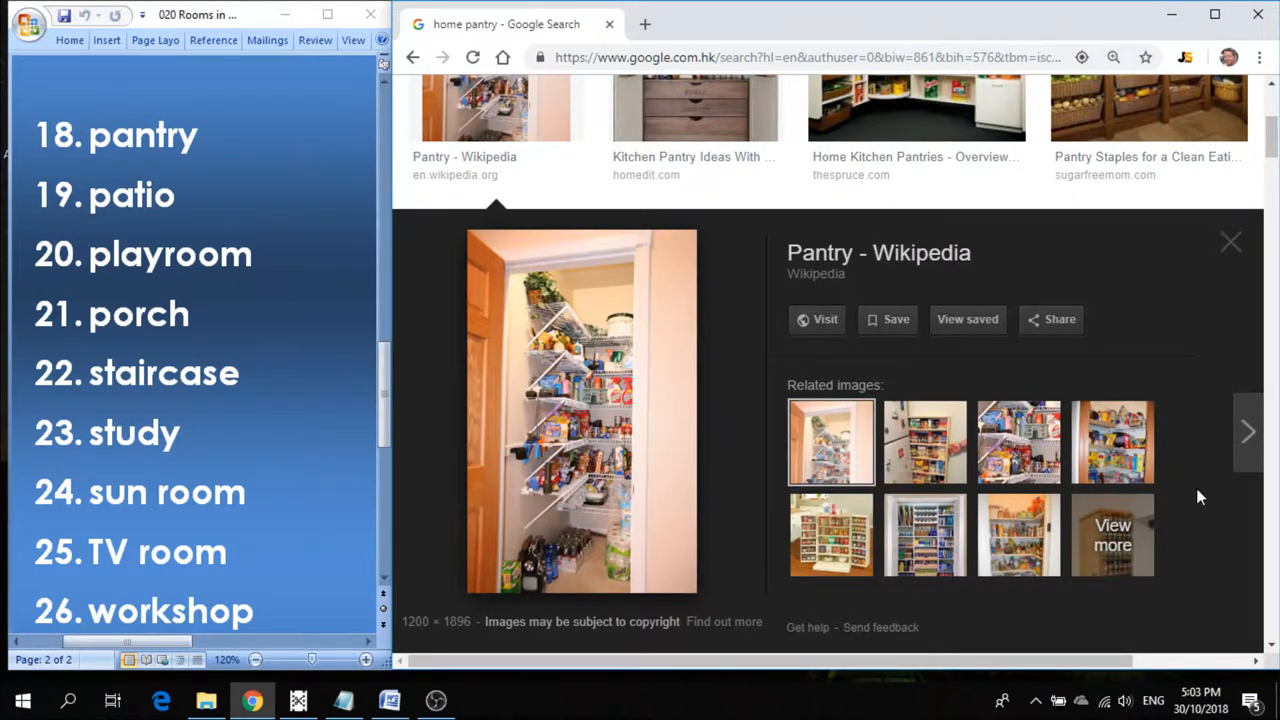
click(916, 110)
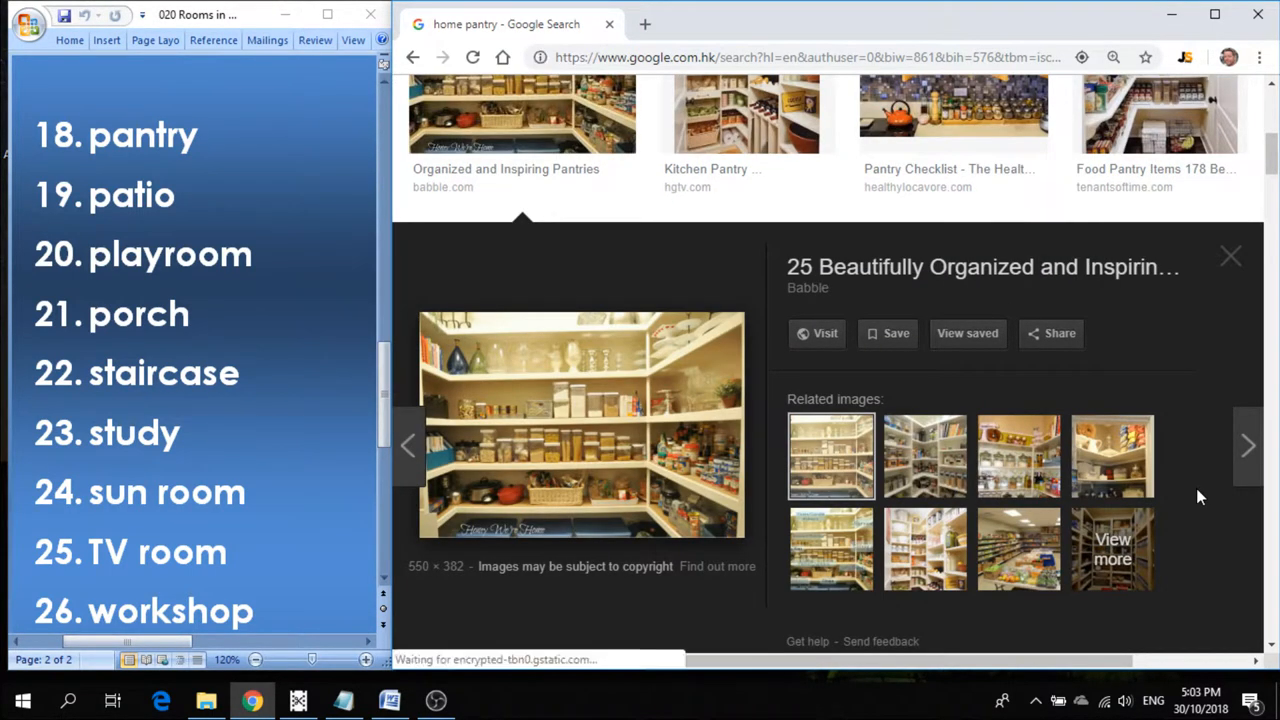
Close the pantry preview and select the room word in the query for replacement.
click(952, 112)
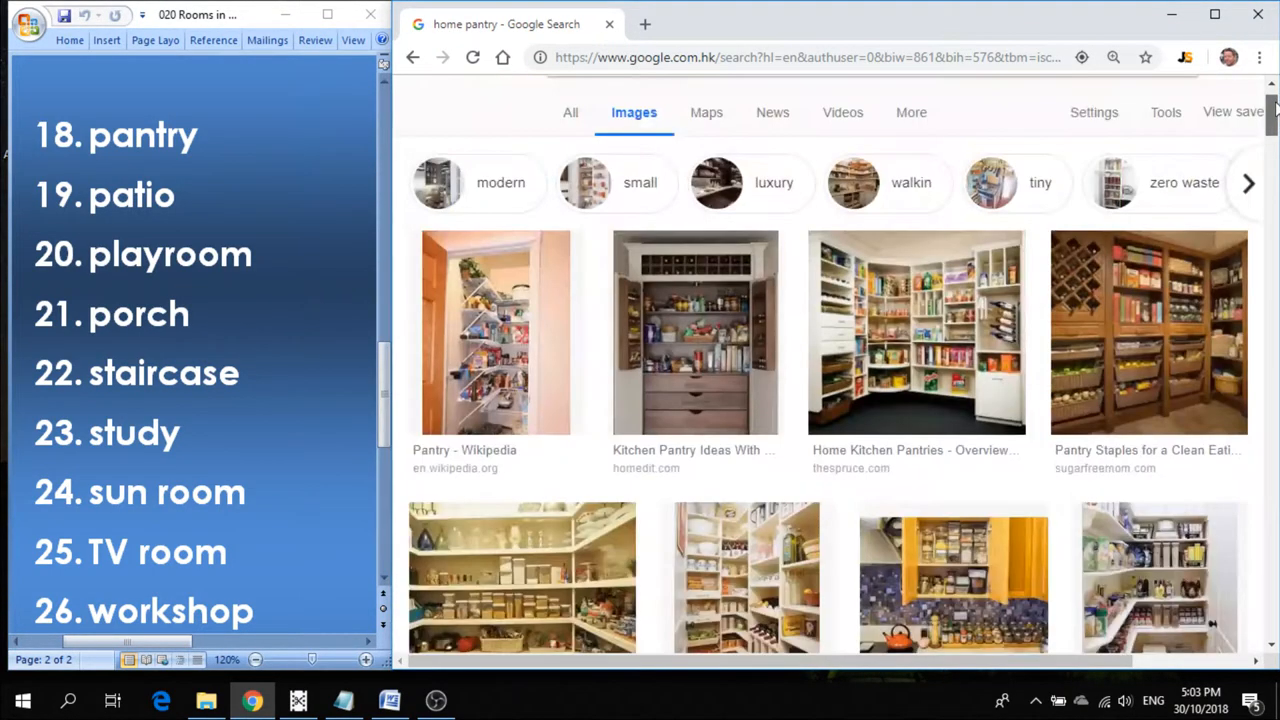
scroll(up, 3)
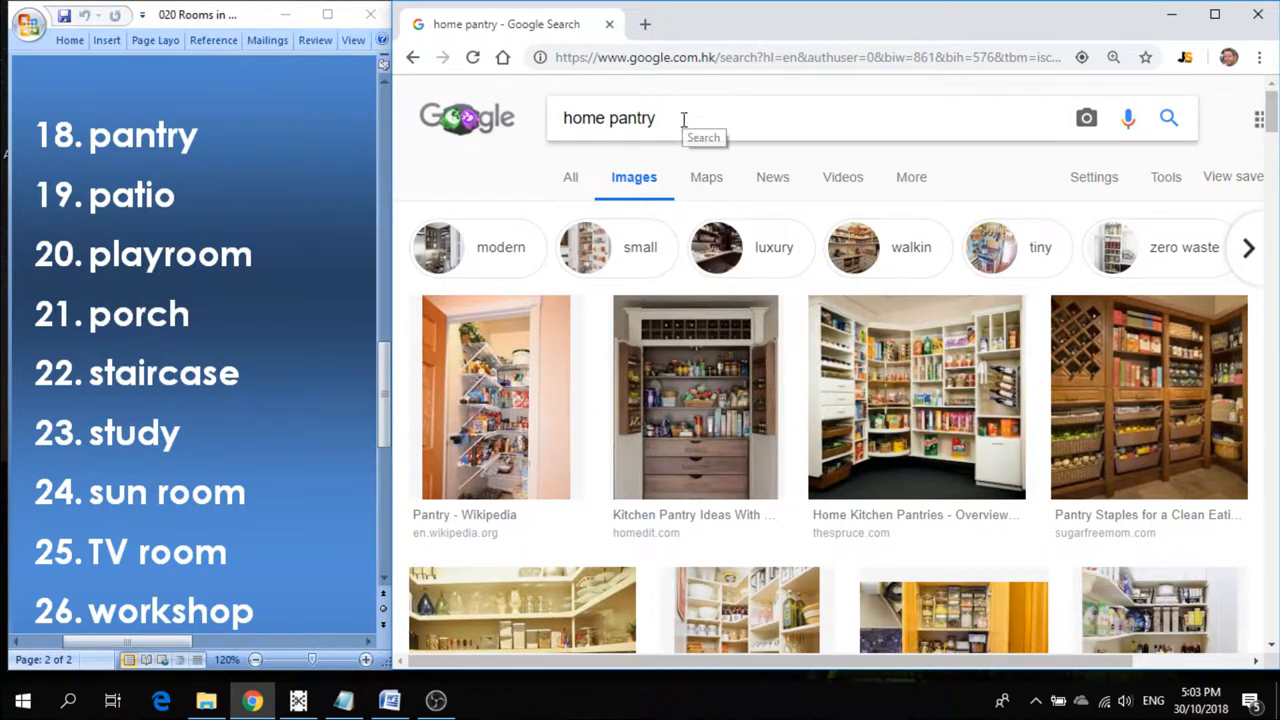
double_click(632, 118)
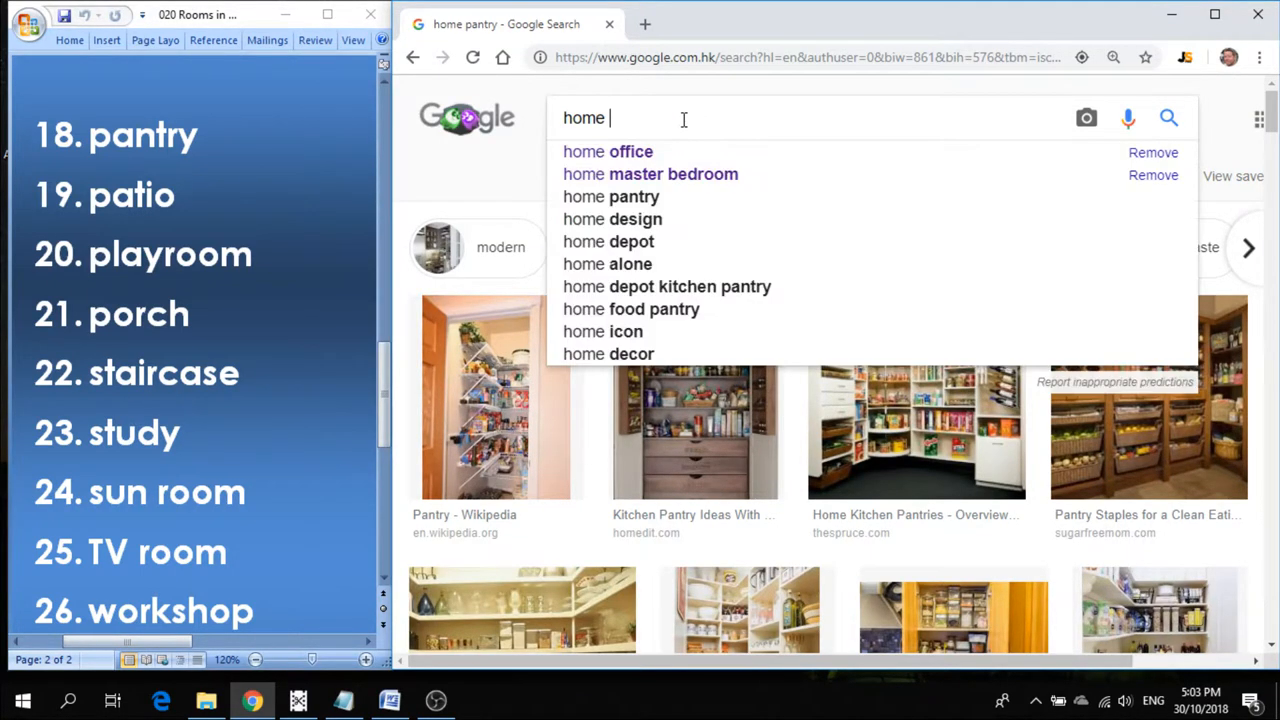
Search 'home patio', enlarge a patio photo and step on to a modern patio photo.
text(patio)
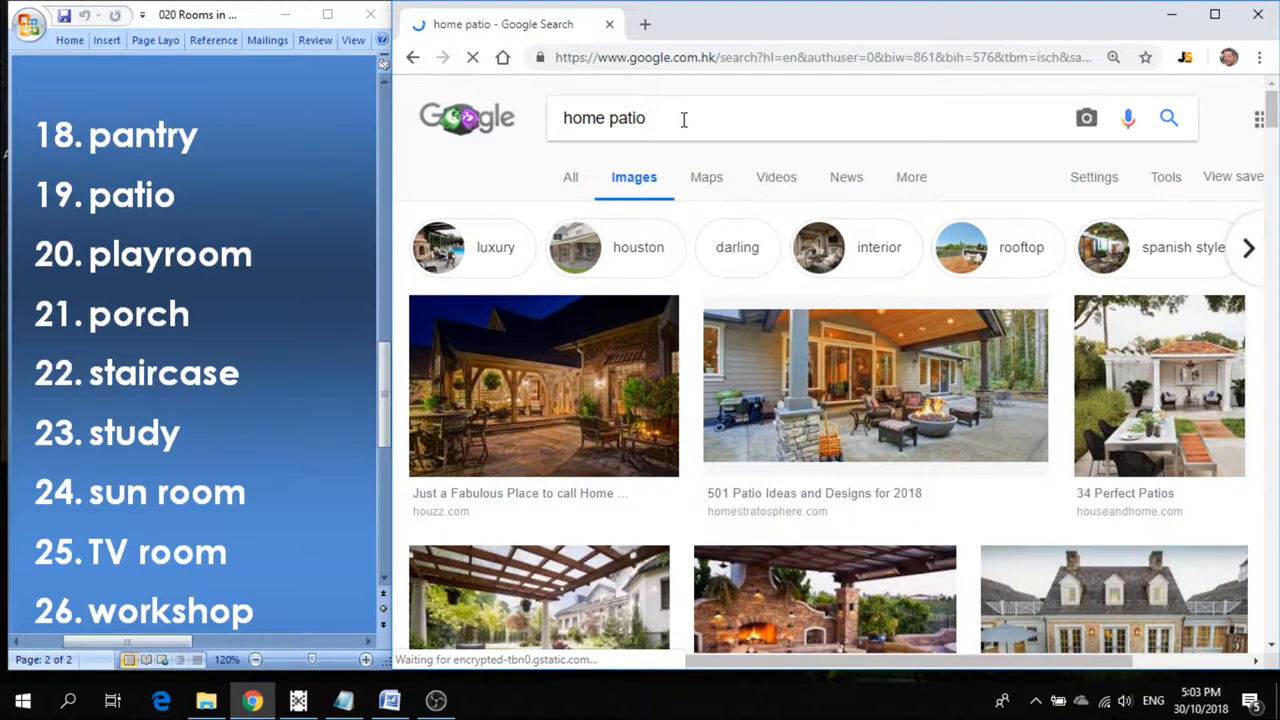
mouse_move(560, 420)
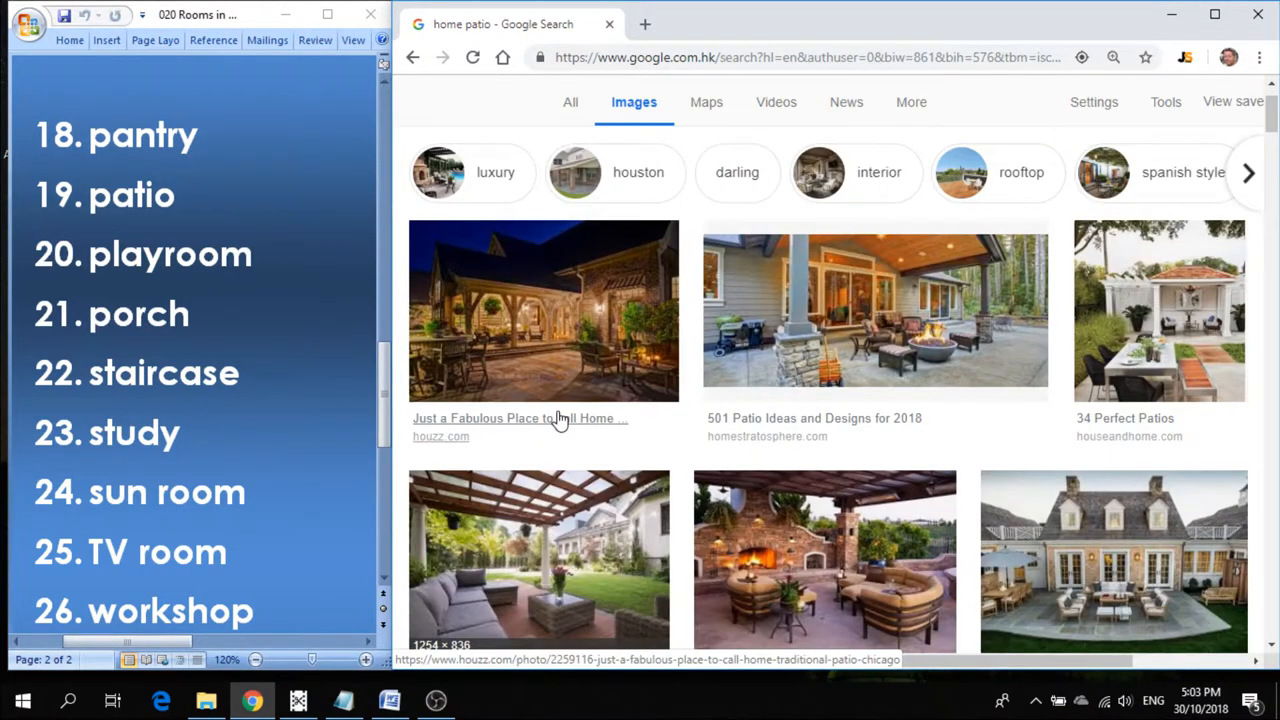
scroll(down, 3)
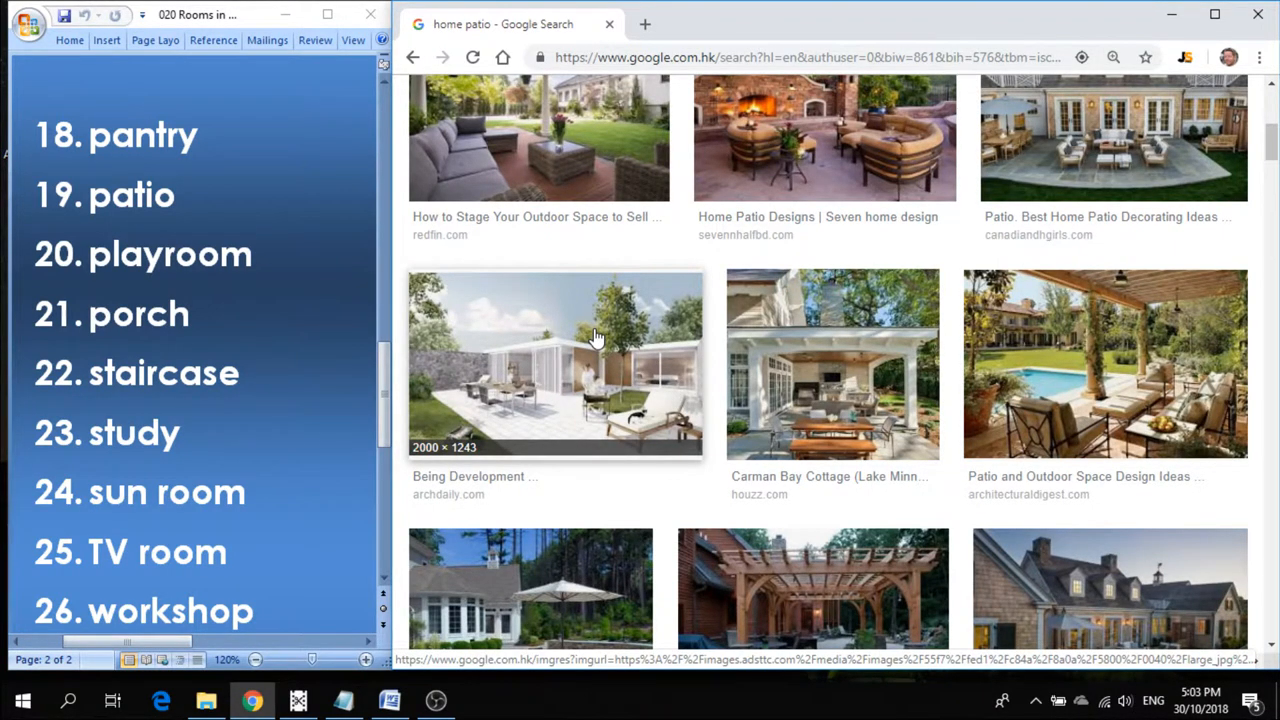
click(556, 364)
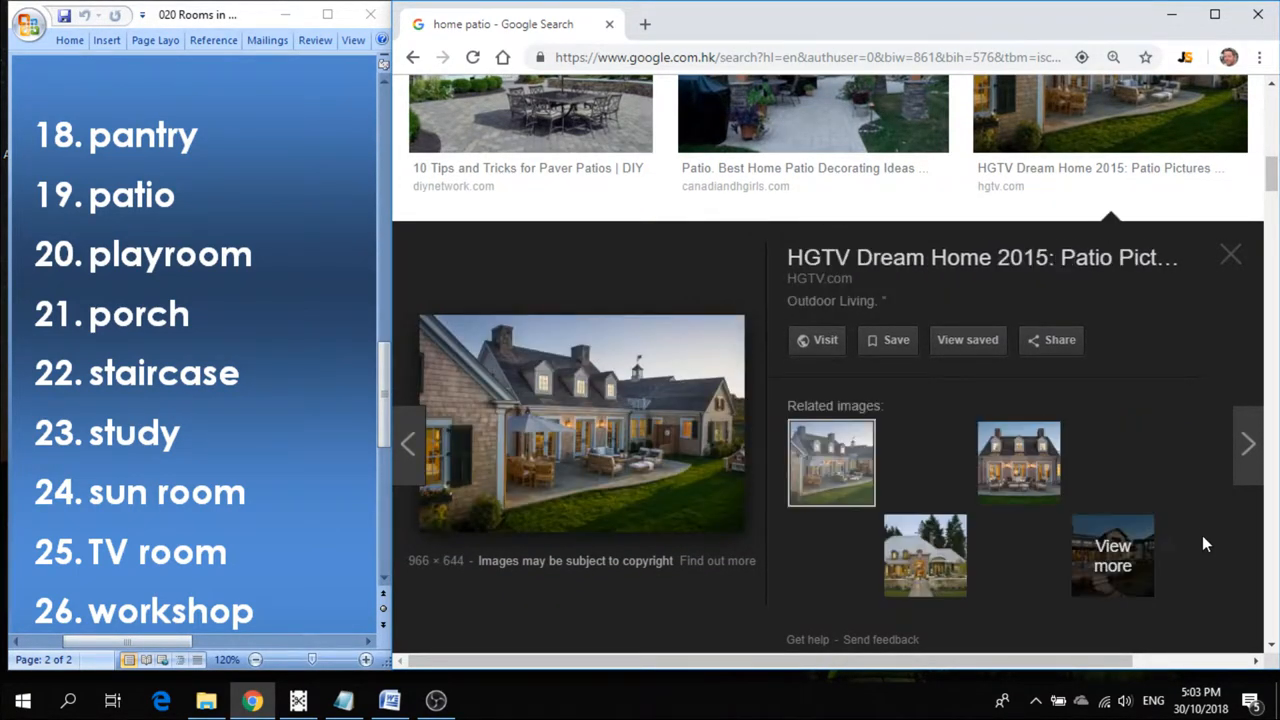
click(1112, 556)
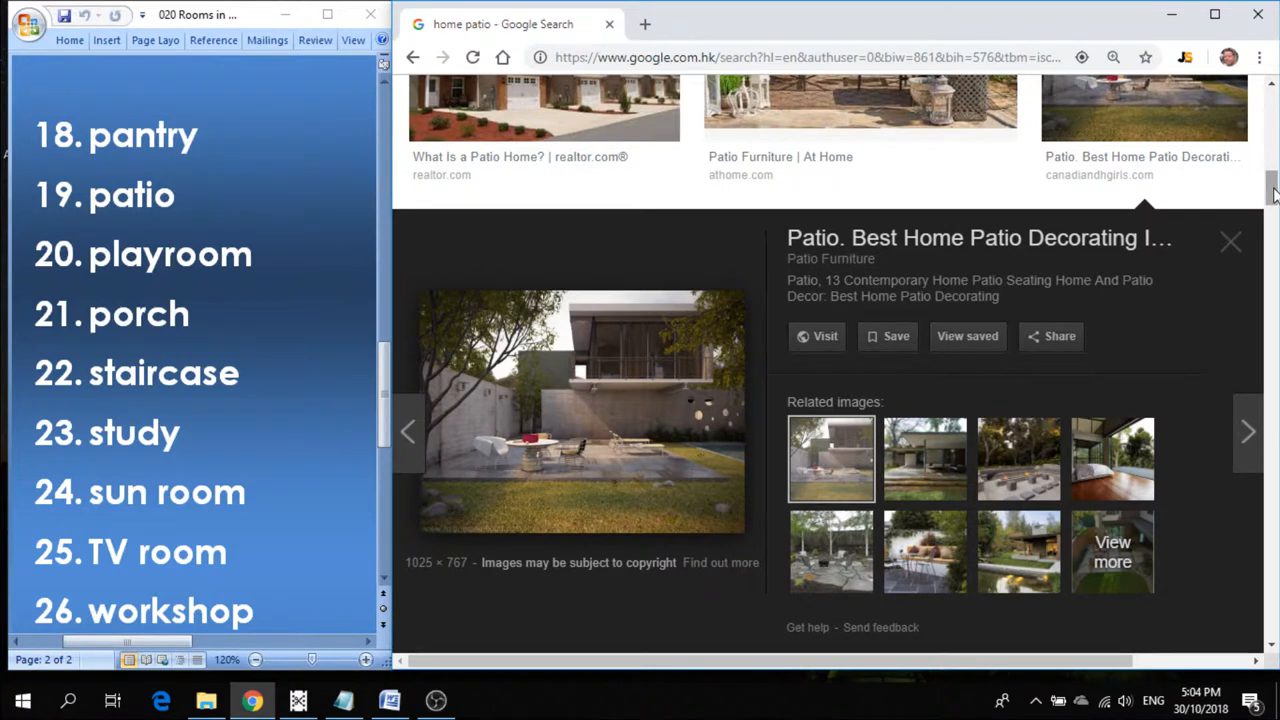
scroll(up, 3)
text(home play)
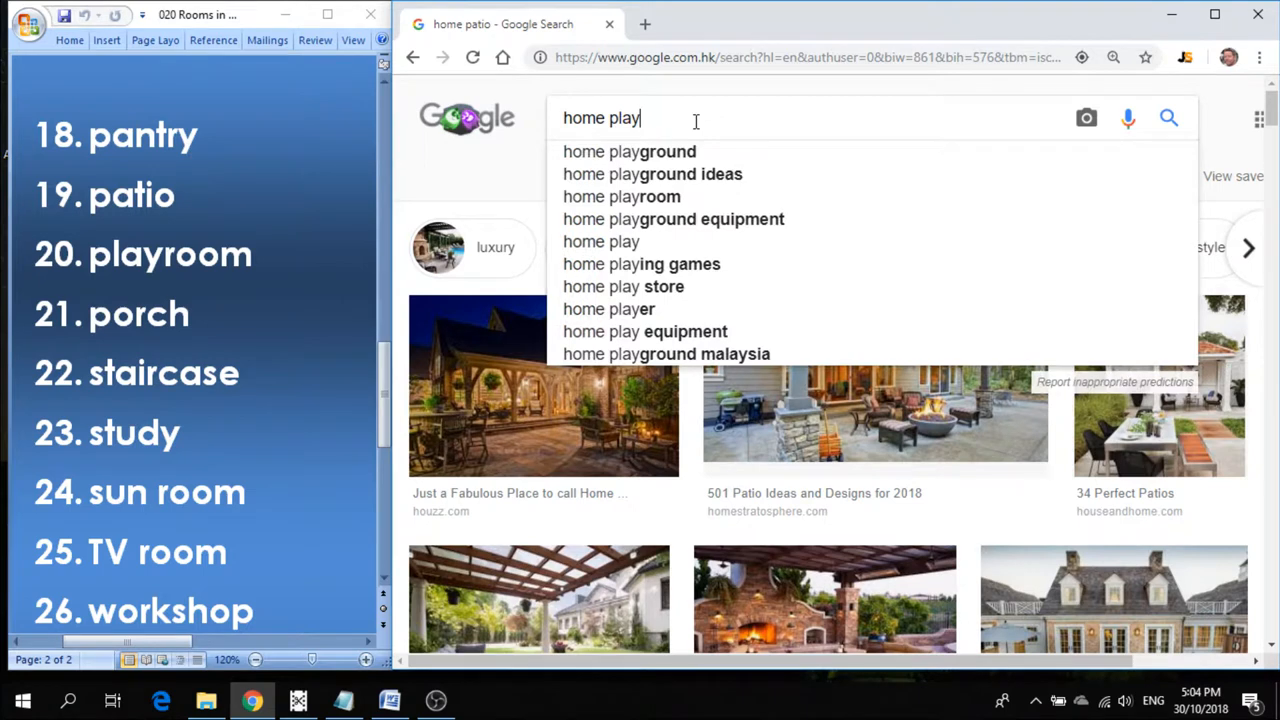
Search 'home playroom' from the suggestions, preview two playroom photos, then close the preview.
click(620, 196)
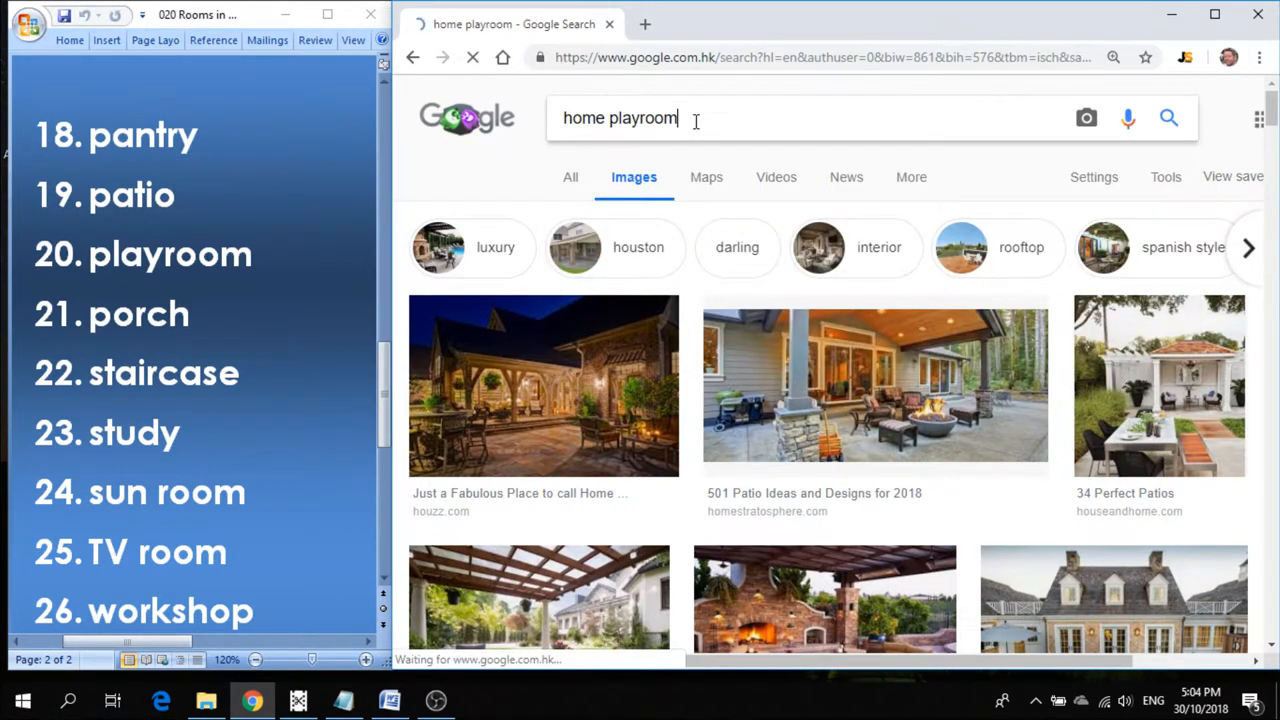
key(Return)
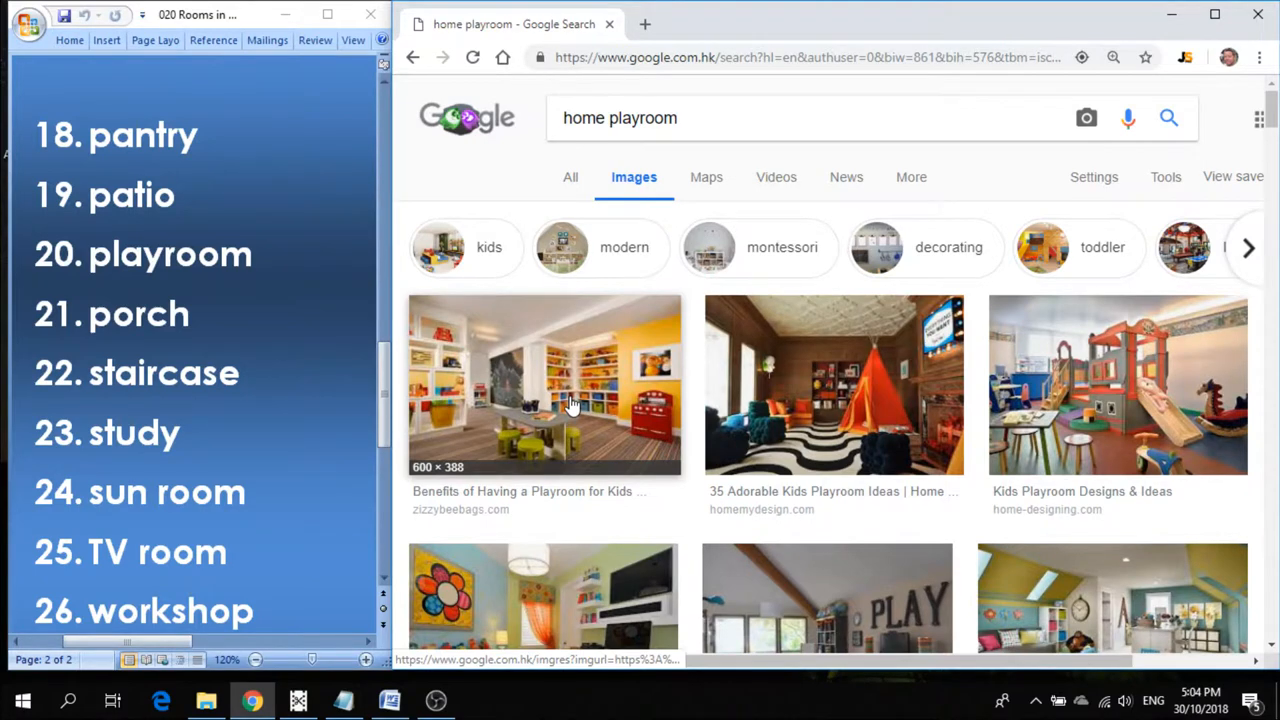
click(544, 384)
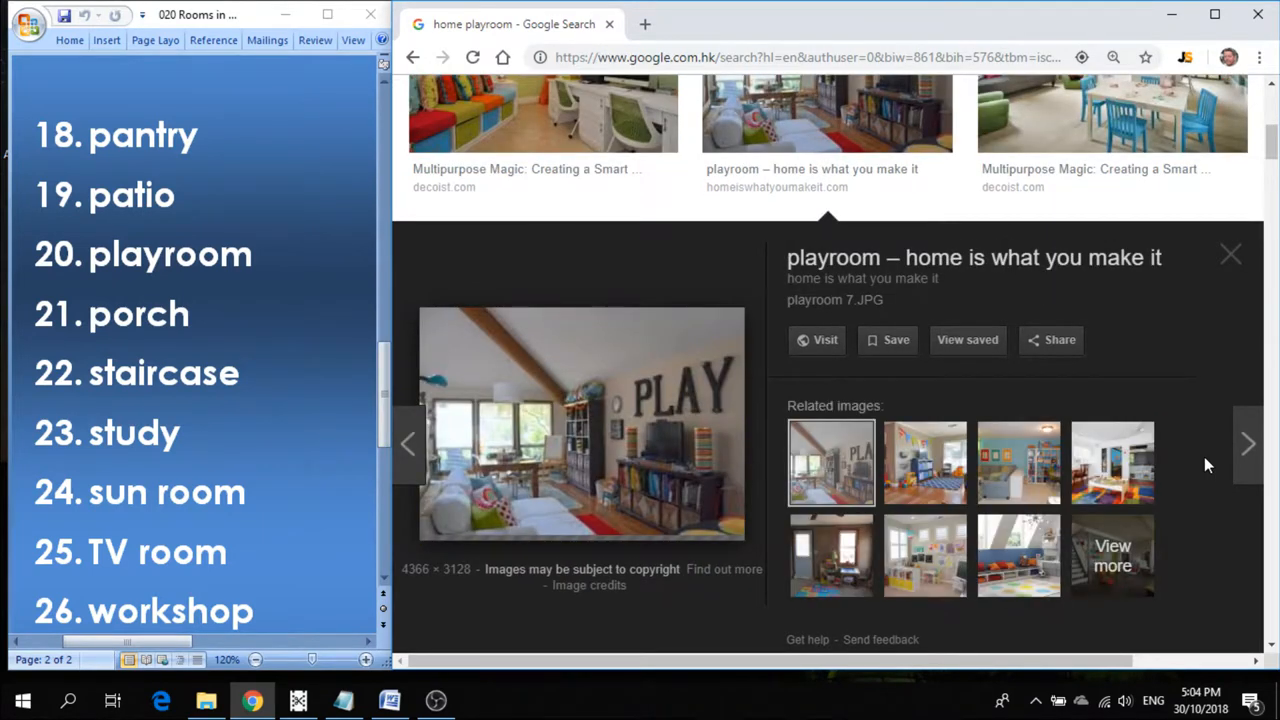
click(1112, 114)
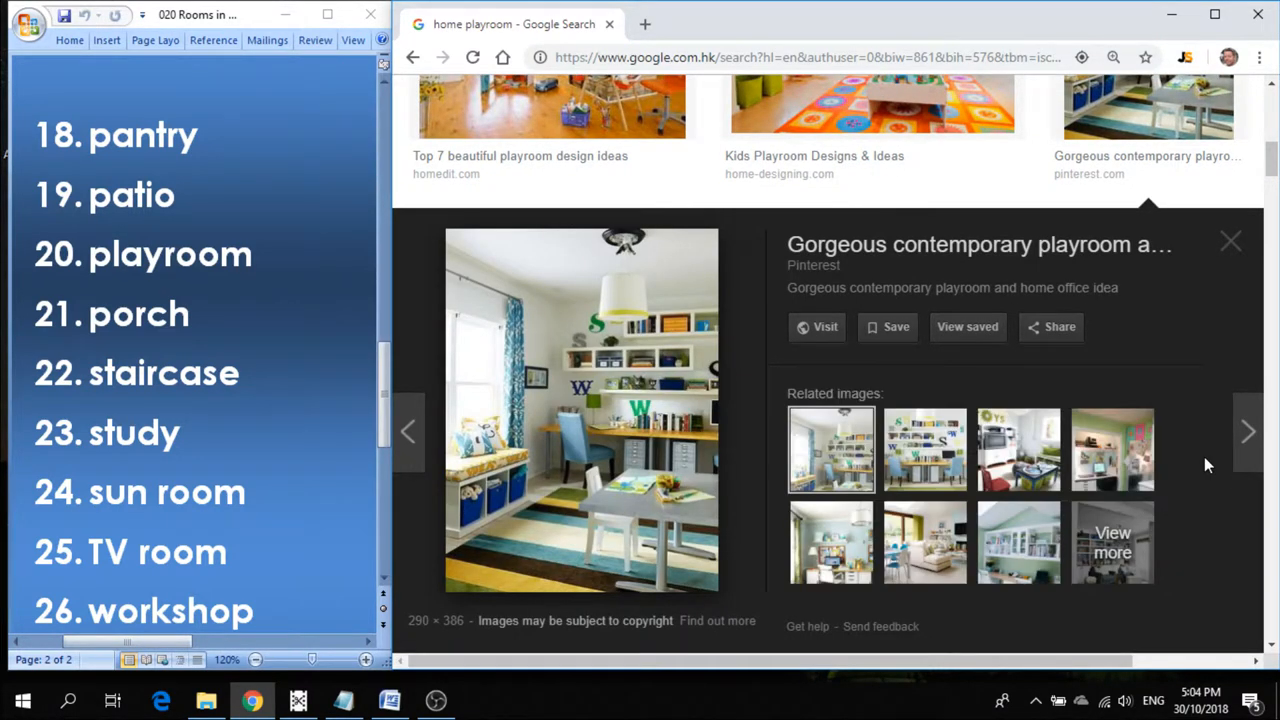
click(1248, 444)
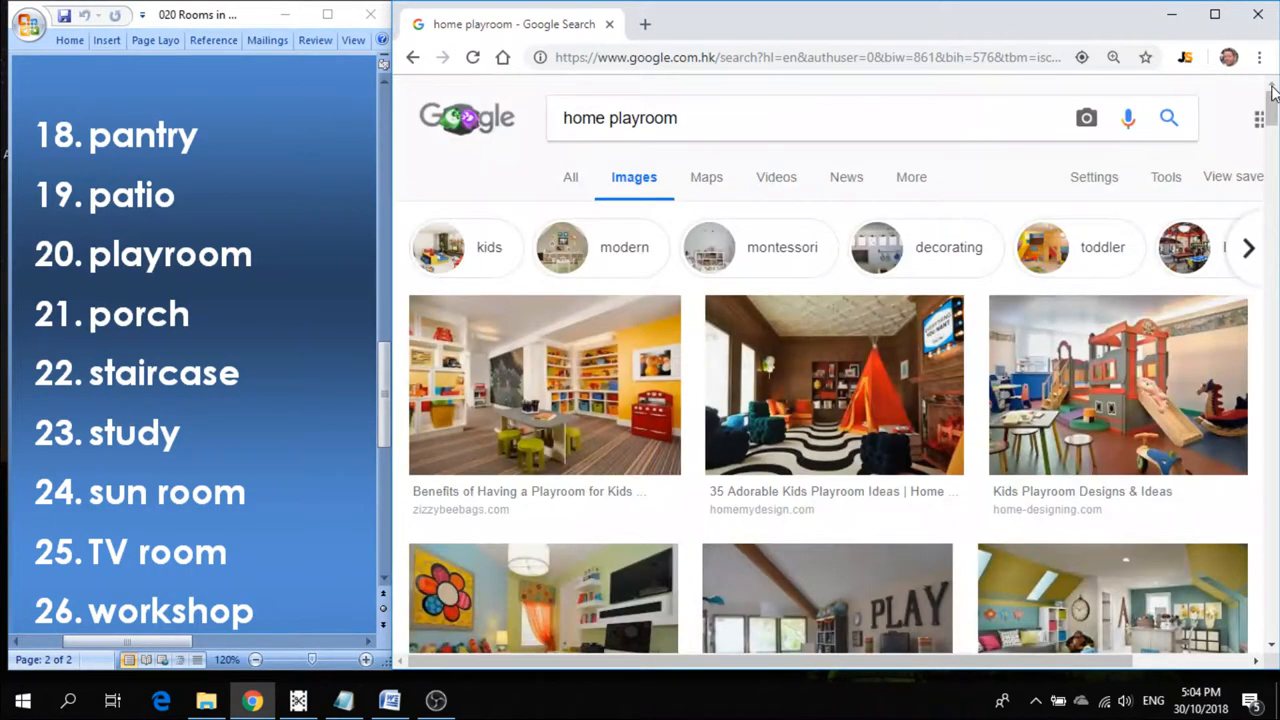
Search 'home porch', enlarge the first porch photo and step through four more front porch photos.
double_click(644, 118)
text(orch)
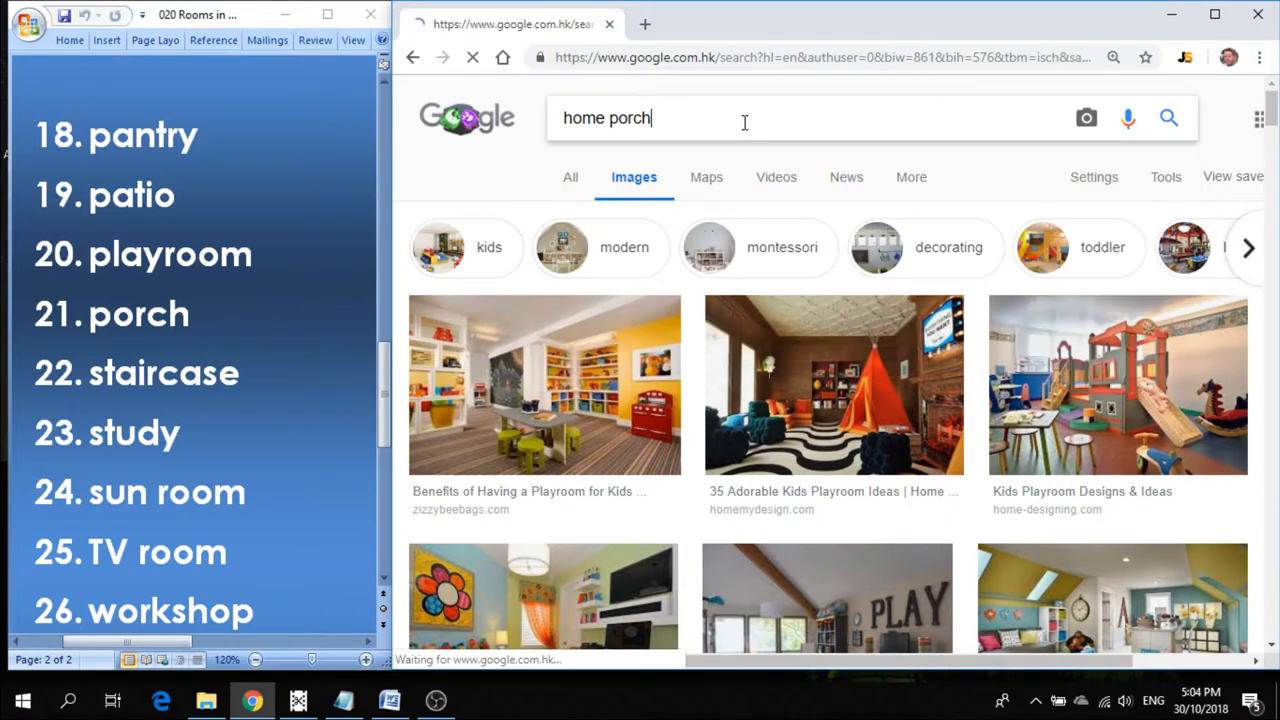
key(Return)
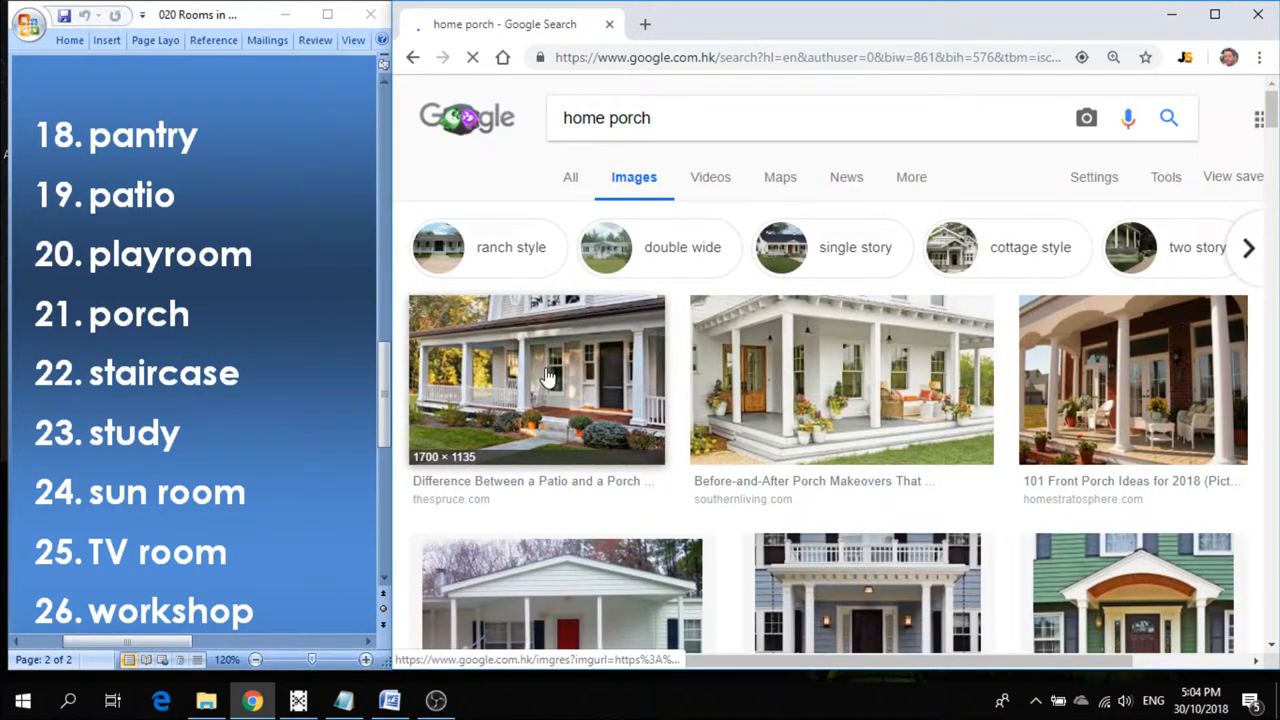
click(536, 380)
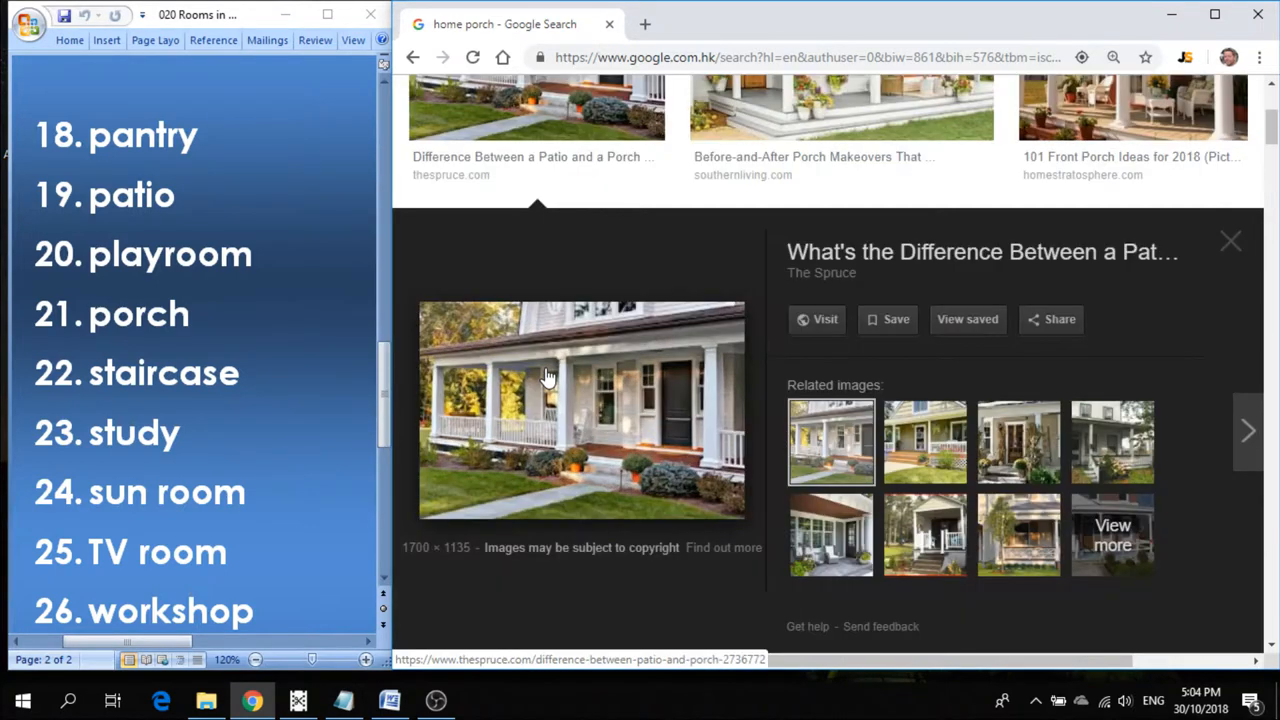
mouse_move(1210, 560)
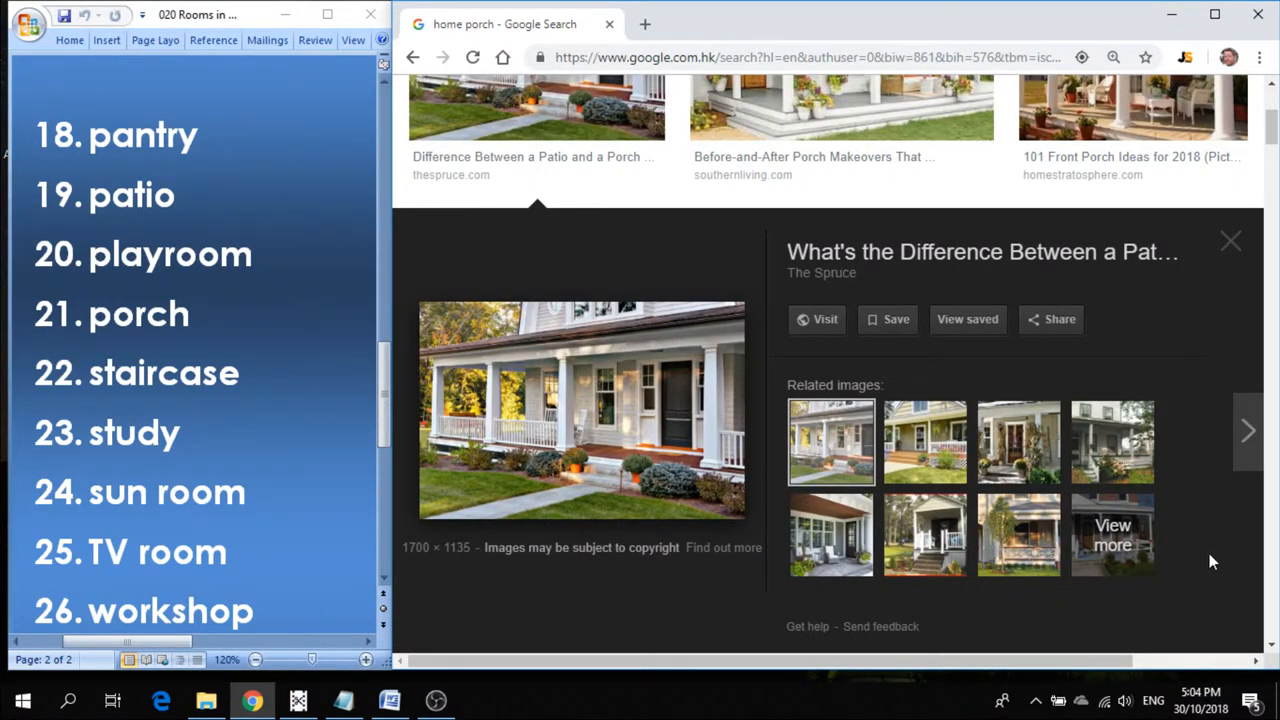
click(1132, 108)
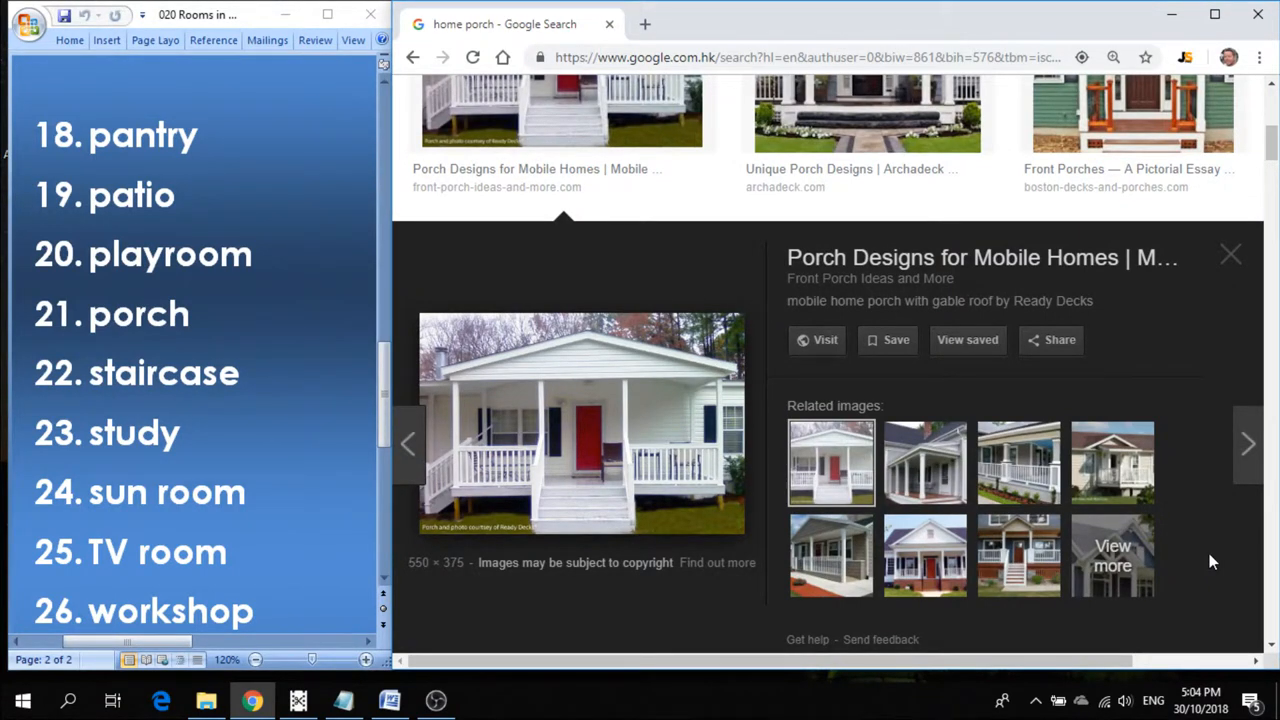
click(868, 120)
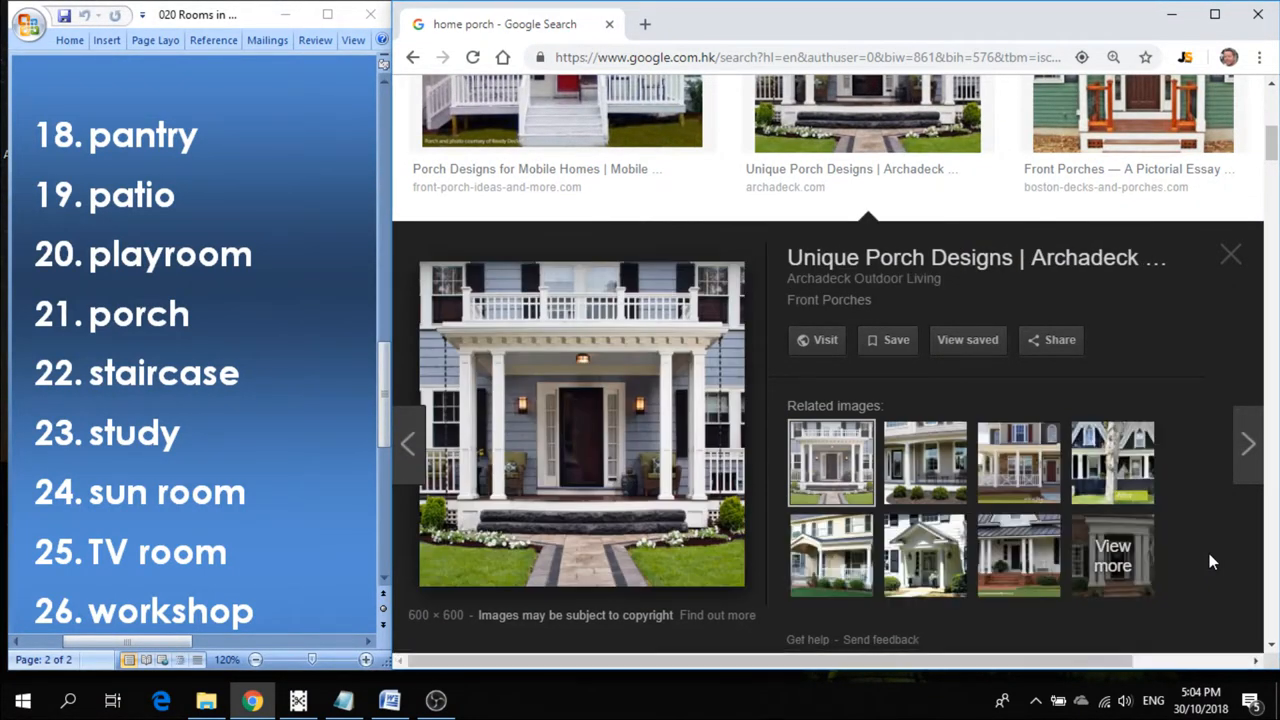
click(1132, 110)
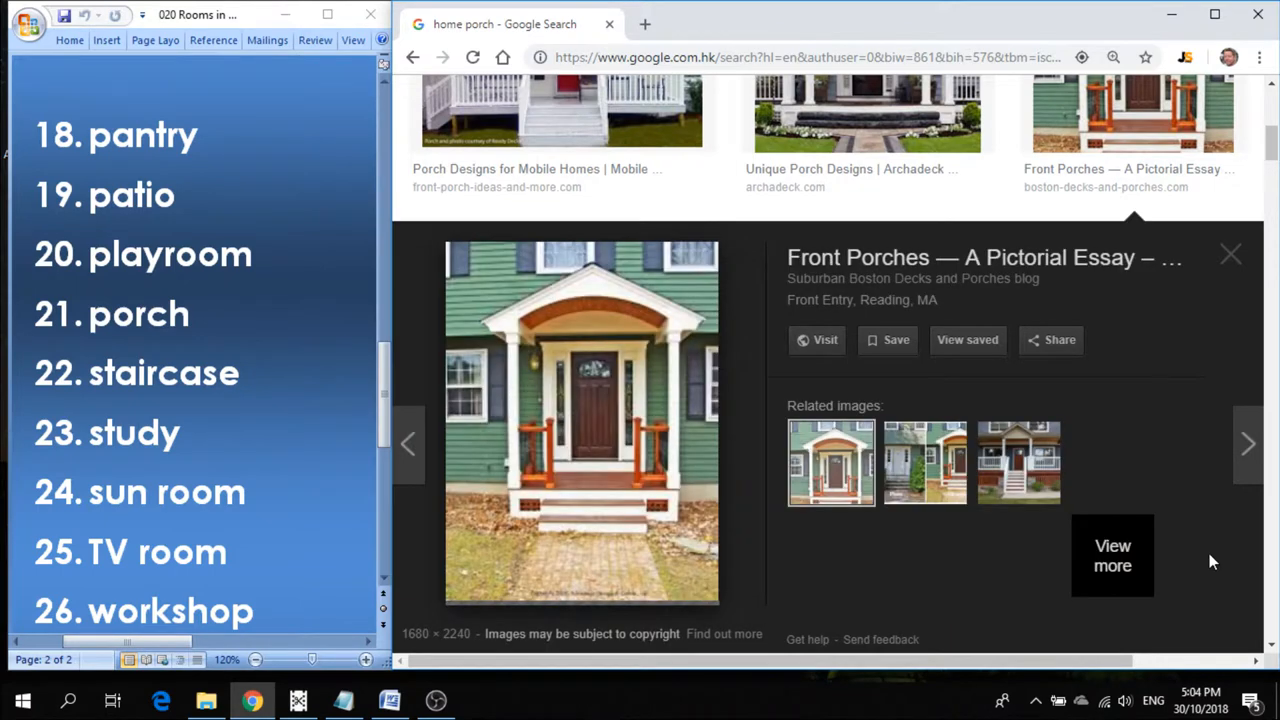
click(1112, 556)
text(home sta)
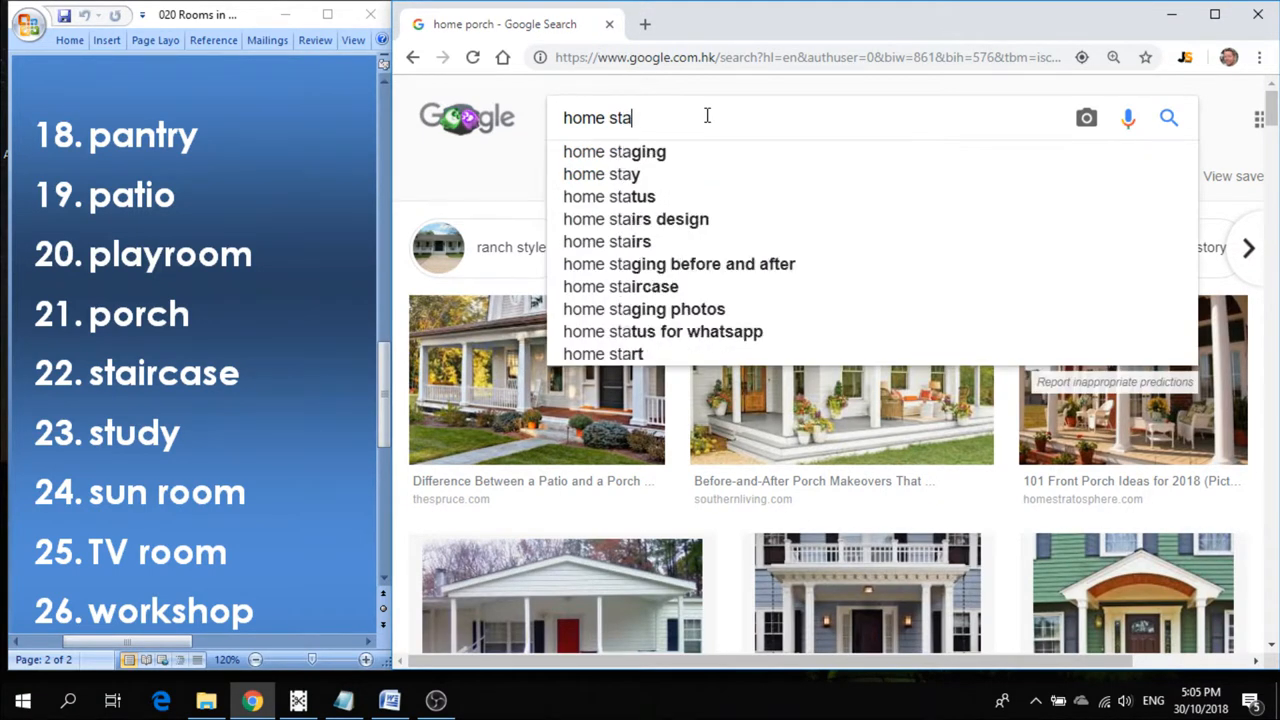
Load 'home staircase' results from the suggestion, then select 'staircase' in the query to replace it.
click(620, 286)
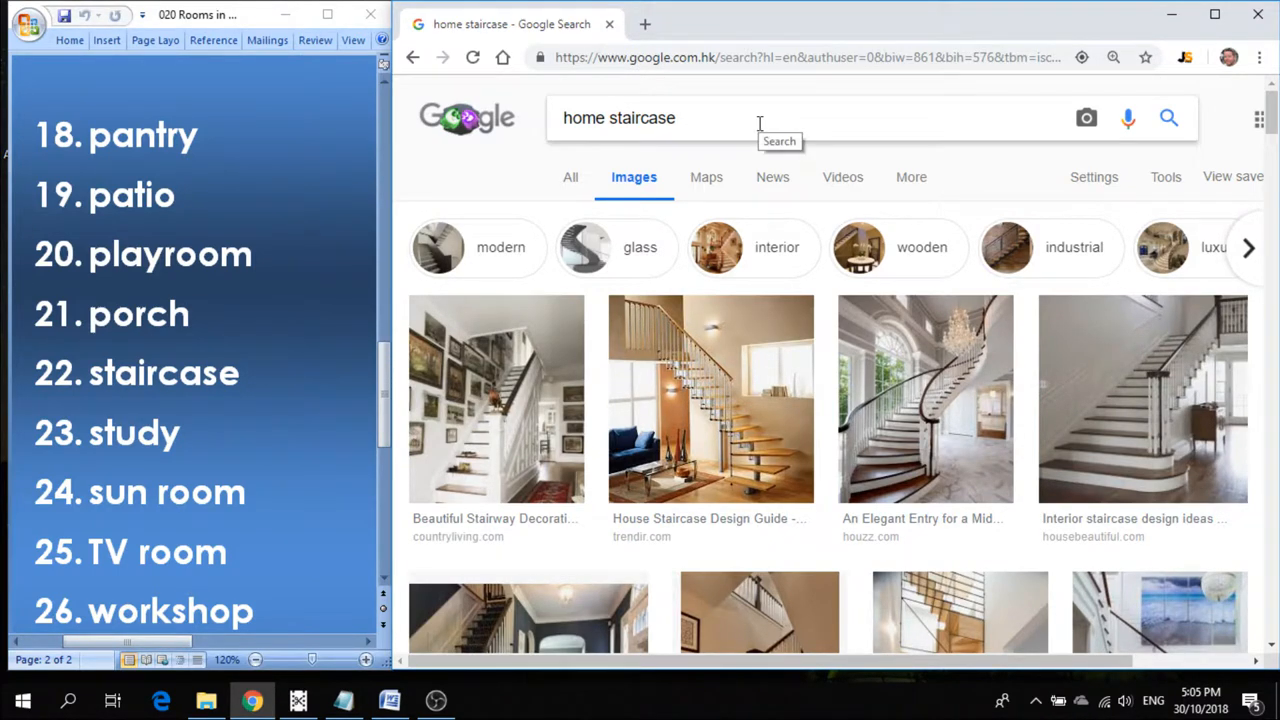
double_click(648, 116)
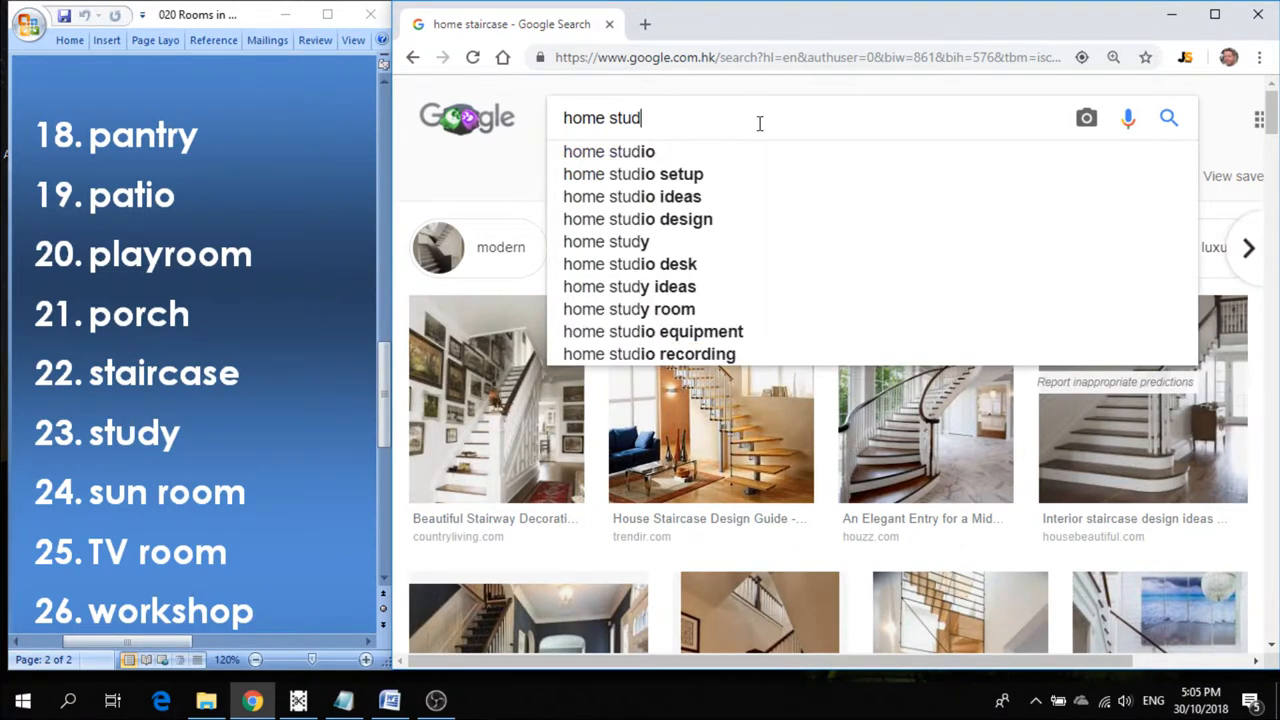
Search 'home study', enlarge a wood-panelled study photo, view the next, then close the preview.
click(606, 240)
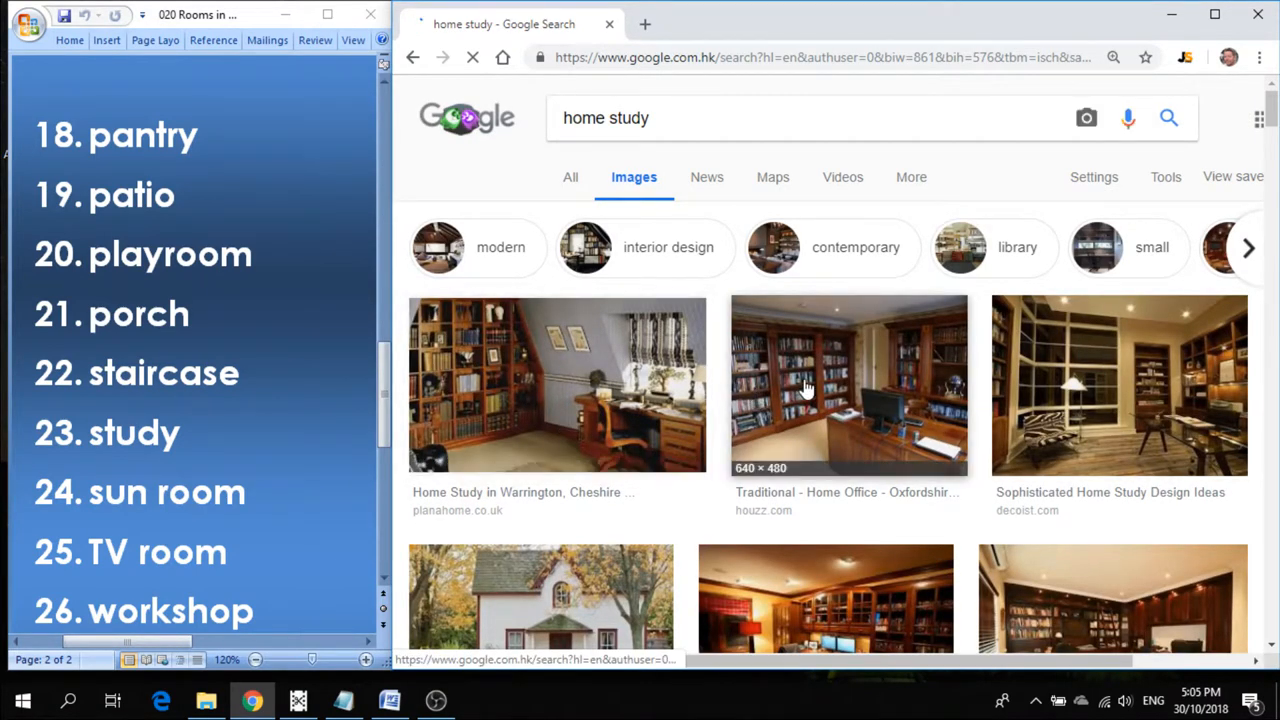
click(556, 384)
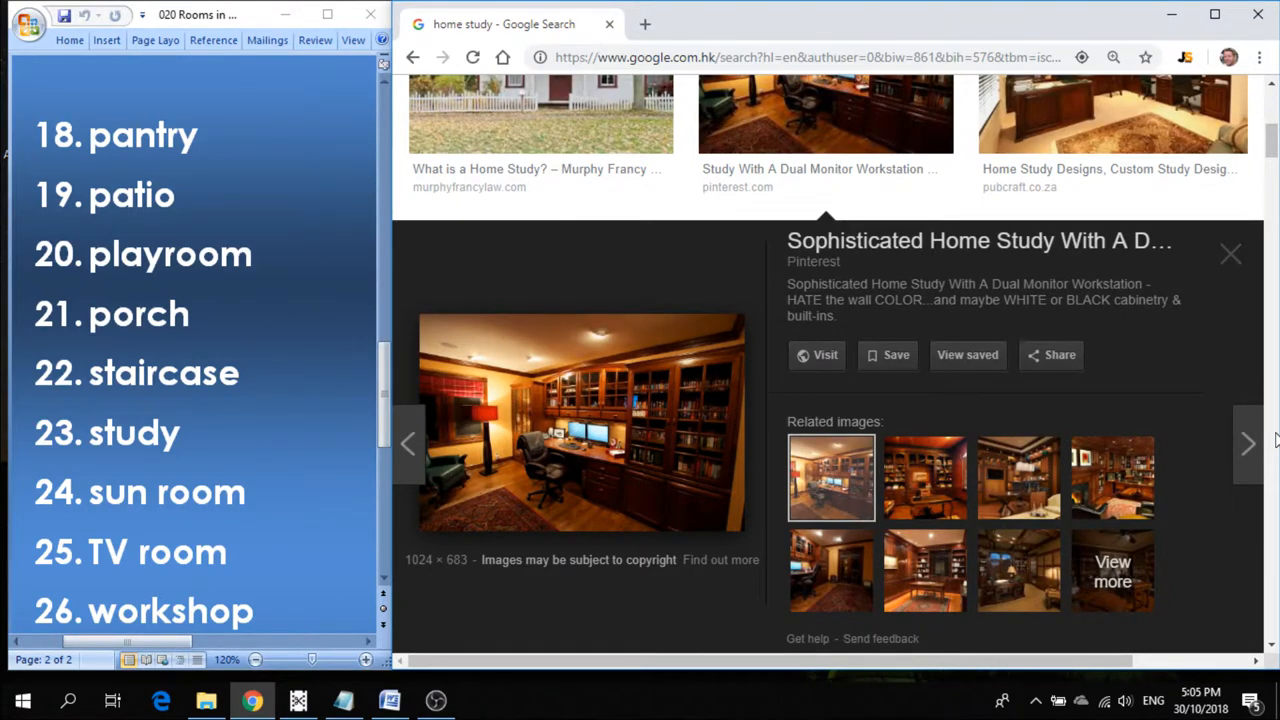
click(1112, 114)
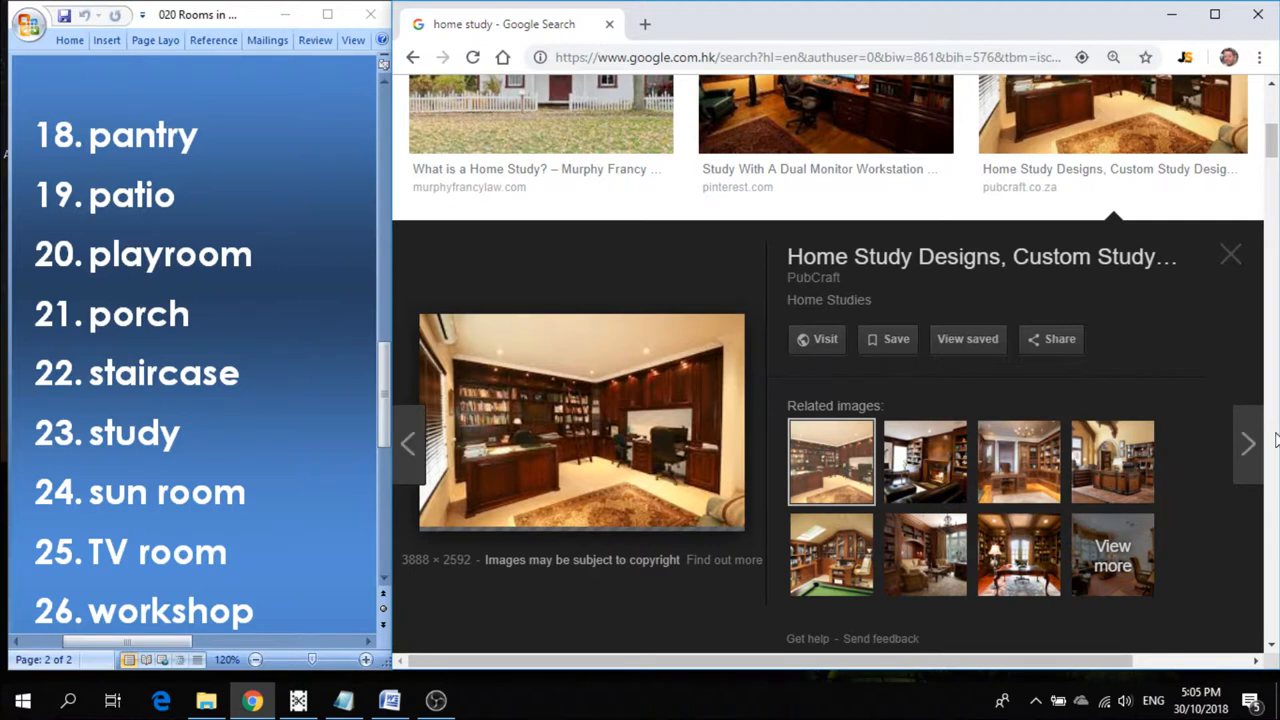
click(1248, 432)
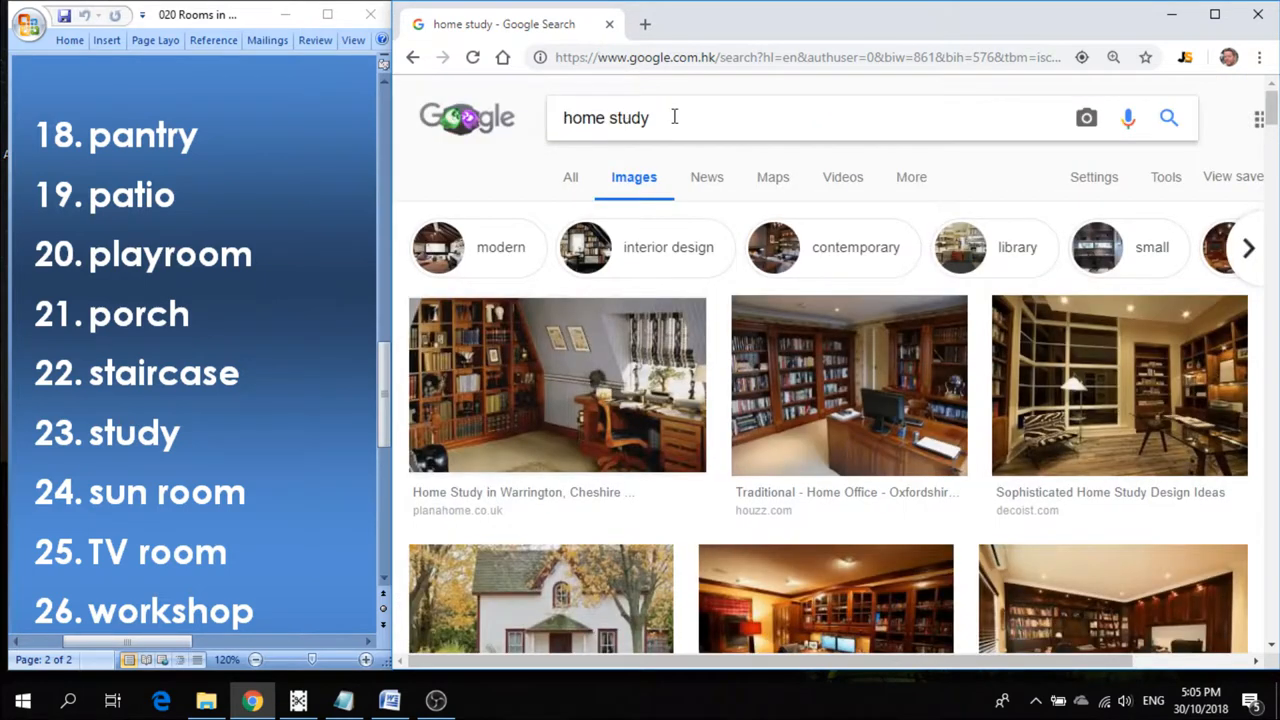
Search Google Images for 'home sun room' and accept the corrected spelling 'home sunroom'.
double_click(624, 118)
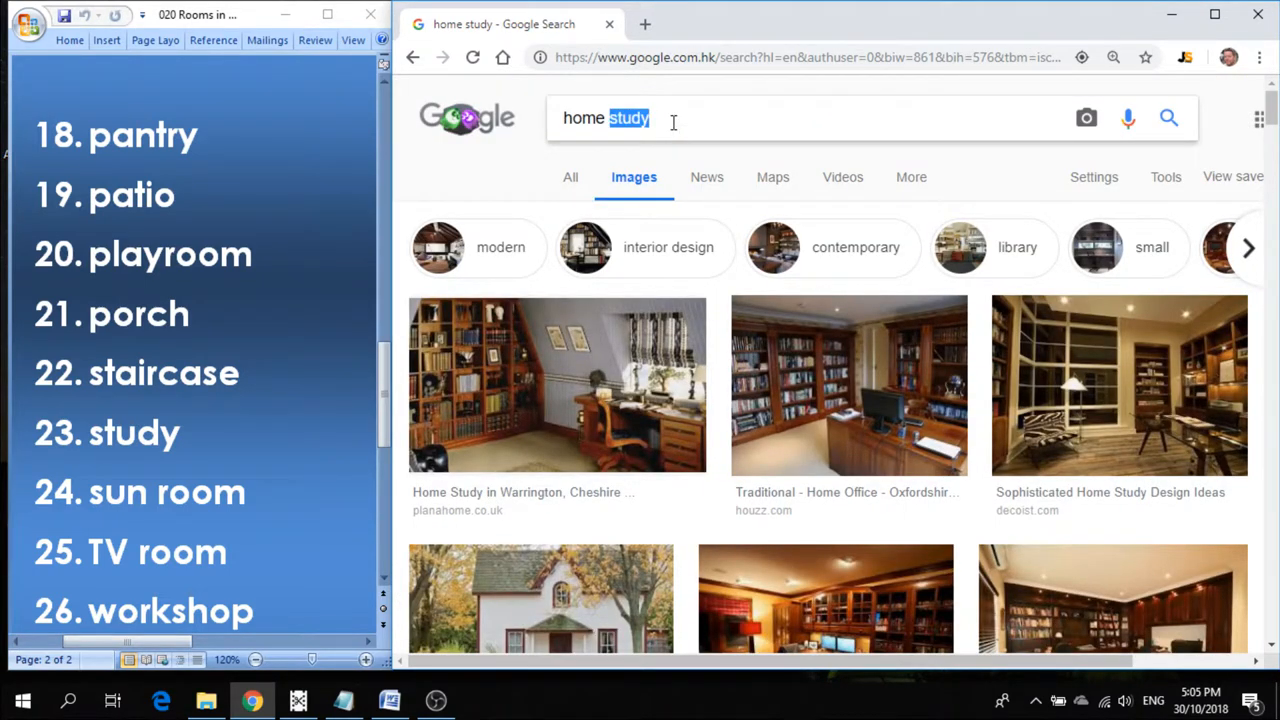
text(sun ro)
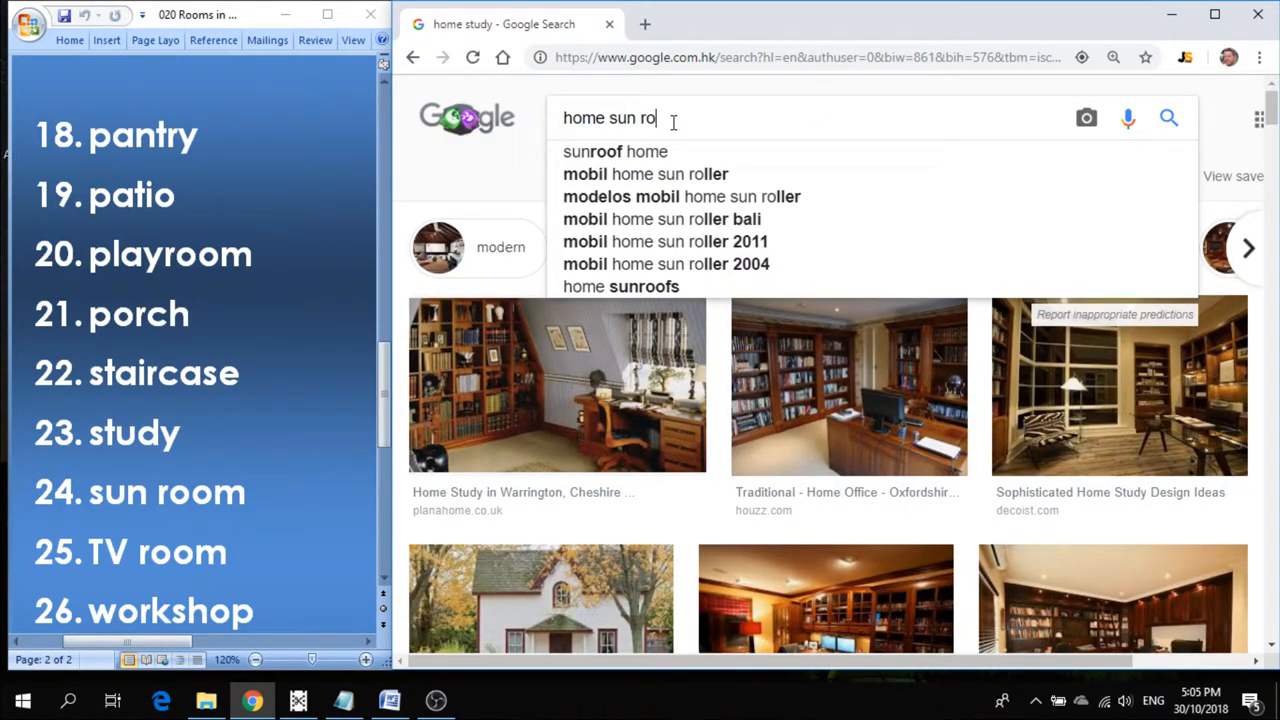
key(Return)
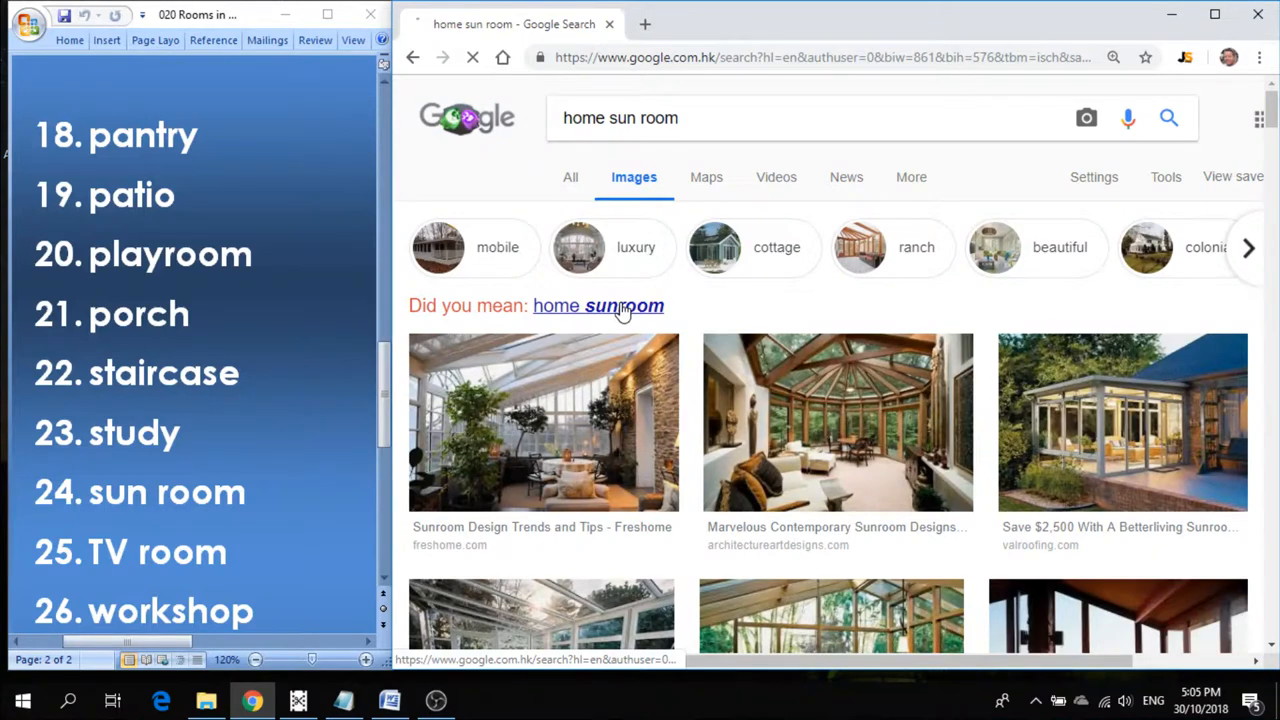
click(596, 304)
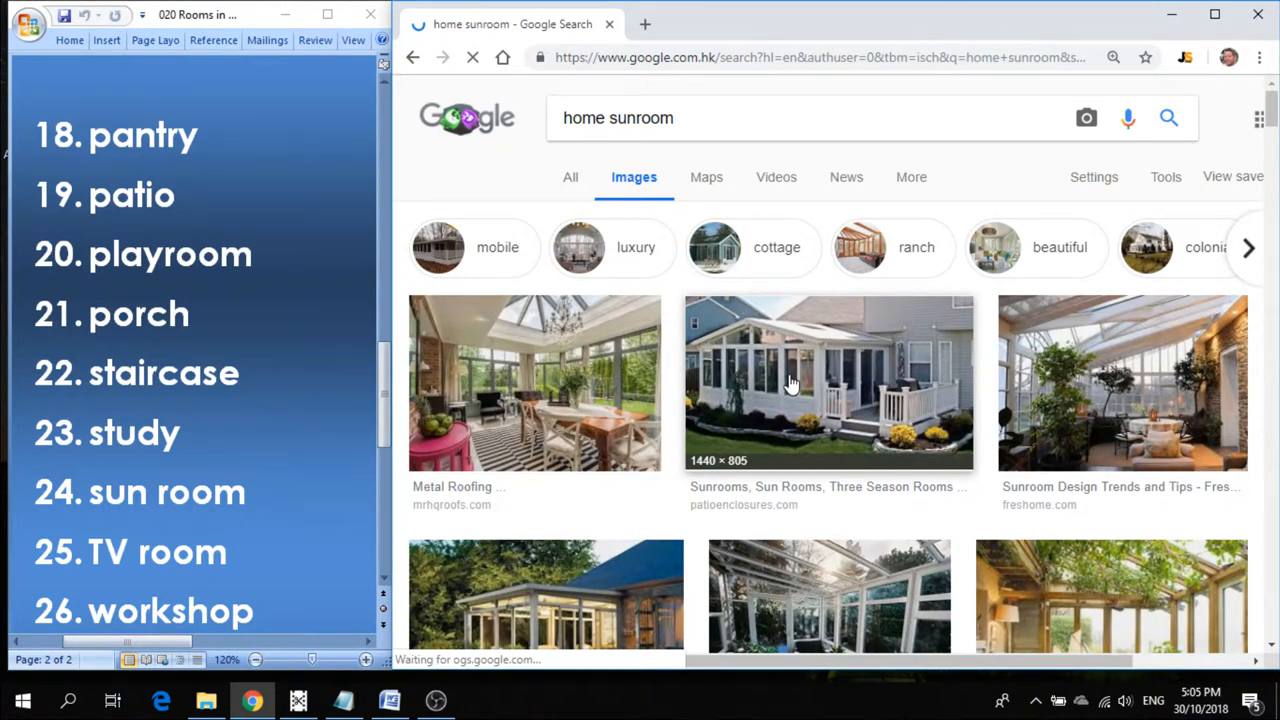
Preview three sunroom photos enlarged, close the preview, and select the search word for replacement.
click(828, 382)
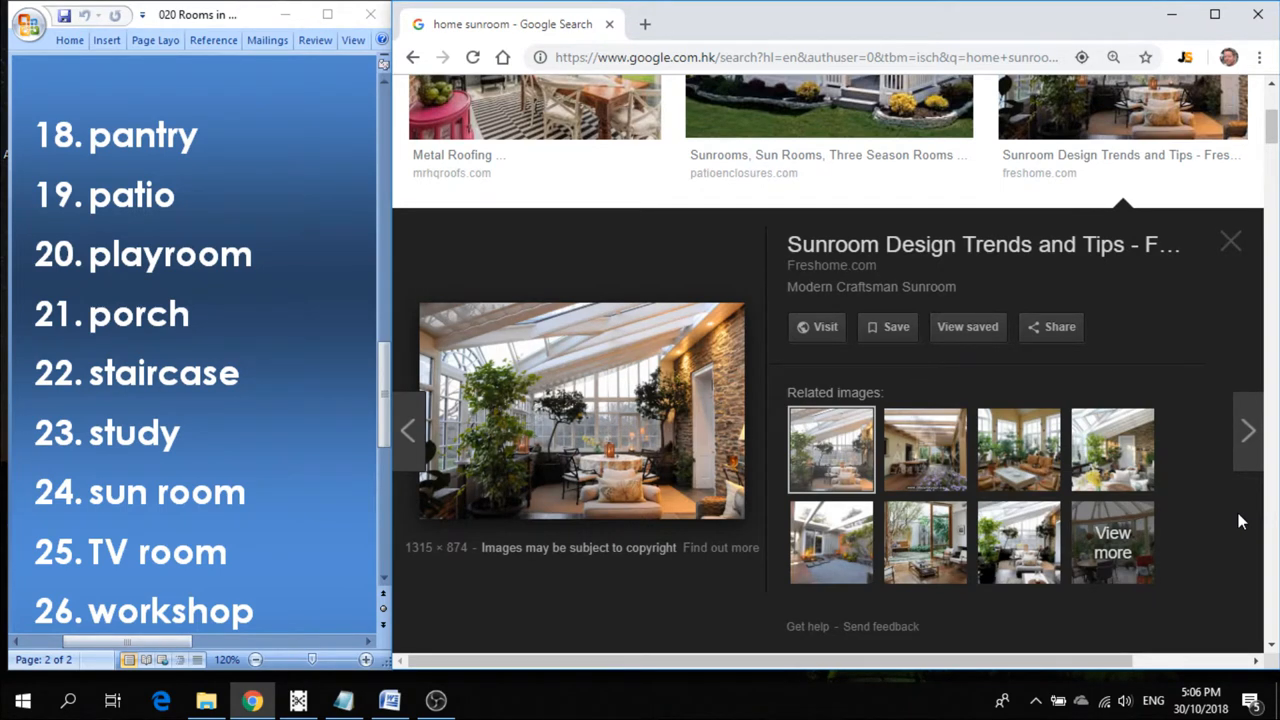
click(1248, 444)
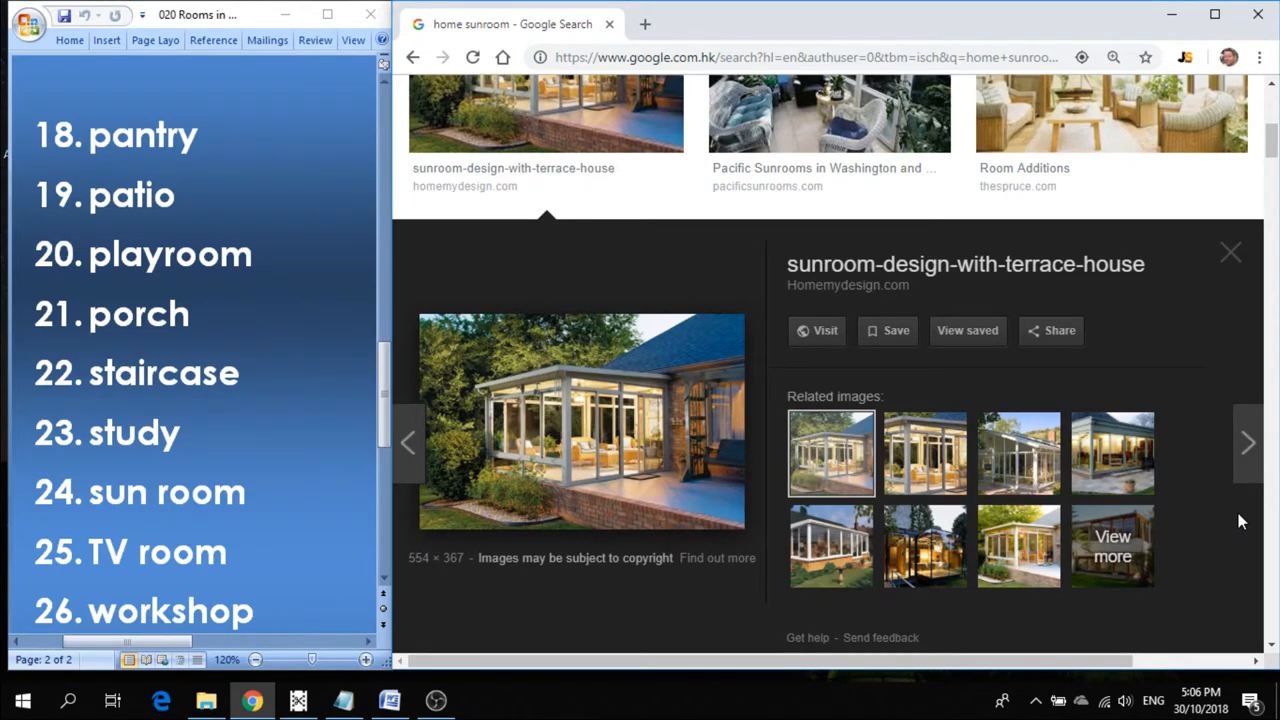
click(828, 112)
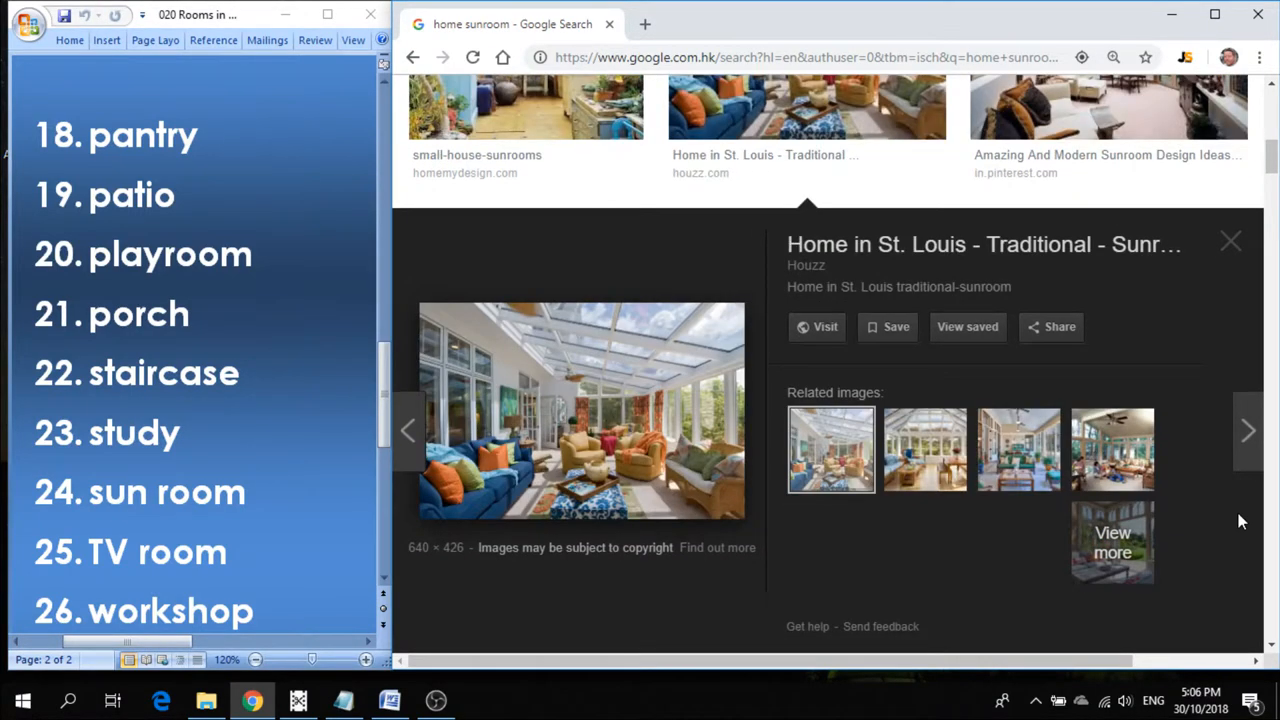
click(1230, 240)
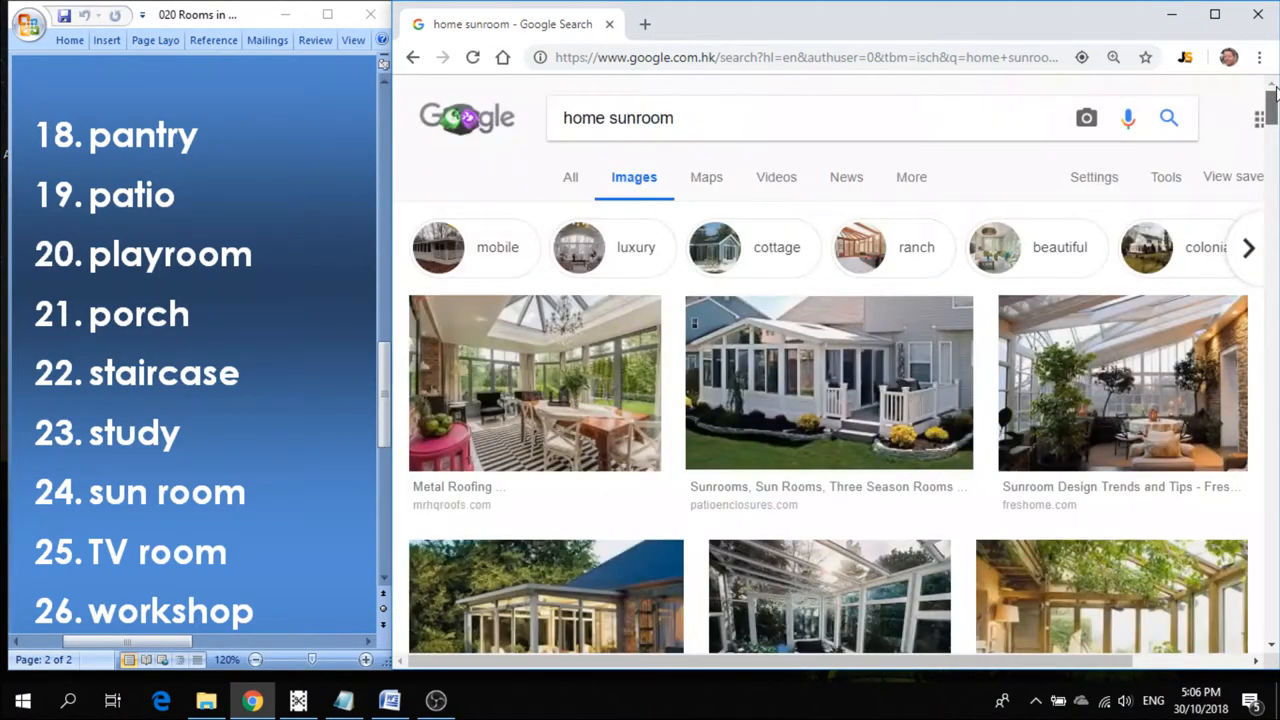
double_click(636, 116)
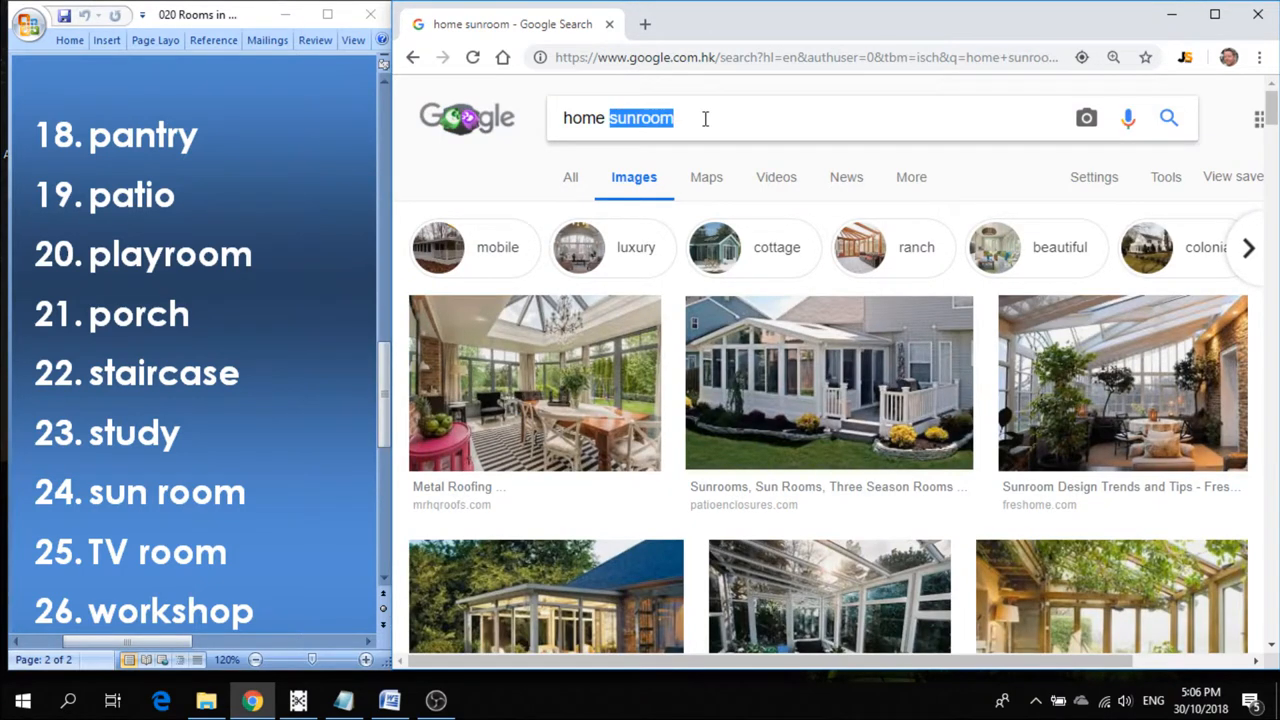
Search 'home tv room' and preview two TV room photos enlarged before closing the preview.
text(tv)
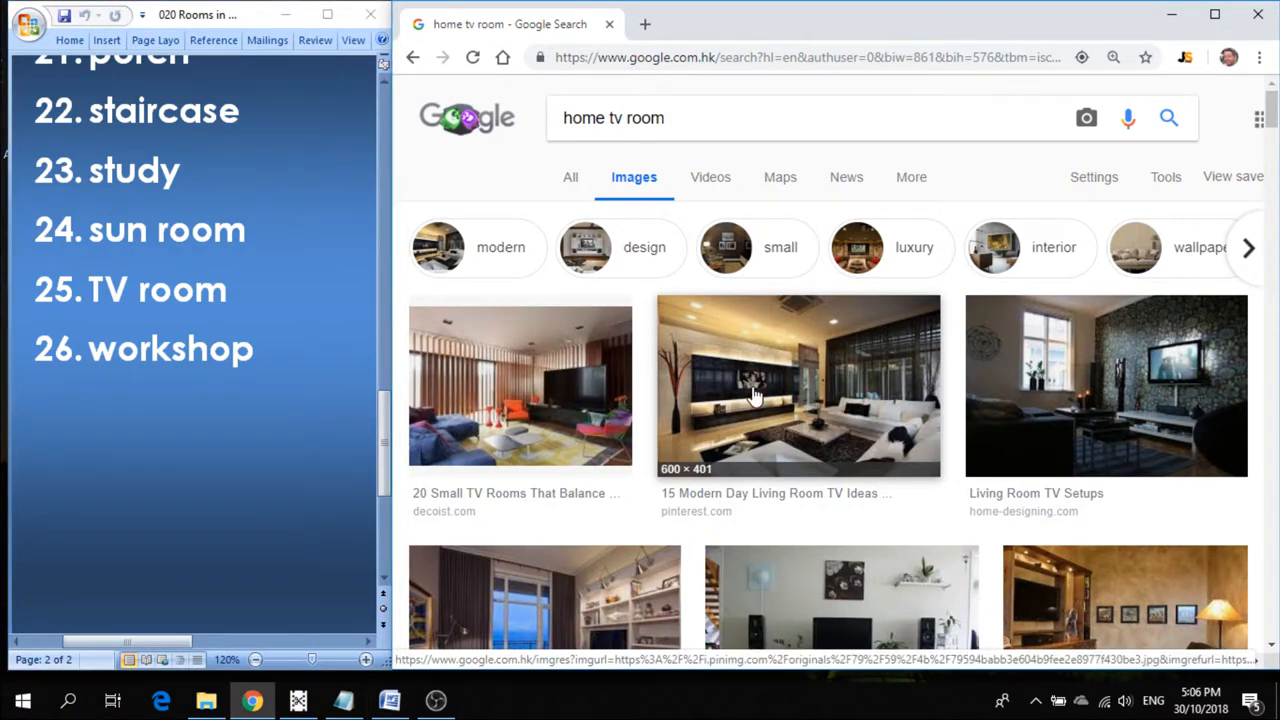
click(1106, 386)
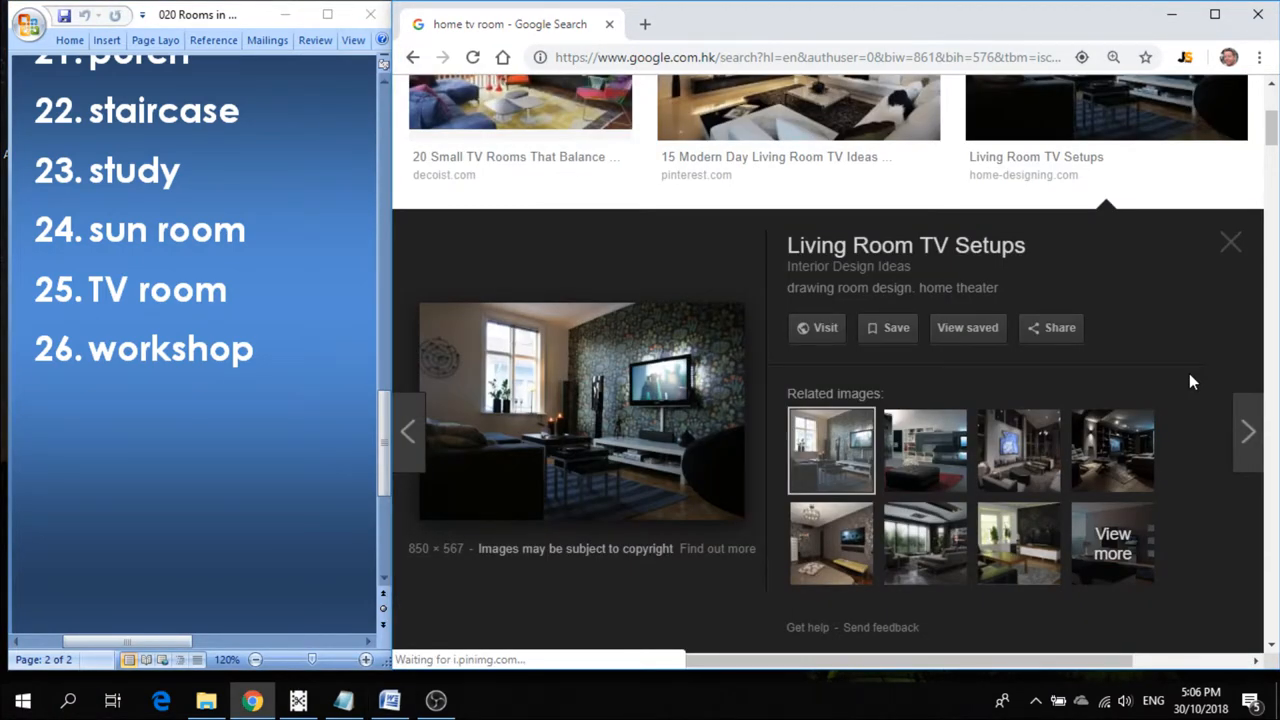
click(1248, 432)
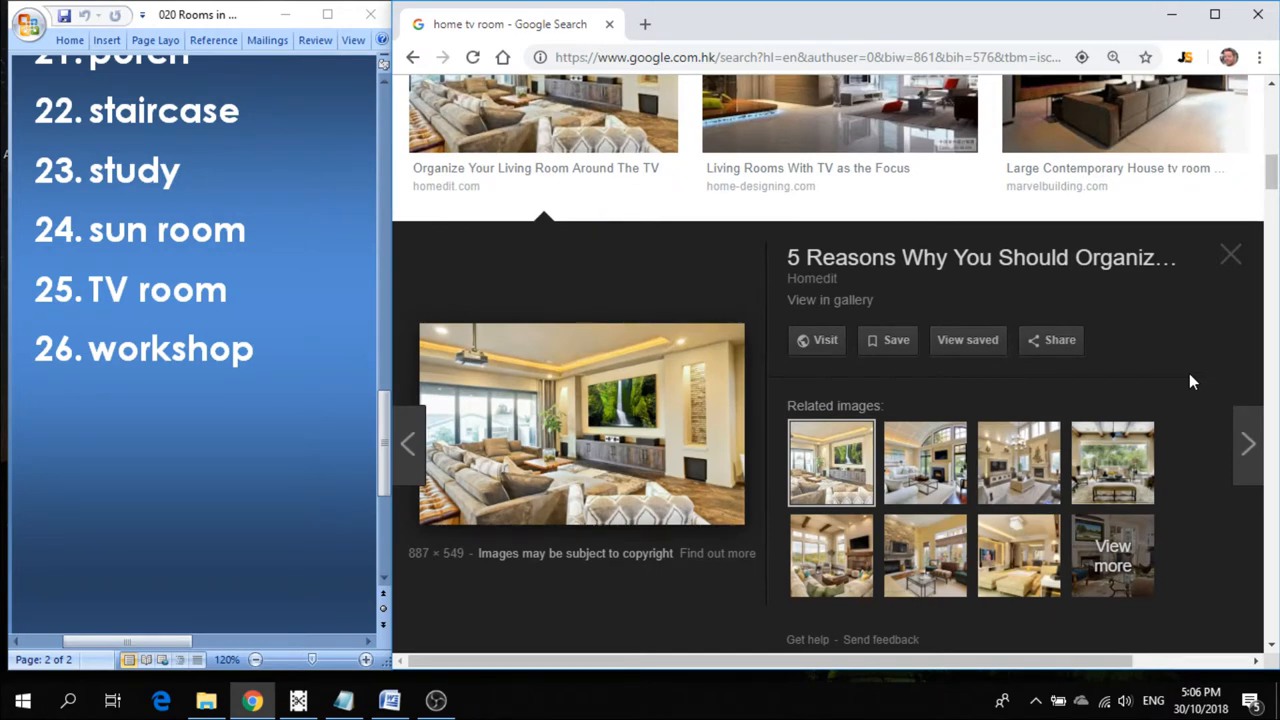
click(1248, 432)
text(home work)
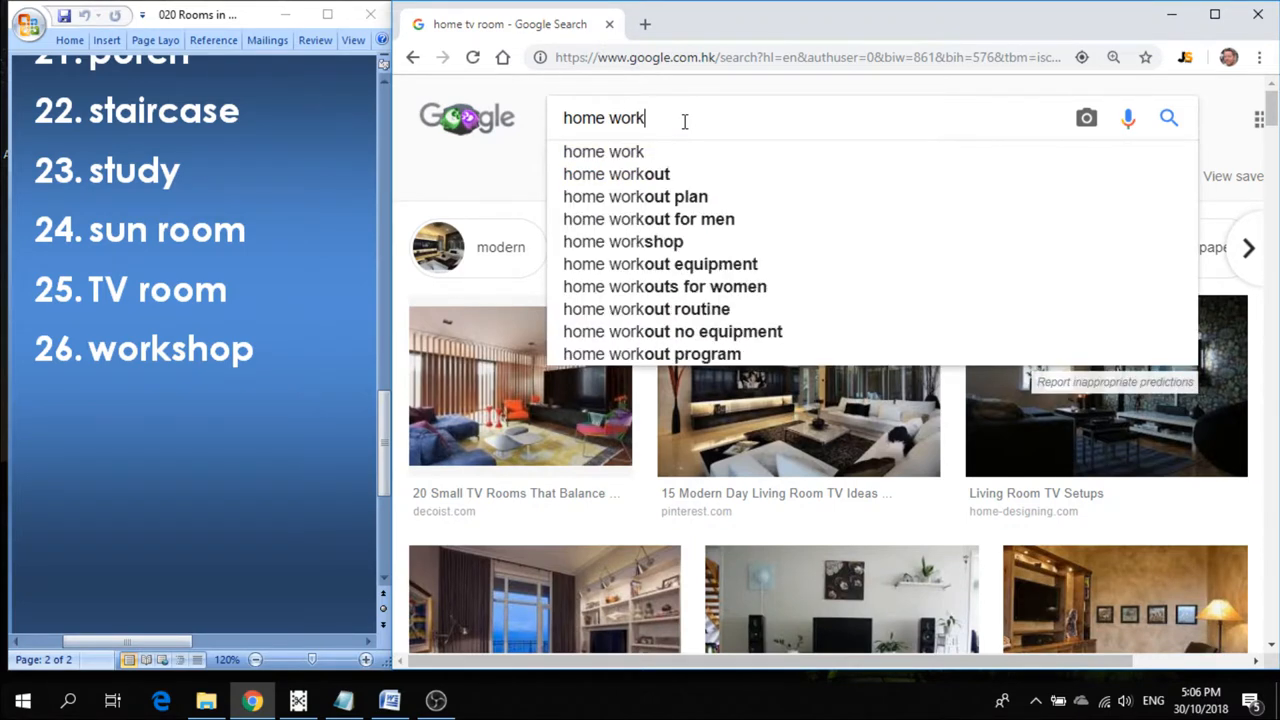
Search 'home workshop', preview two workshop photos, then return to the Google Images home page.
click(624, 240)
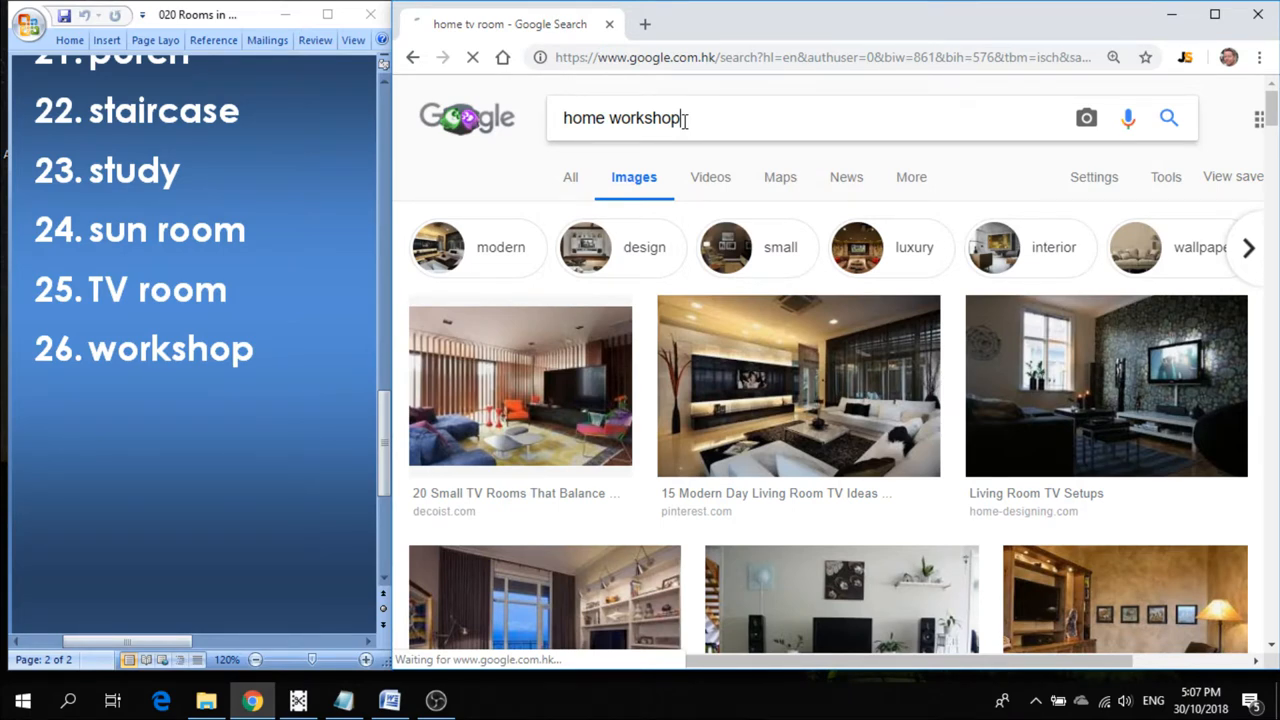
key(Return)
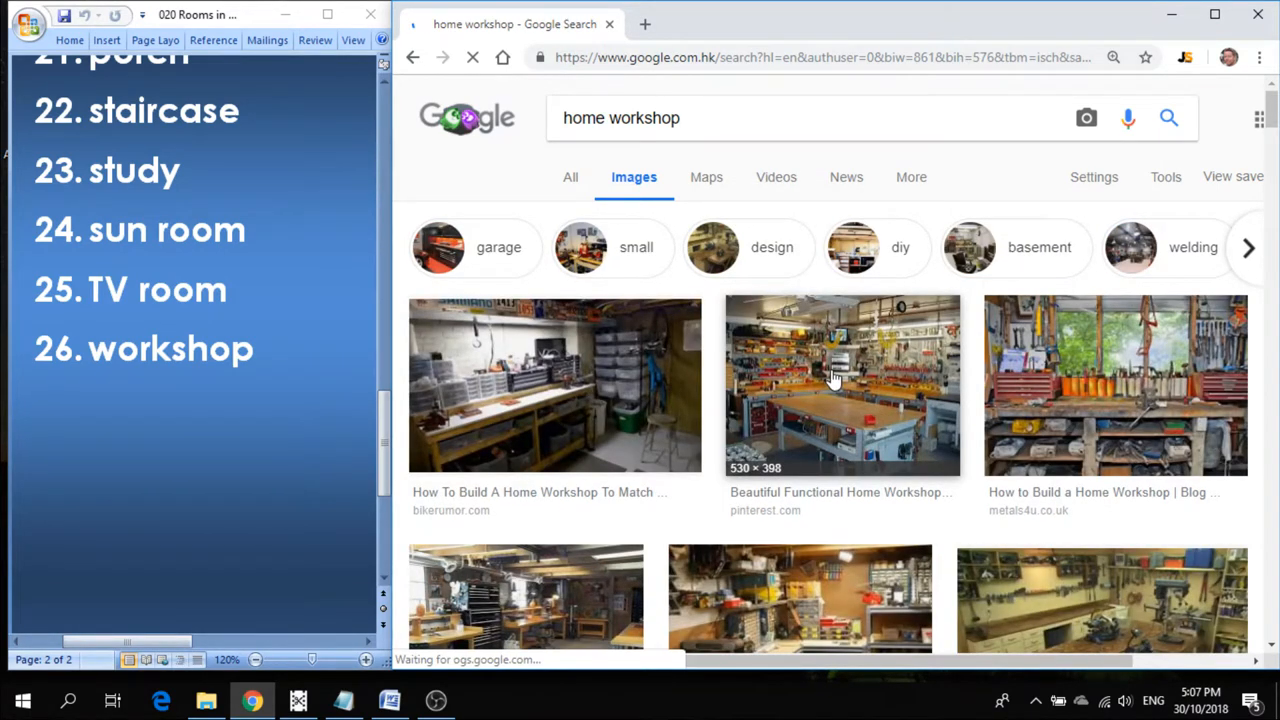
click(842, 384)
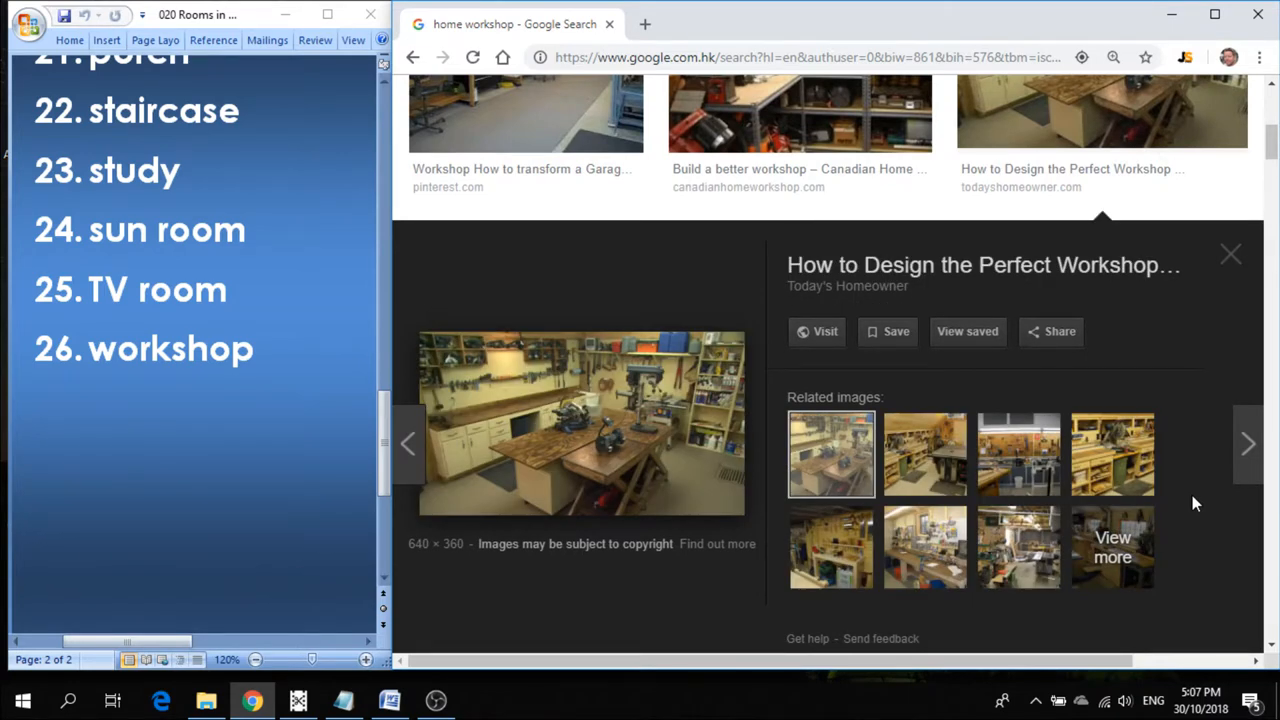
click(1248, 430)
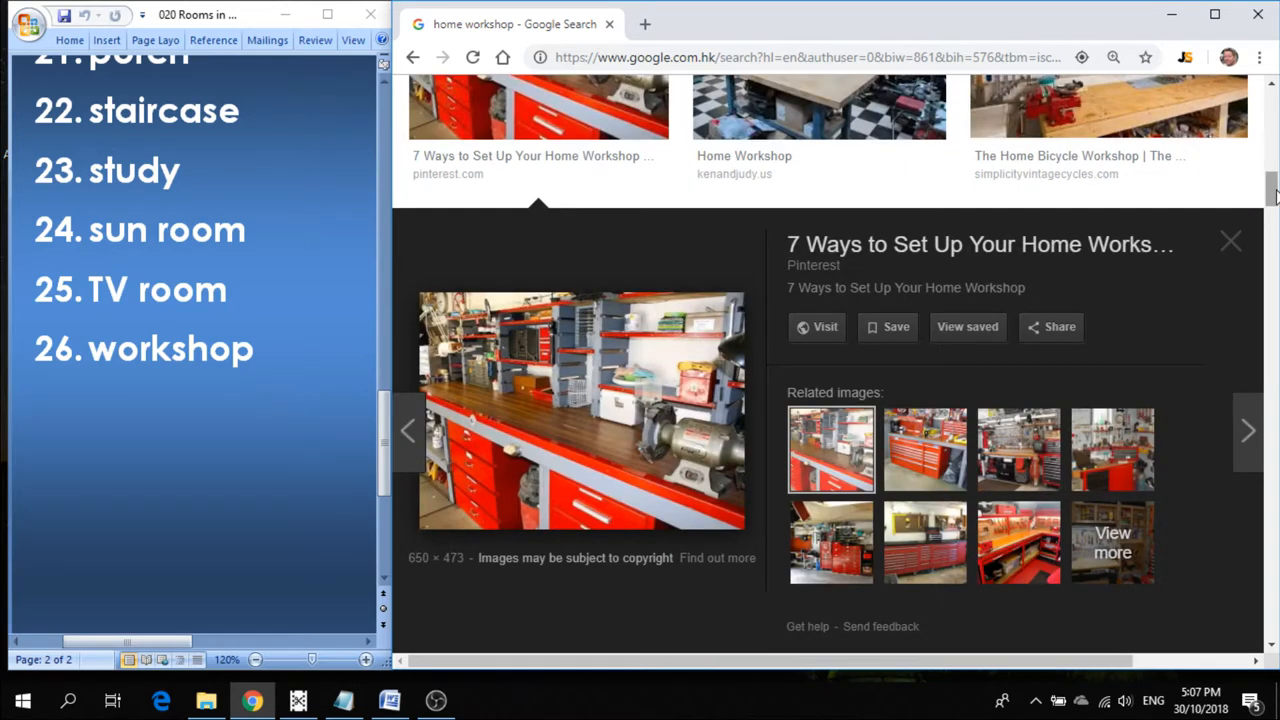
click(1232, 240)
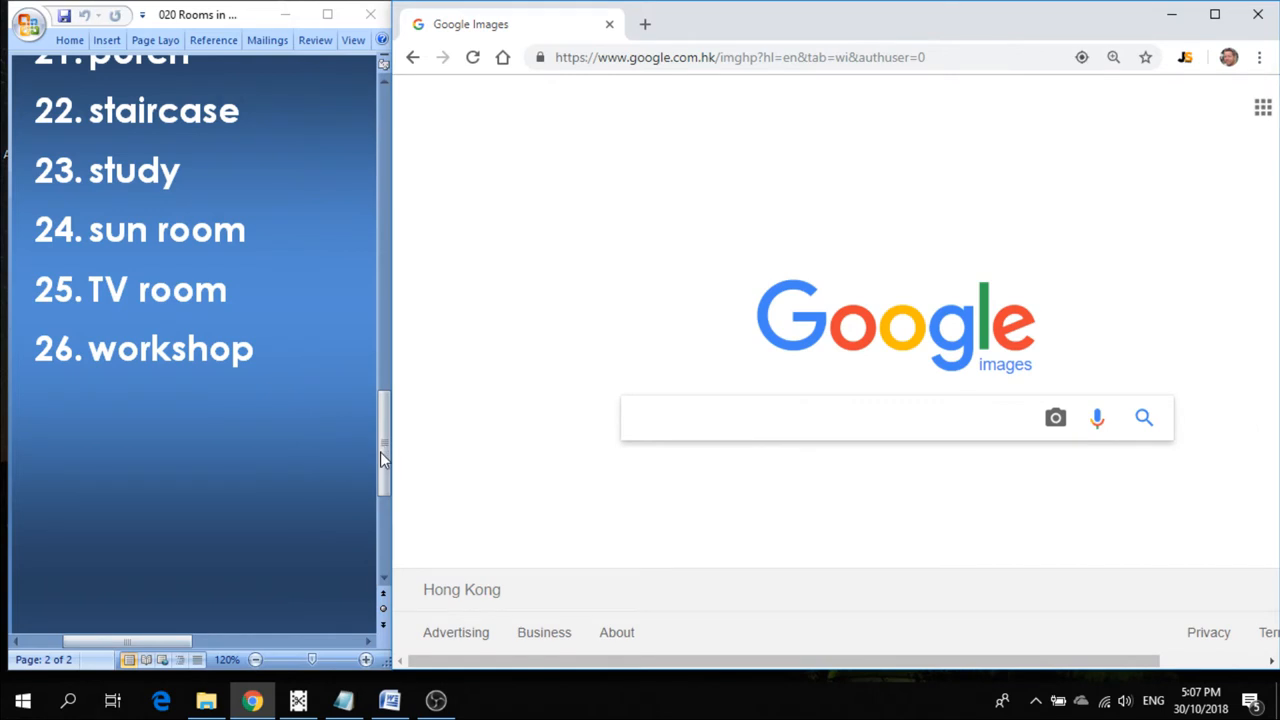
Scroll the Word rooms list back to its top, showing attic first.
scroll(up, 3)
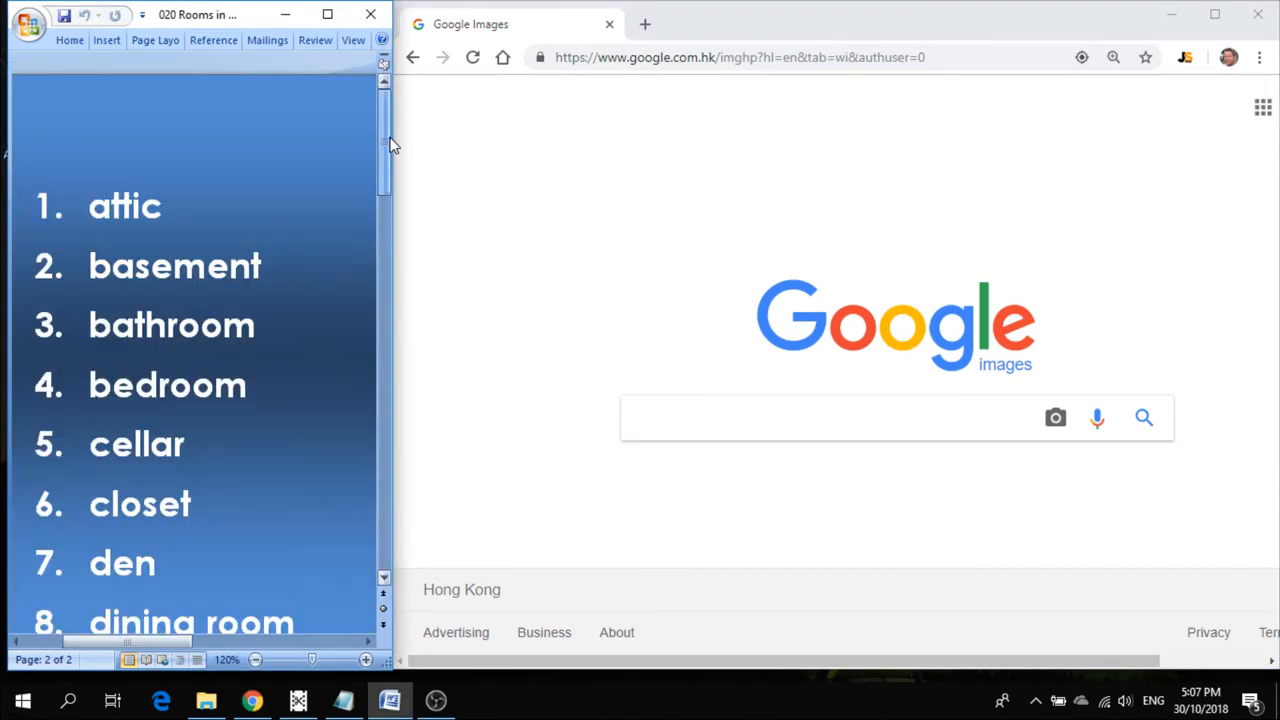
scroll(up, 3)
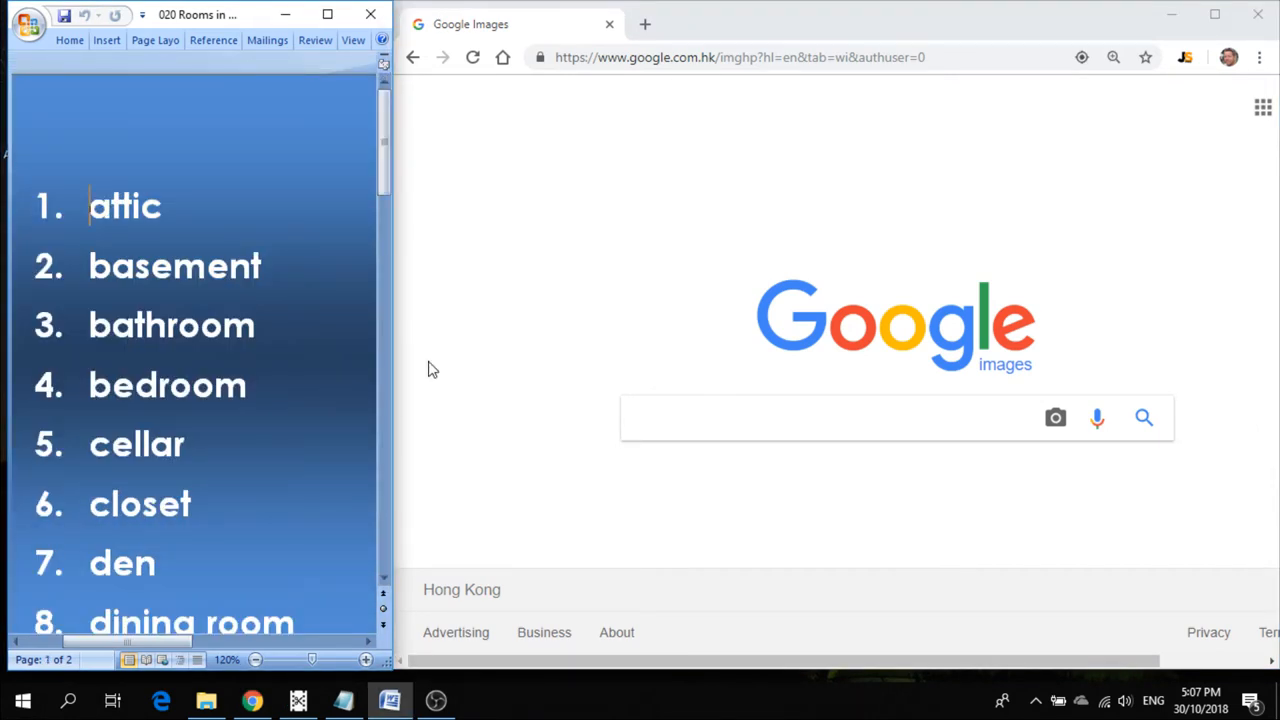